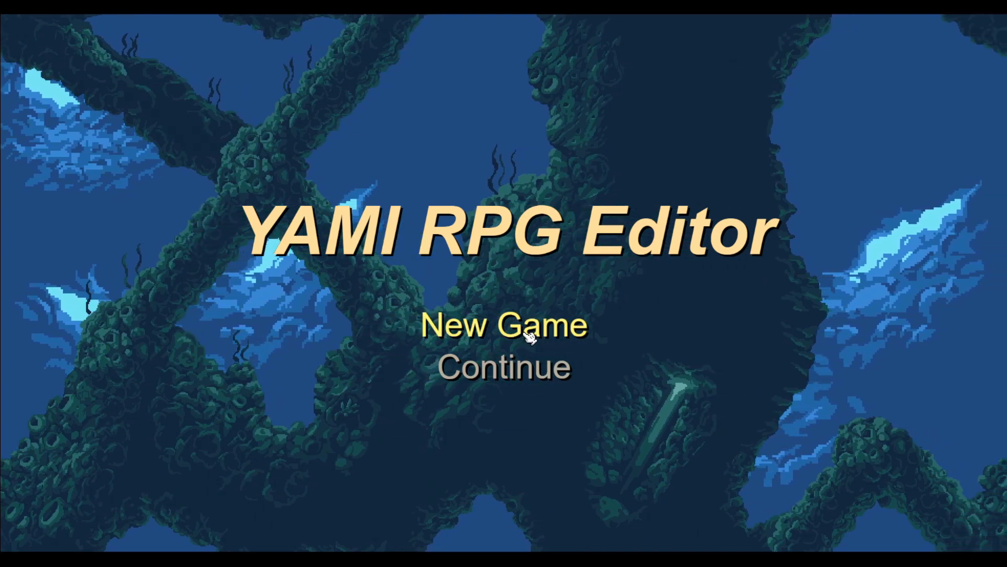
Start a new game from the running sample game's title screen and reach the tavern.
click(506, 327)
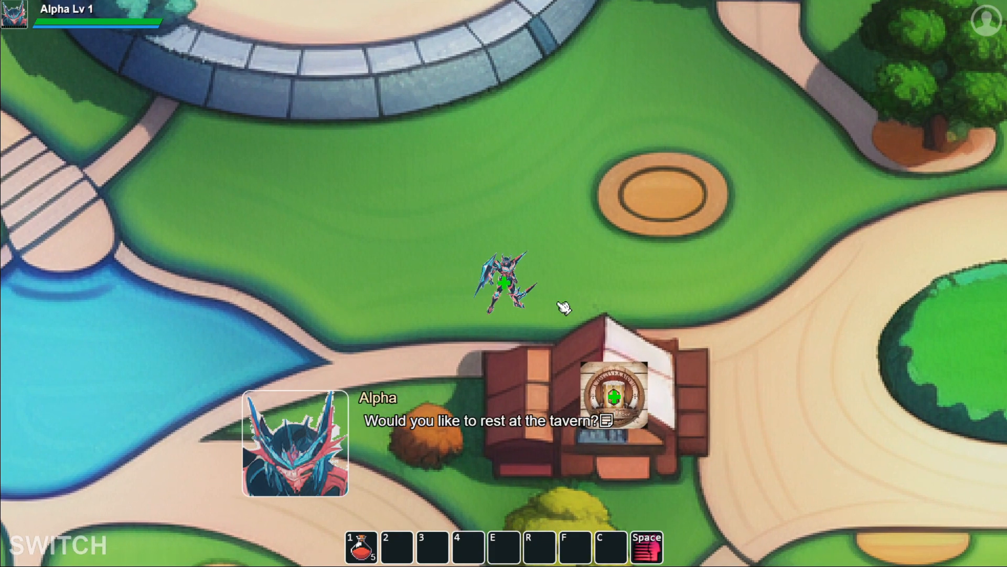
mouse_move(546, 263)
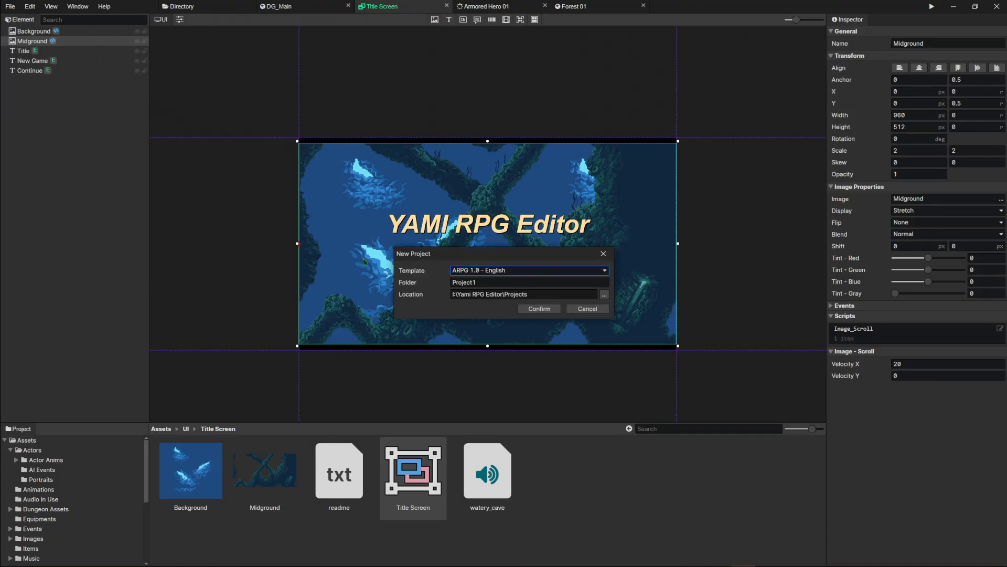
Browse the New Project templates and pick English ARPG 1.0.
click(529, 270)
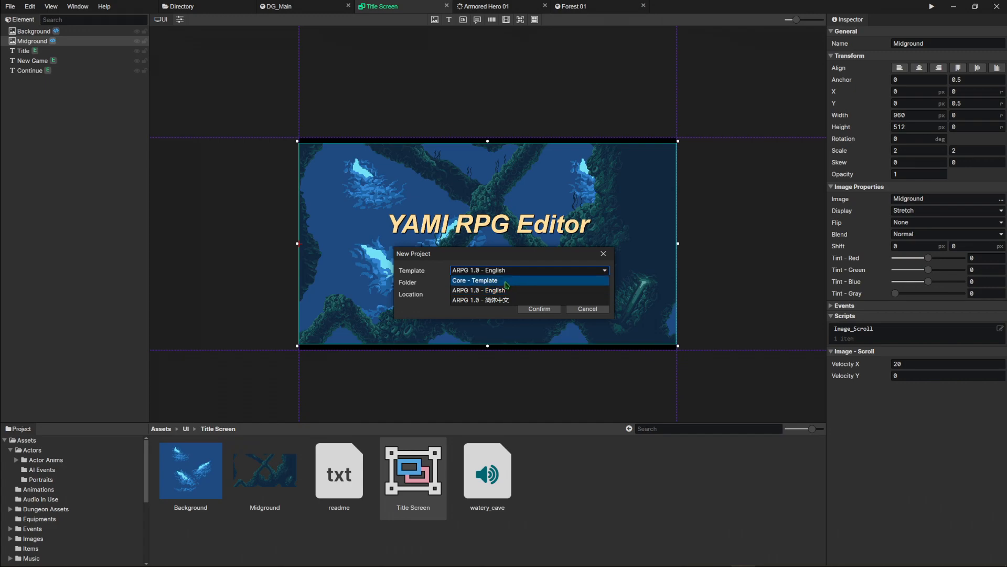
mouse_move(479, 289)
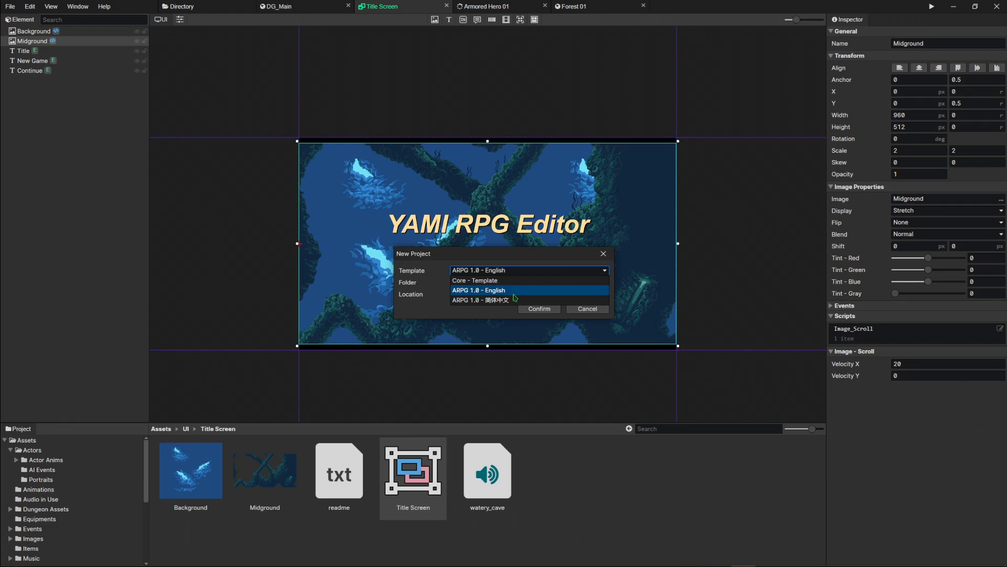
mouse_move(509, 298)
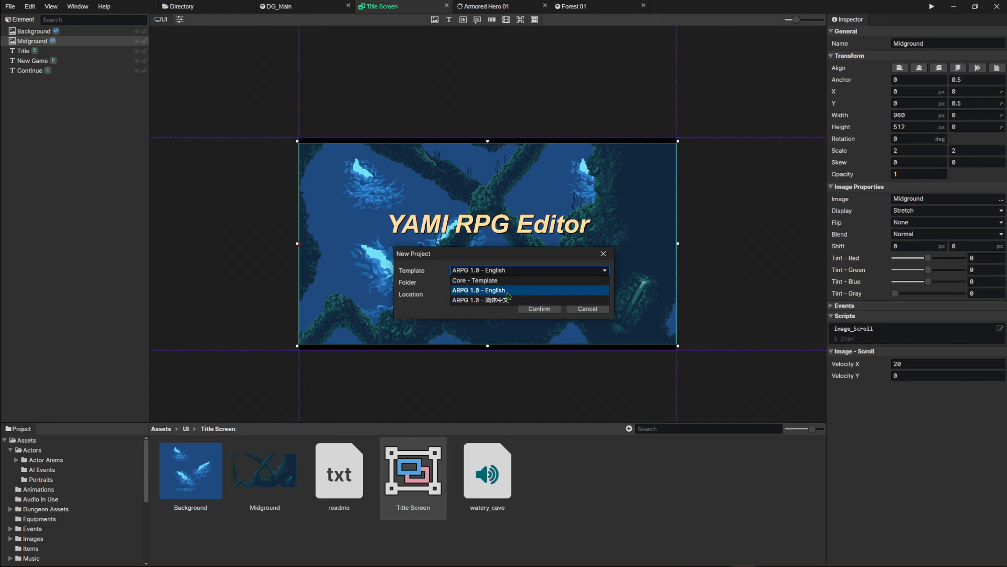
click(538, 309)
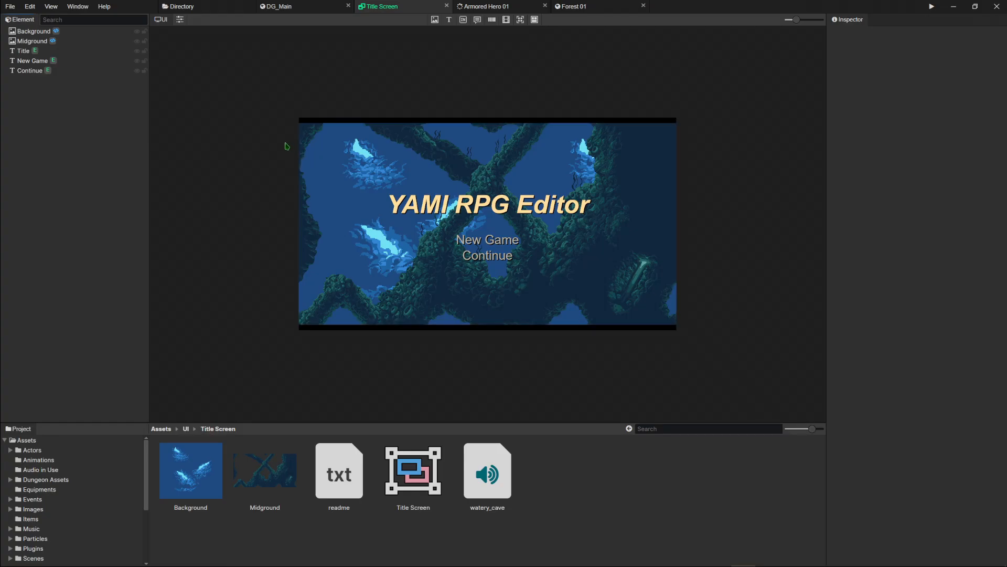
mouse_move(306, 6)
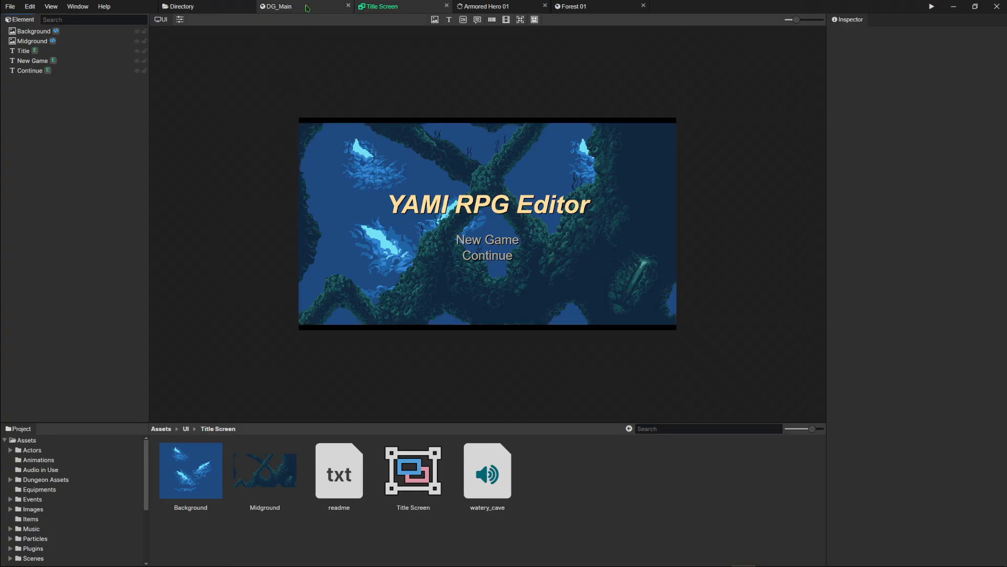
Switch to the DG_Main town scene and glance at the asset panel's Create menu.
click(280, 6)
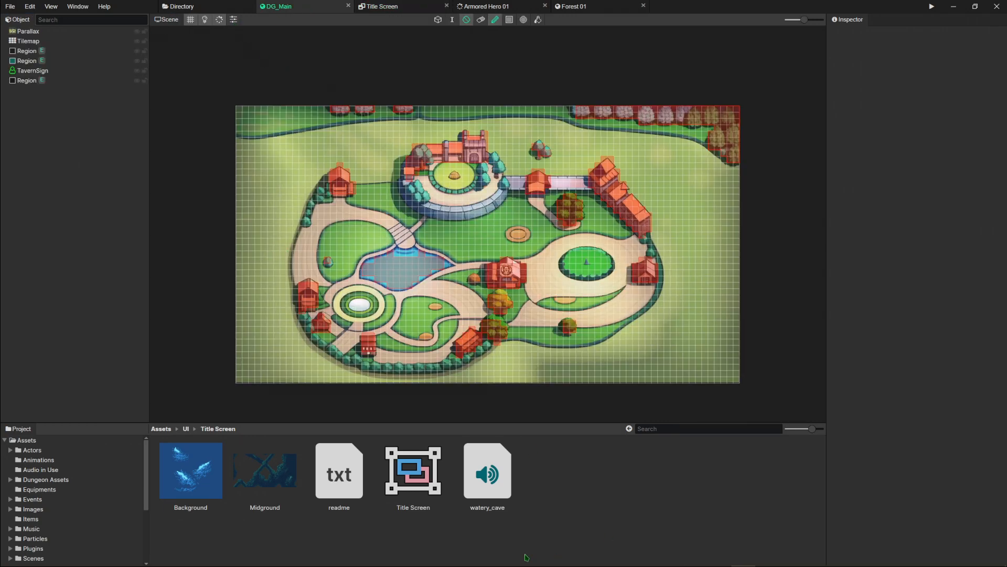
right_click(527, 556)
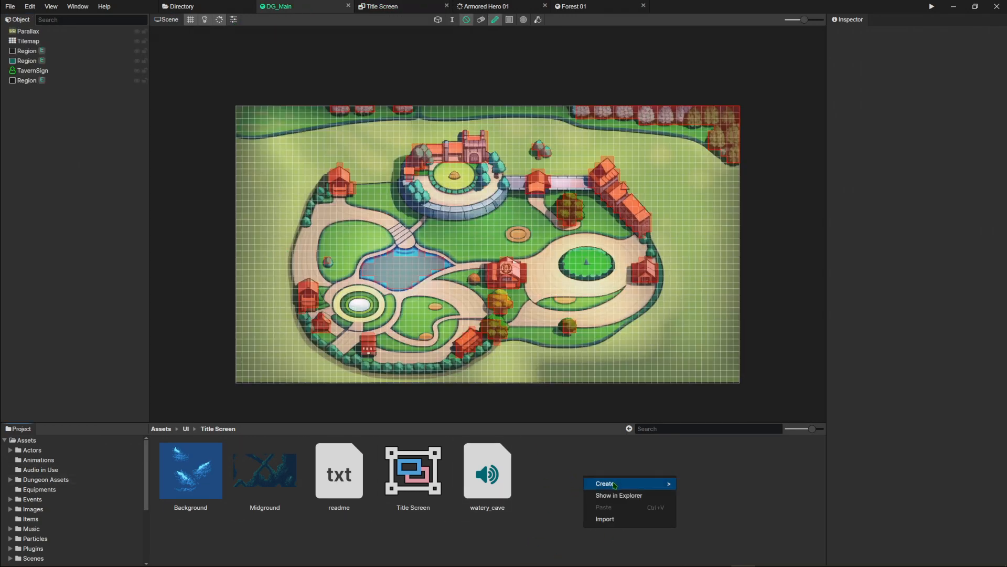
click(604, 483)
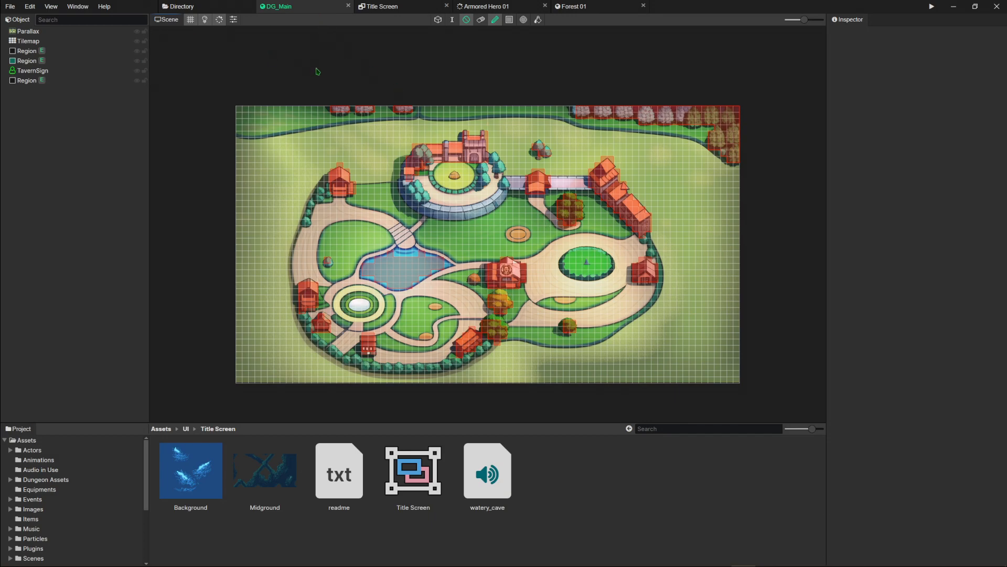
mouse_move(105, 148)
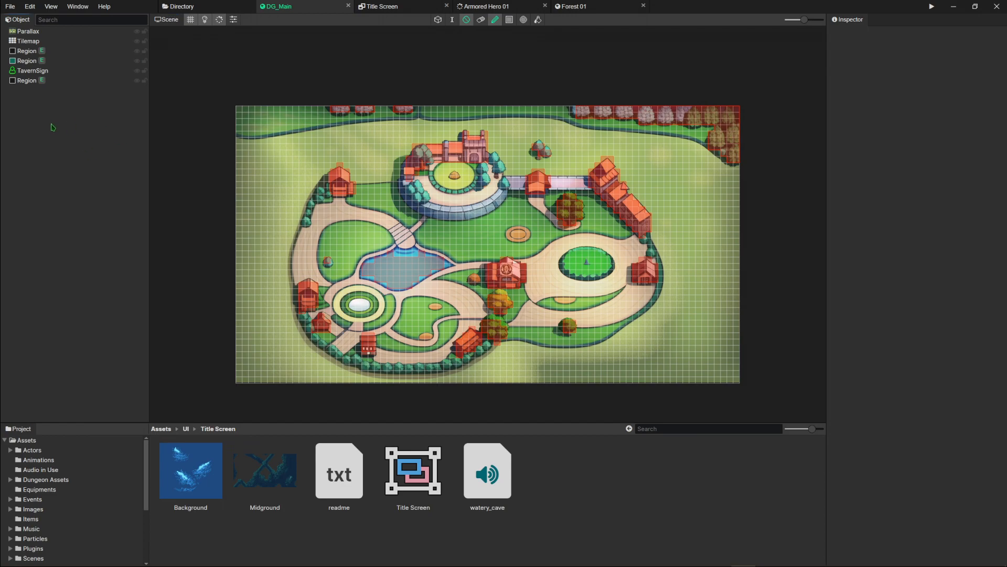
right_click(52, 126)
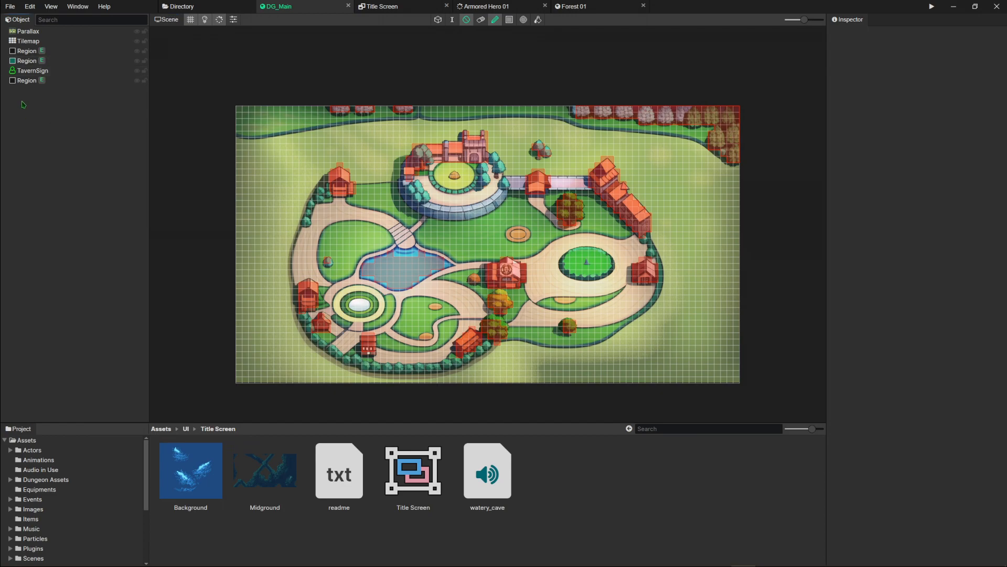
click(29, 31)
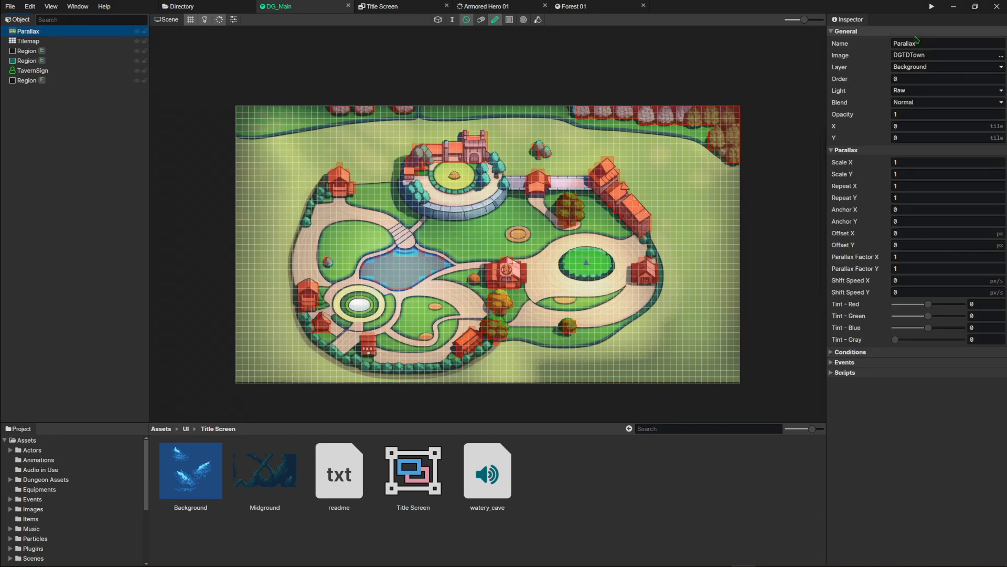
mouse_move(427, 39)
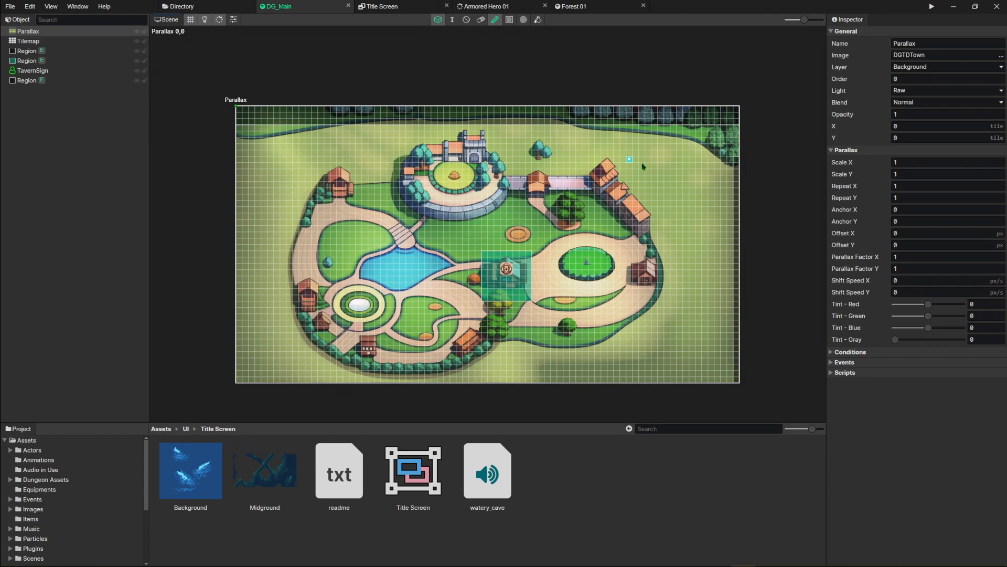
click(26, 50)
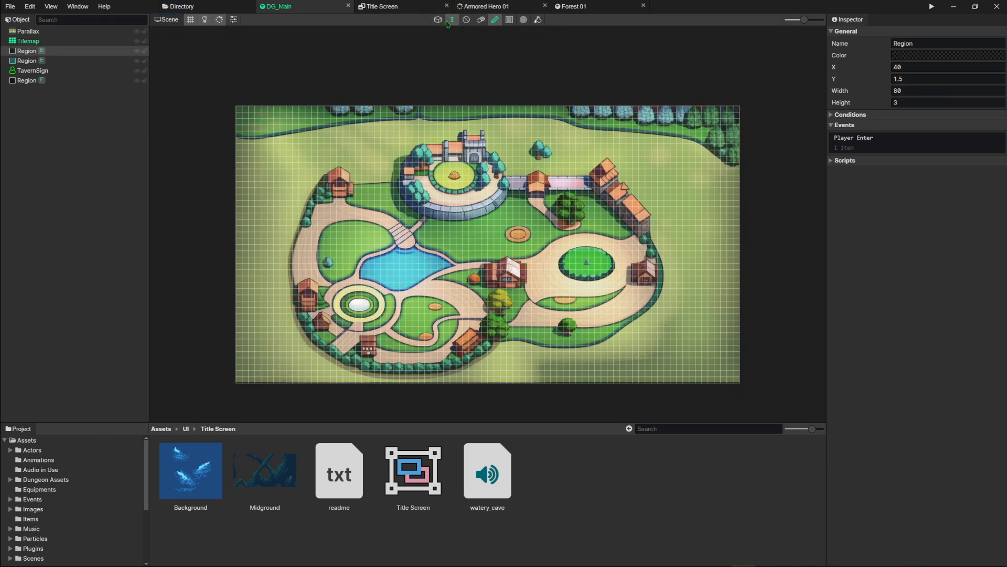
mouse_move(462, 108)
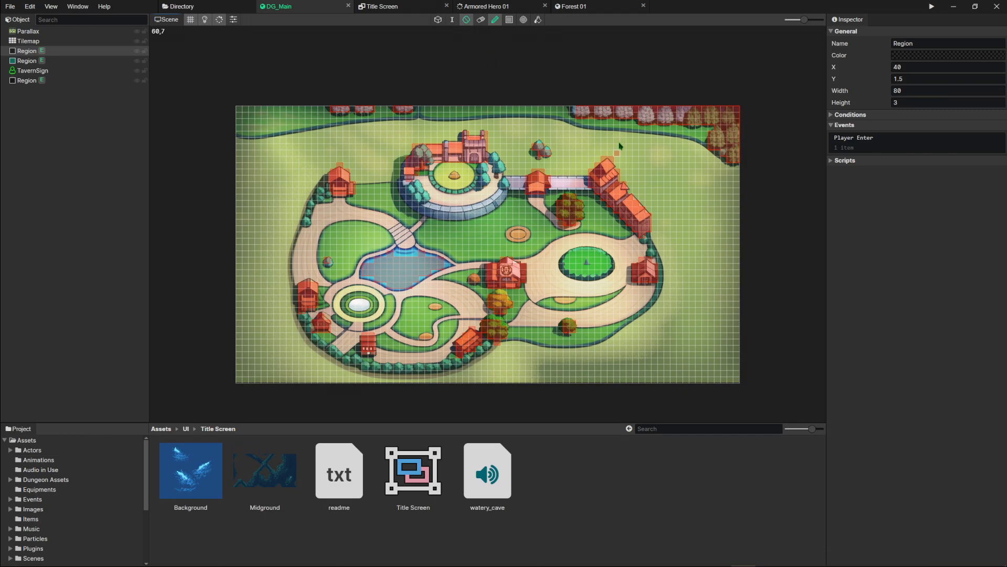
mouse_move(519, 263)
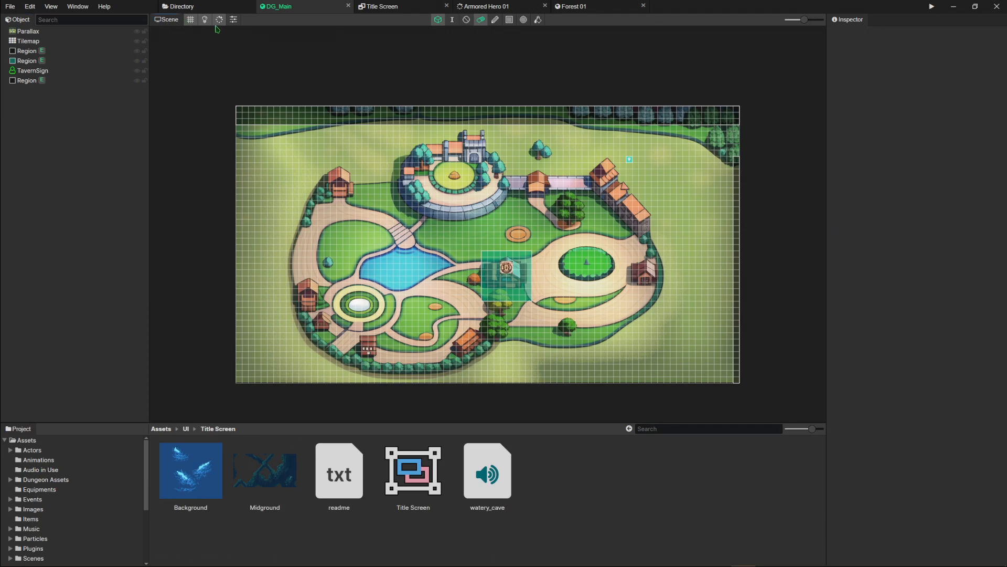
View the town scene's settings: 80×44 tiles, 16 px tiles, full white ambient light.
click(233, 20)
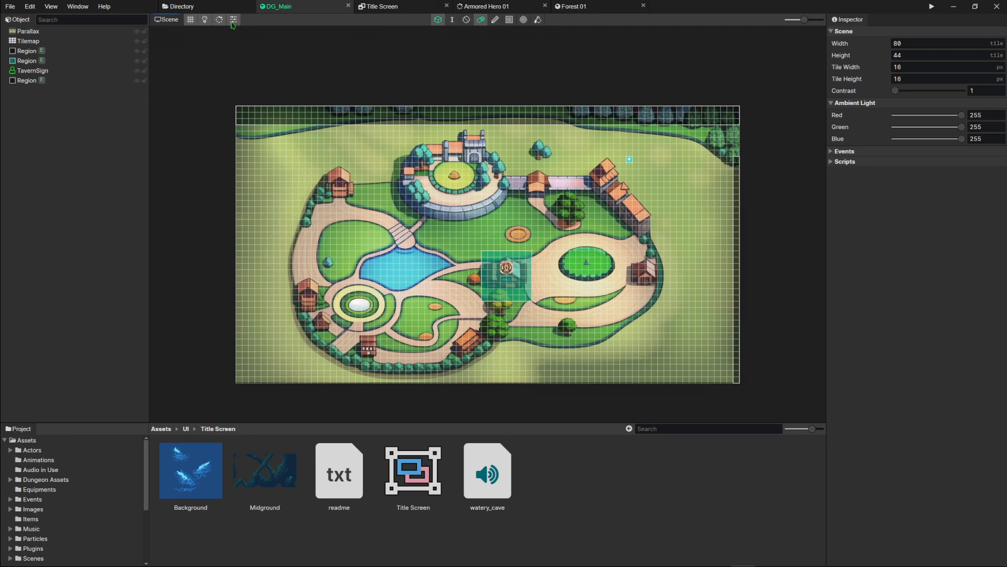
mouse_move(233, 19)
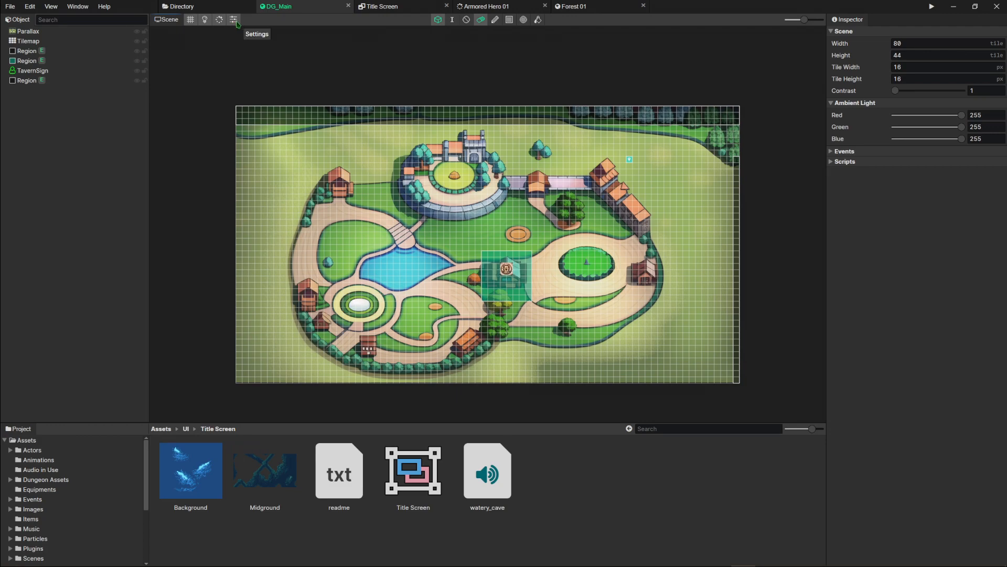
mouse_move(693, 33)
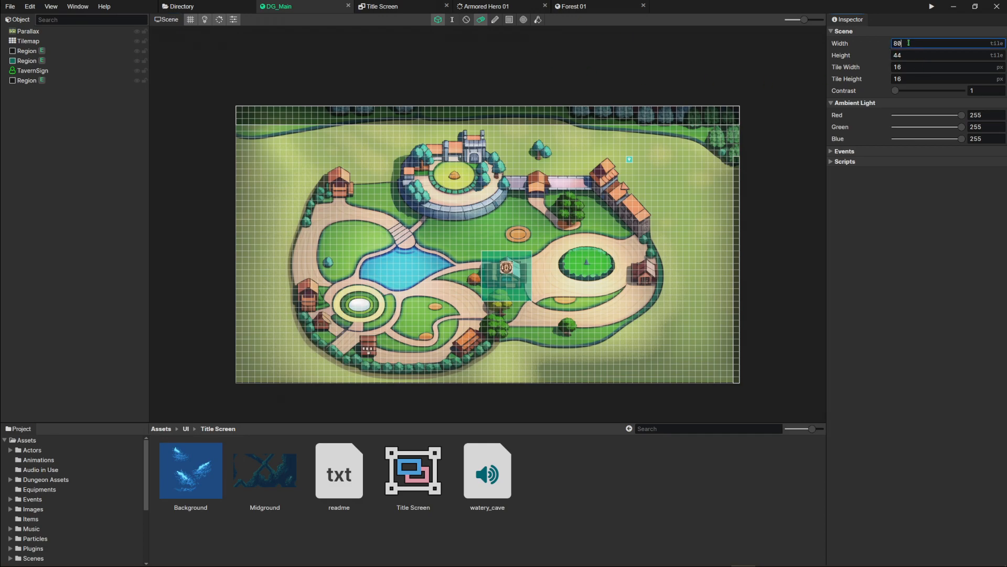
click(939, 55)
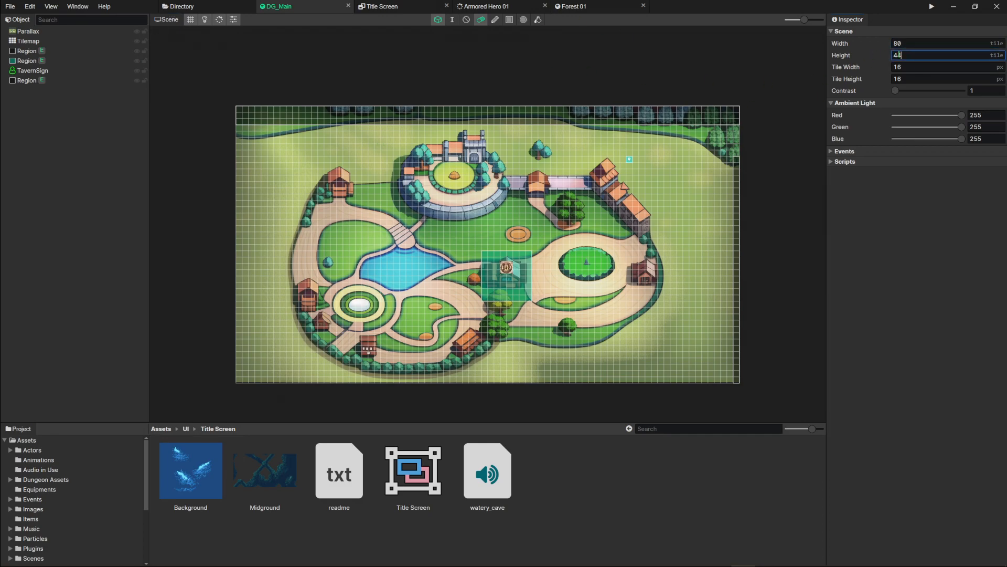
click(945, 78)
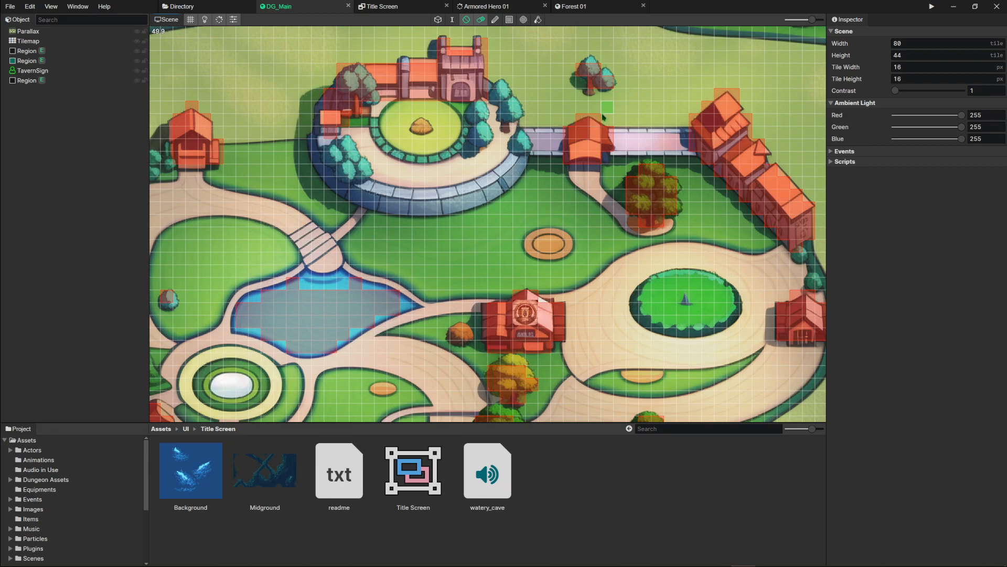
scroll(down, 3)
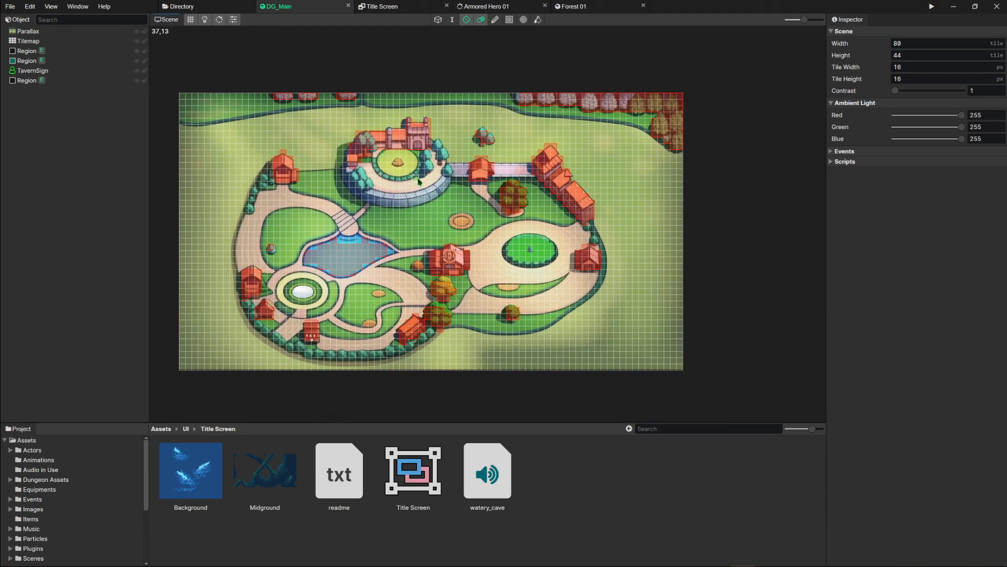
Select the map's right-edge region and expand its Conditions and Scripts.
click(26, 51)
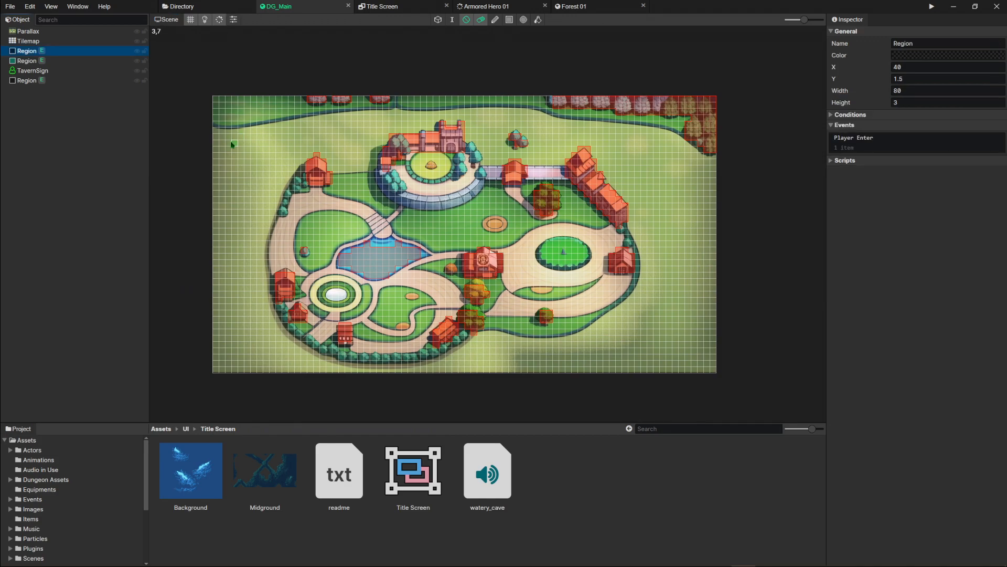
click(438, 20)
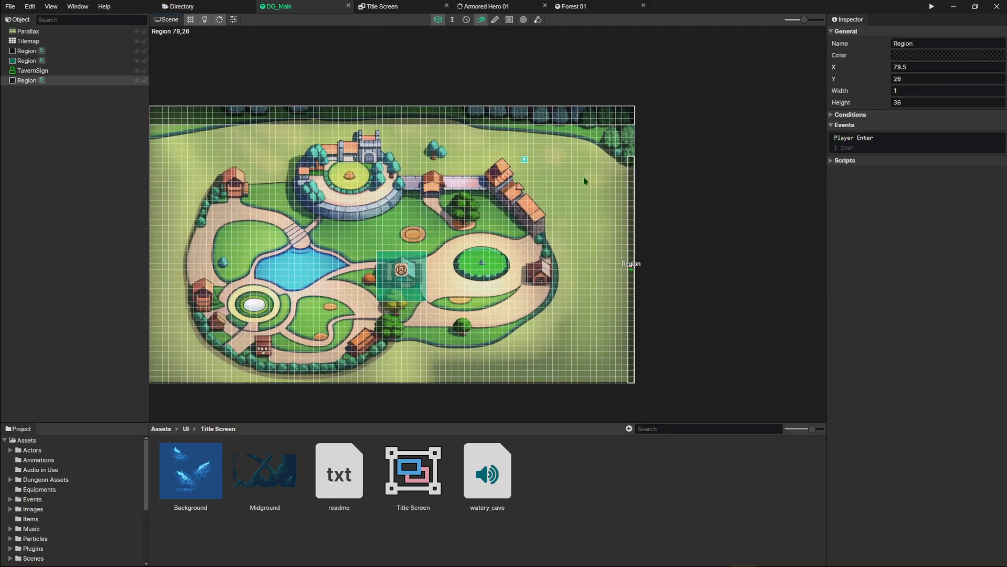
mouse_move(473, 168)
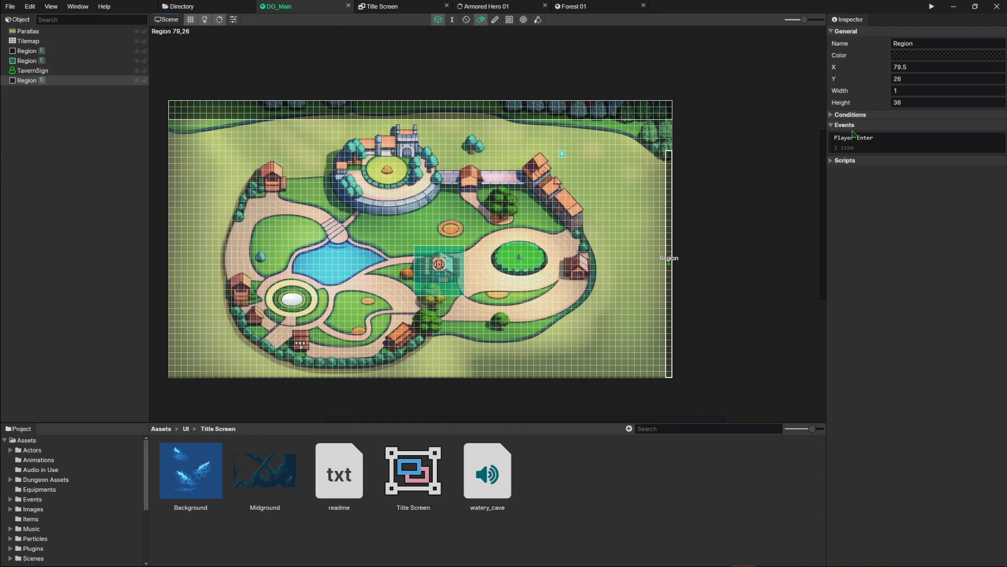
click(851, 114)
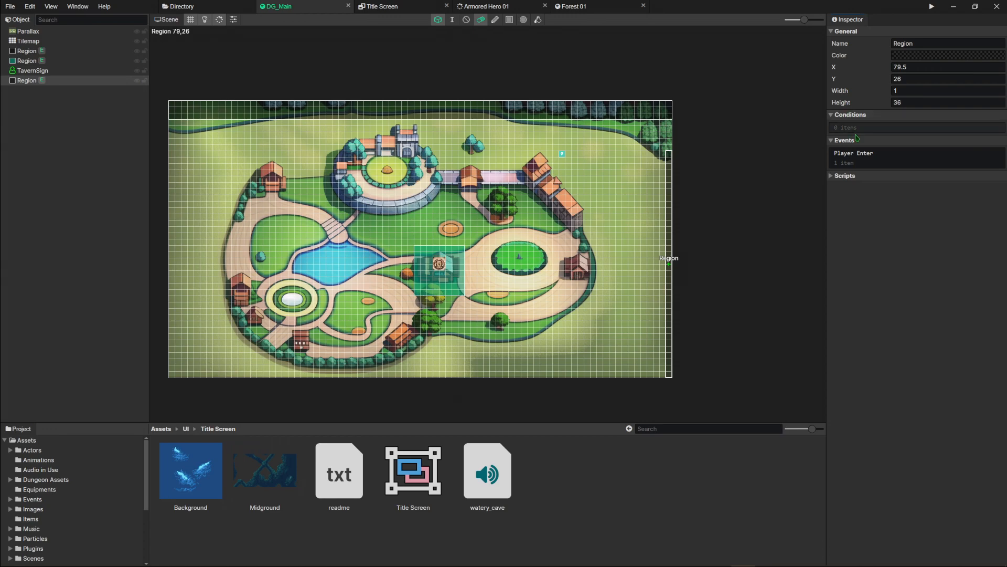
click(845, 175)
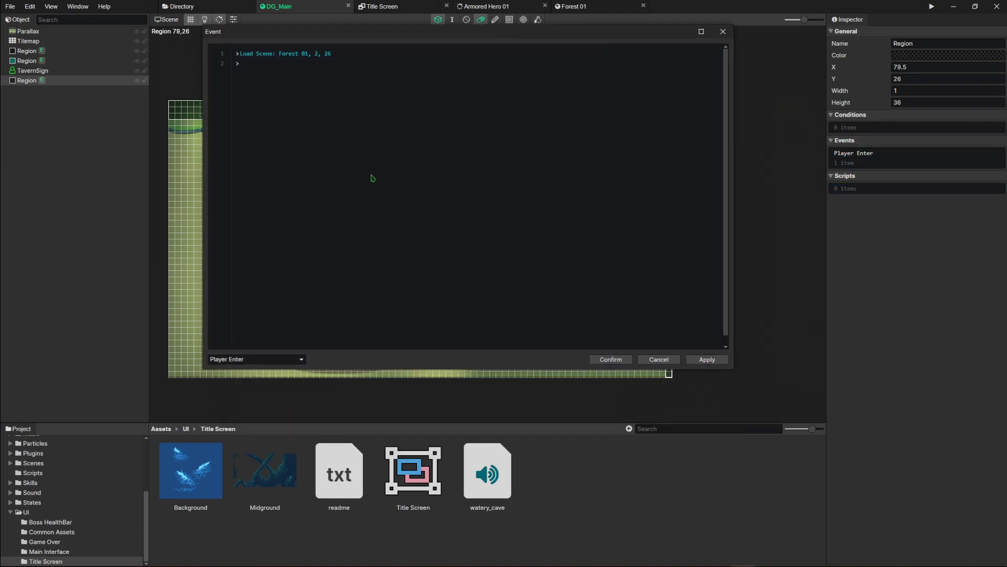
Keep Player Enter as the region event's trigger, confirm, and scroll the command list.
click(256, 359)
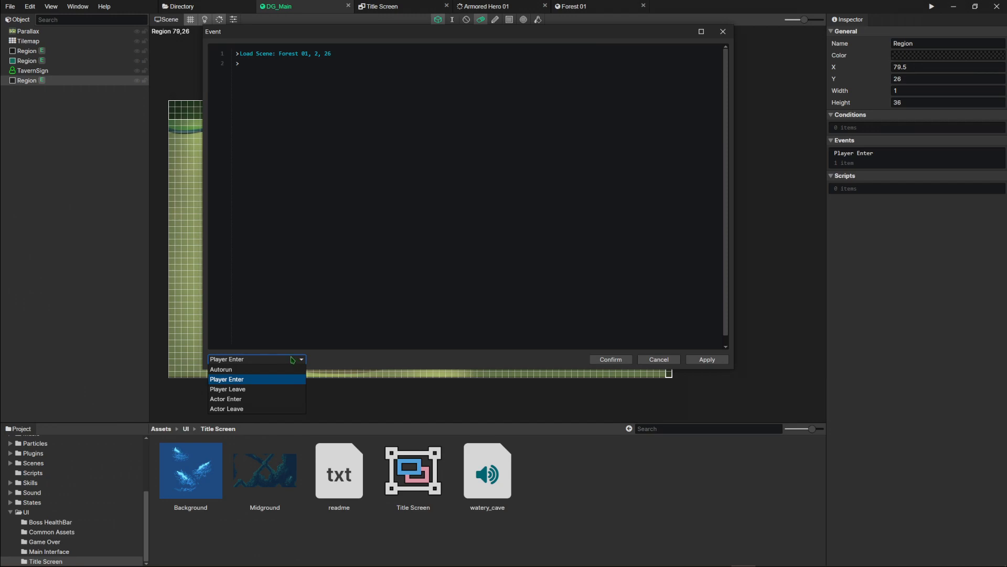
click(226, 378)
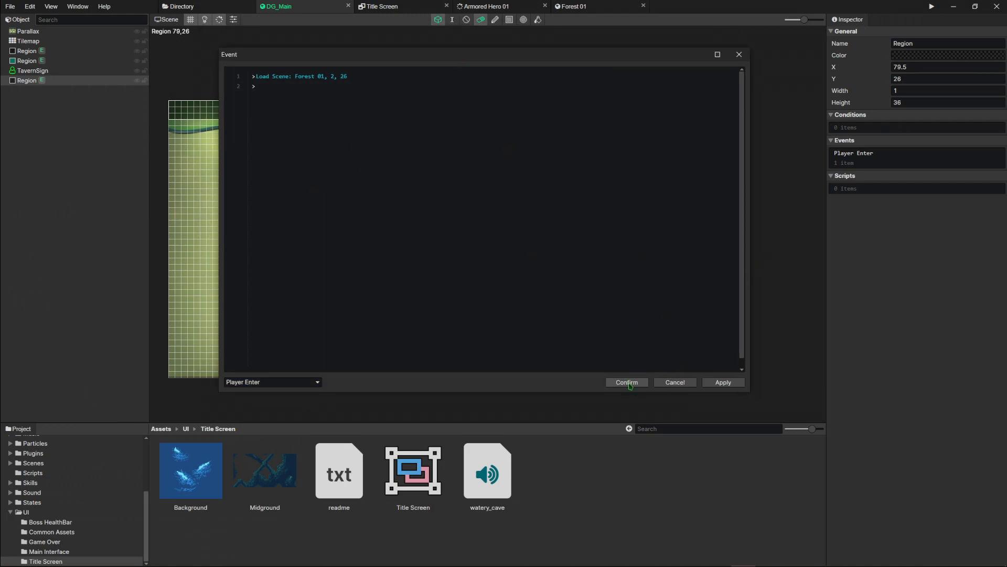
click(624, 382)
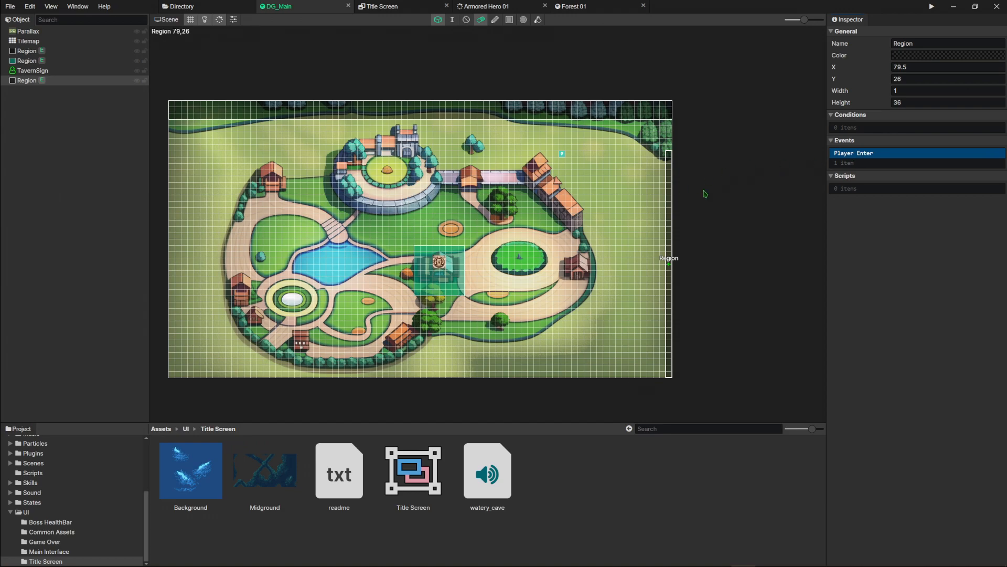
mouse_move(472, 169)
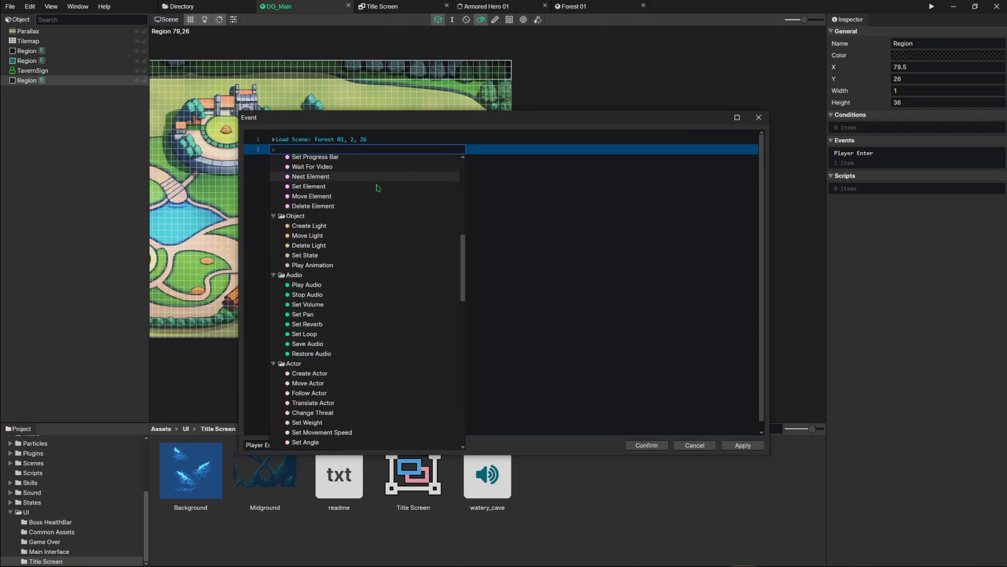
scroll(down, 3)
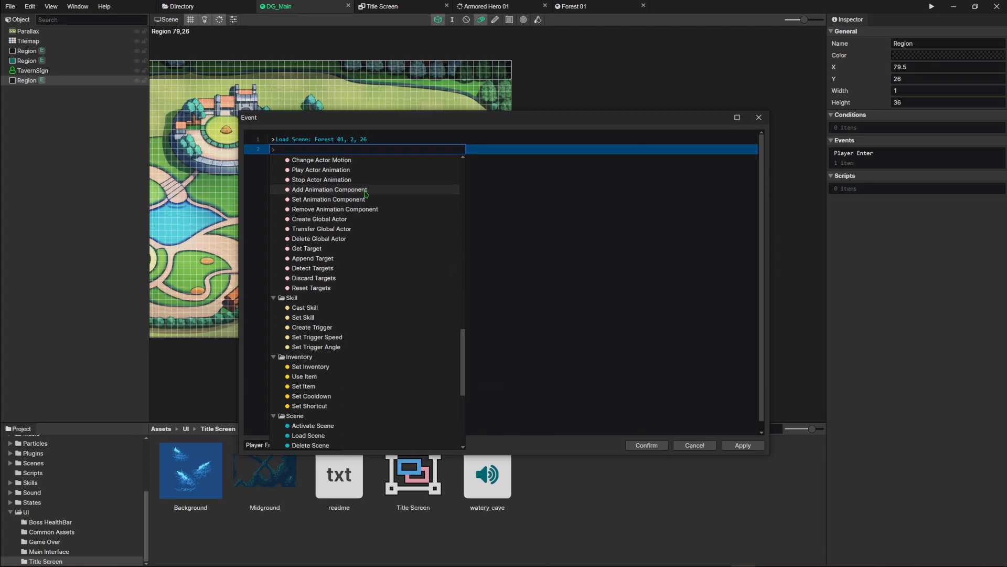
scroll(down, 3)
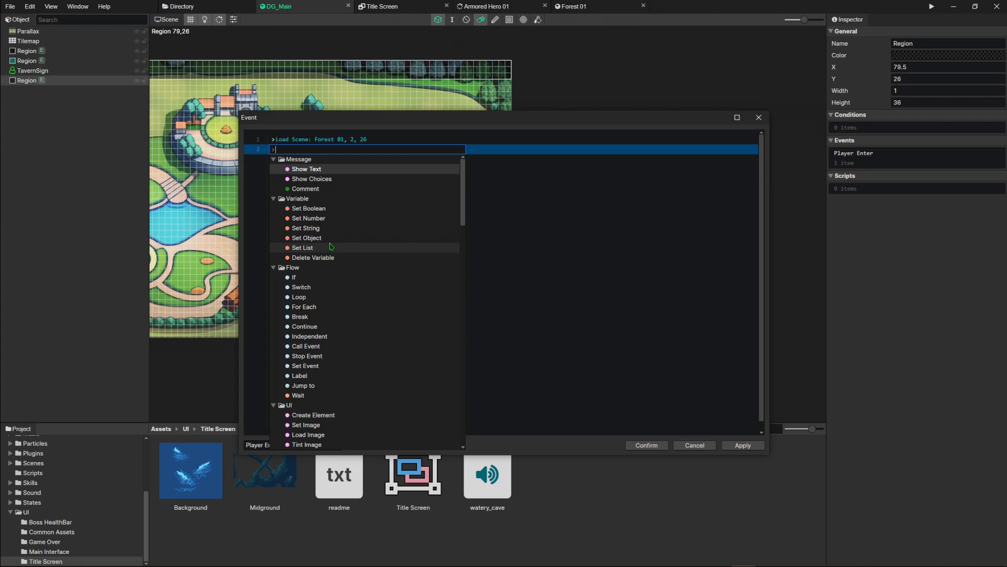
mouse_move(360, 186)
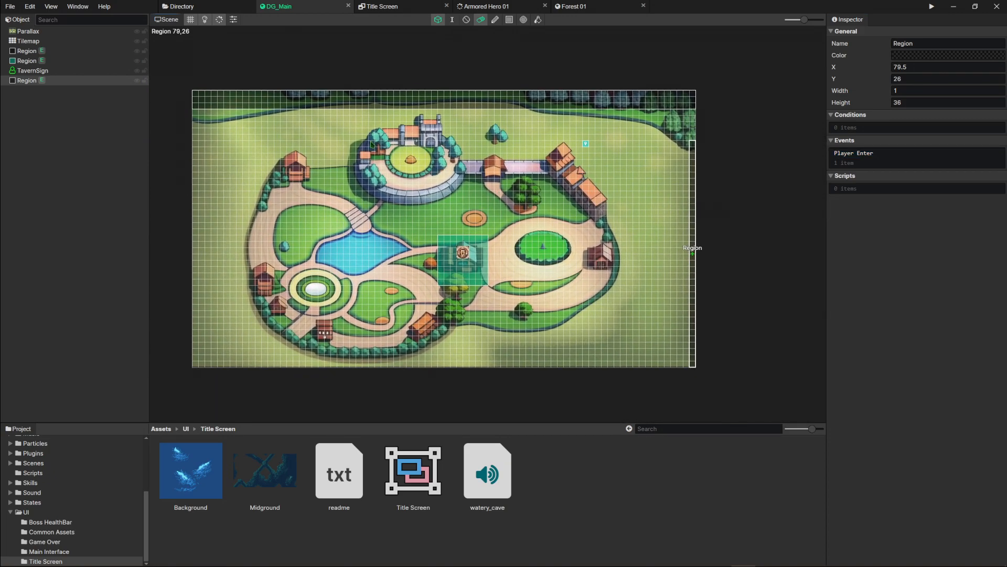
mouse_move(596, 146)
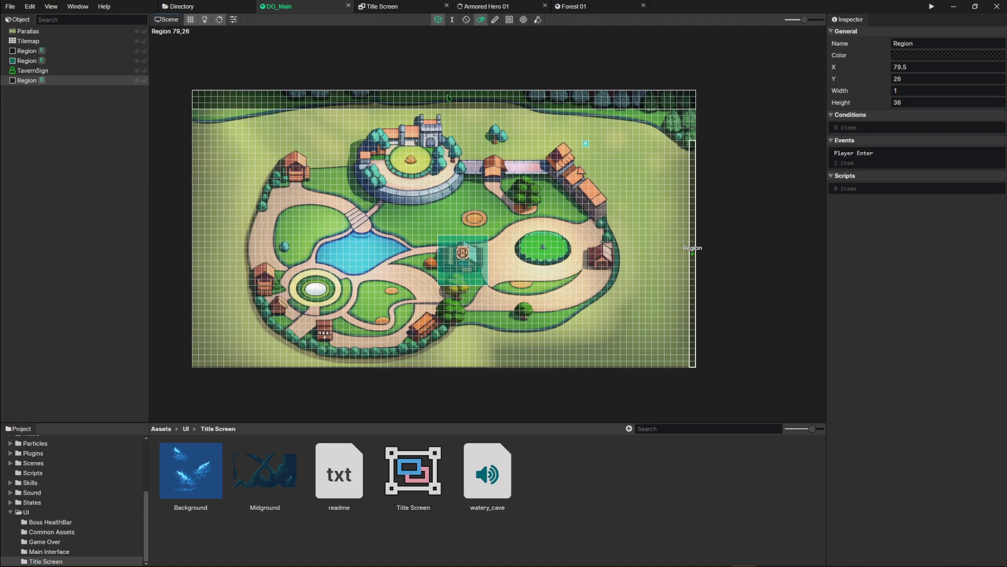
mouse_move(570, 129)
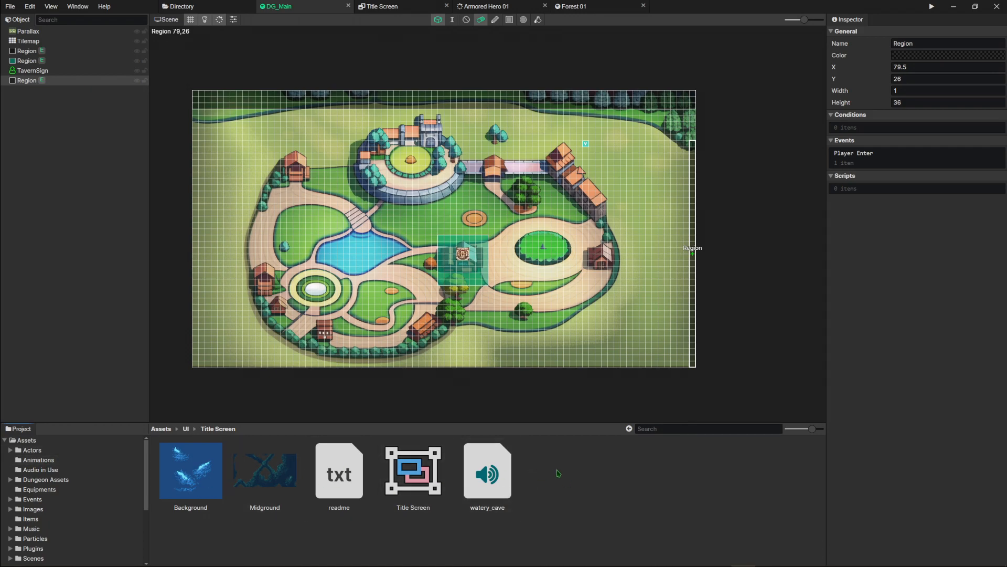
Create a new actor asset in the Actors folder after browsing Actors and Animations.
click(31, 449)
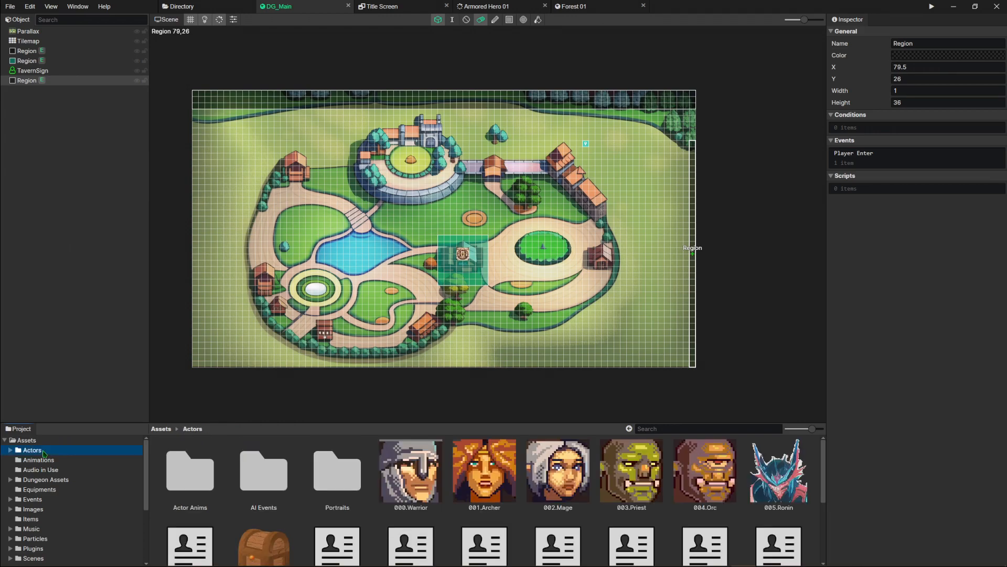
click(37, 460)
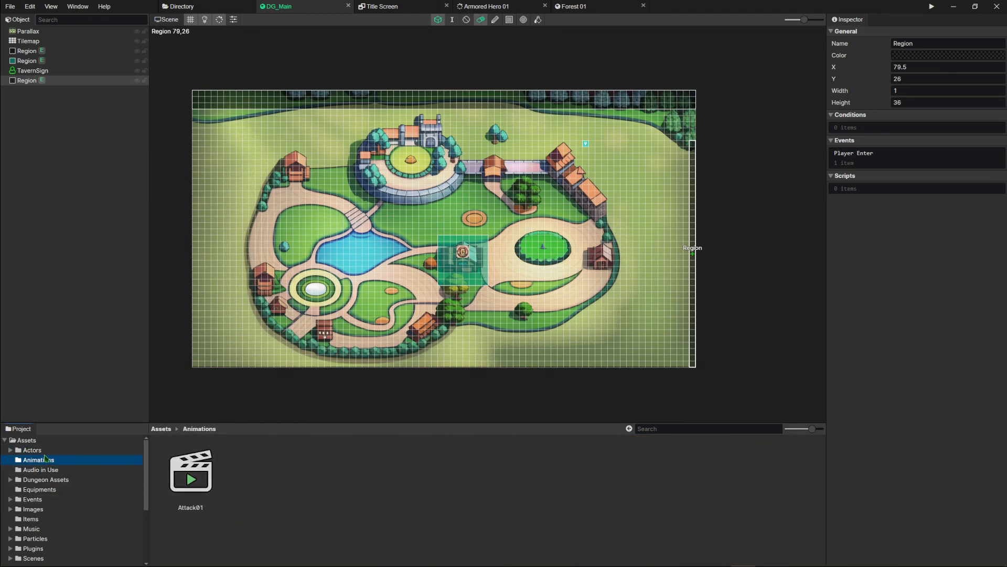
click(32, 449)
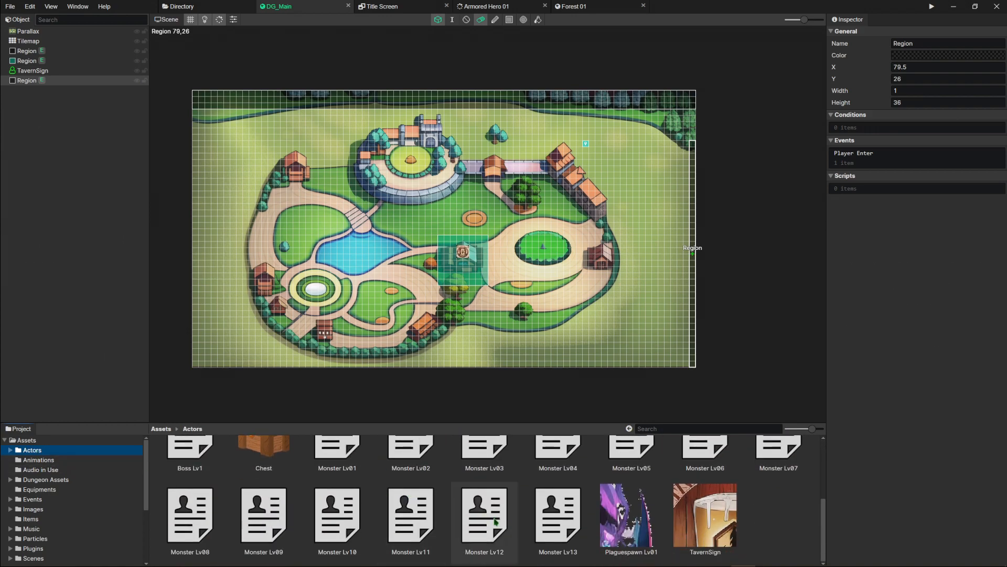
right_click(489, 522)
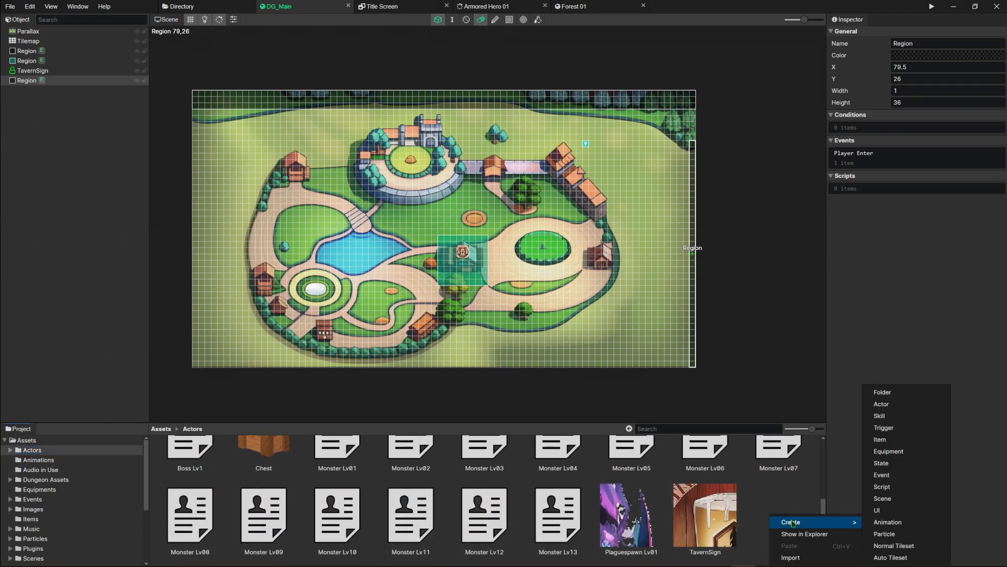
mouse_move(906, 404)
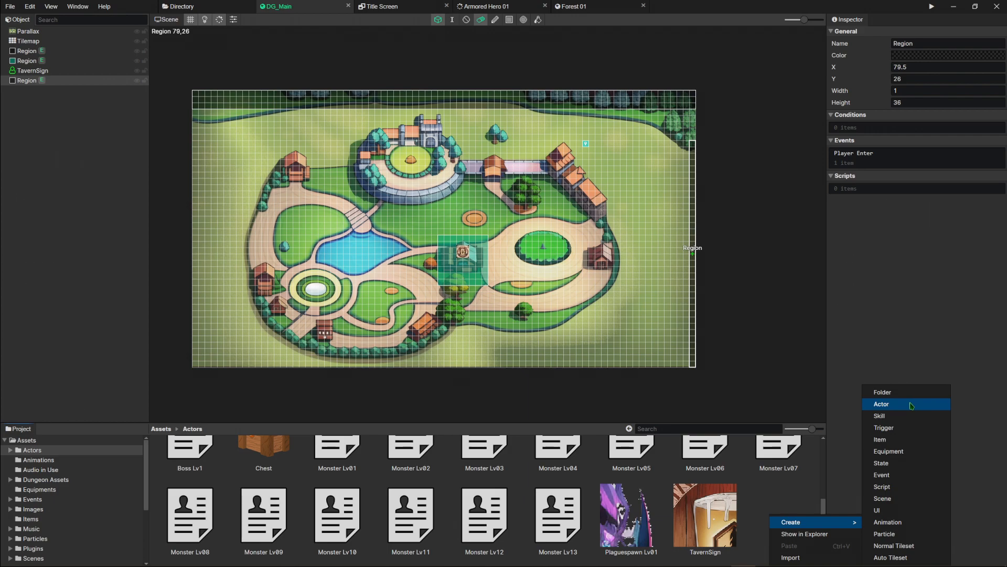
click(882, 403)
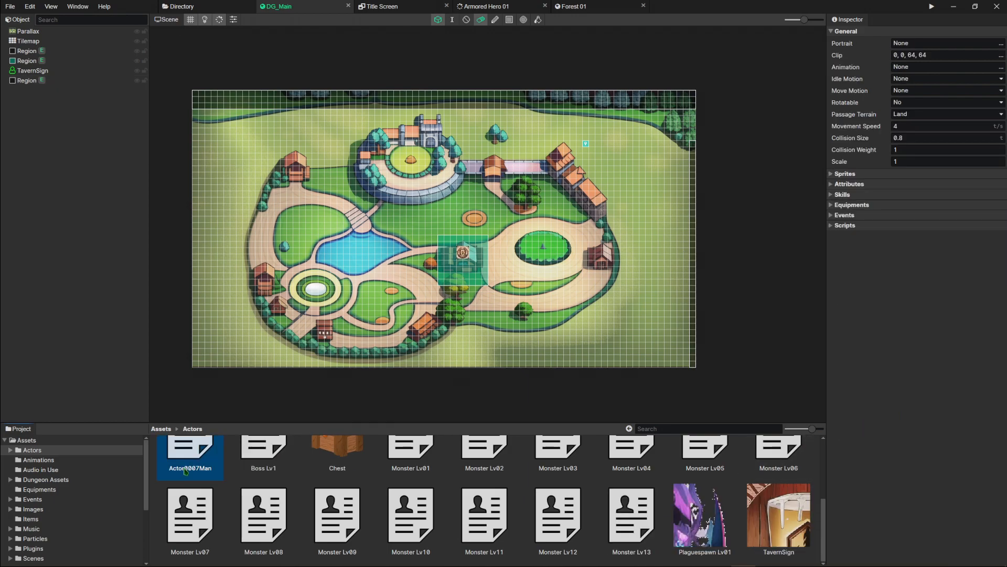
click(38, 459)
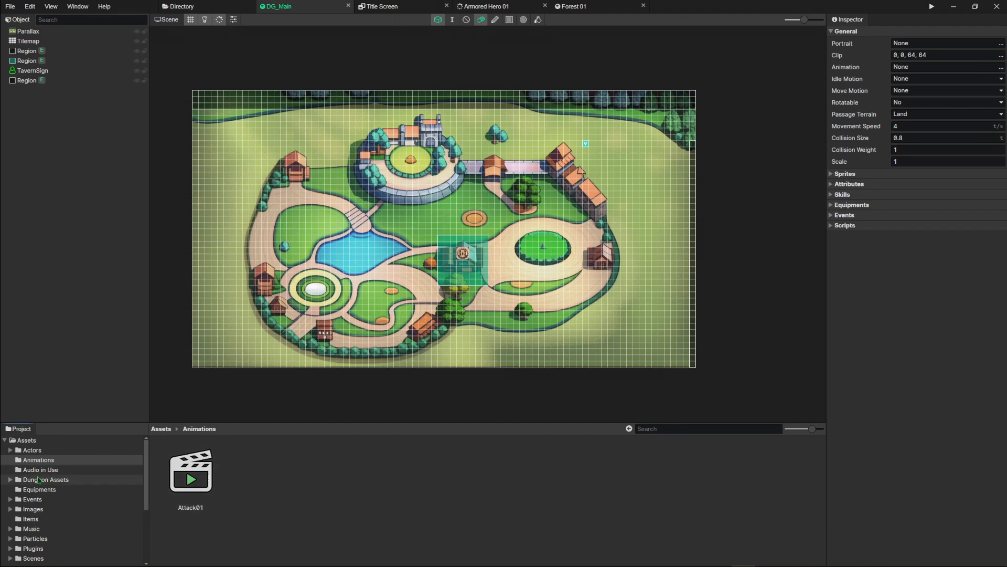
click(31, 450)
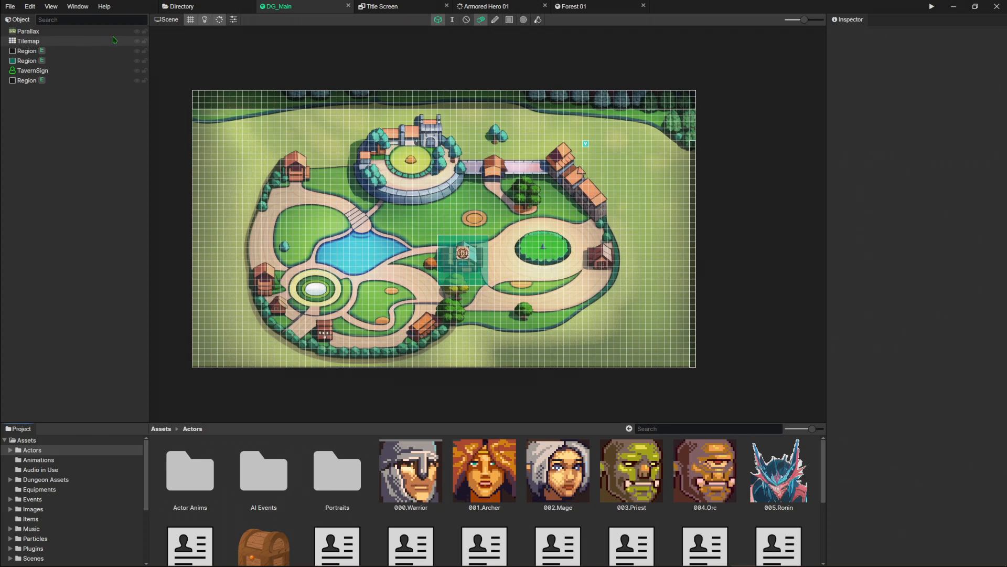
Open Armored Hero 01's Jump motion and select the Actor keyframe at frame 5.
click(488, 6)
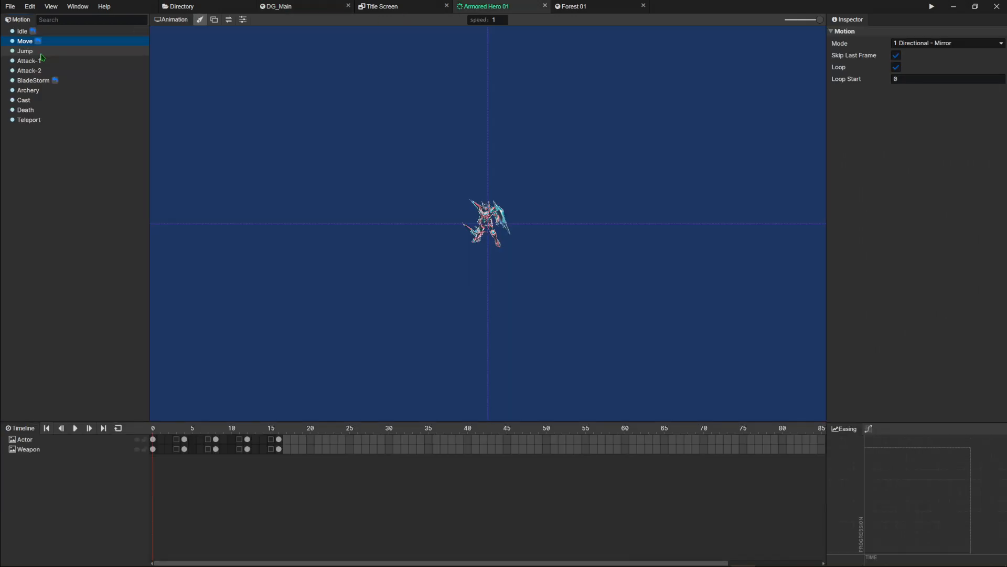
click(24, 51)
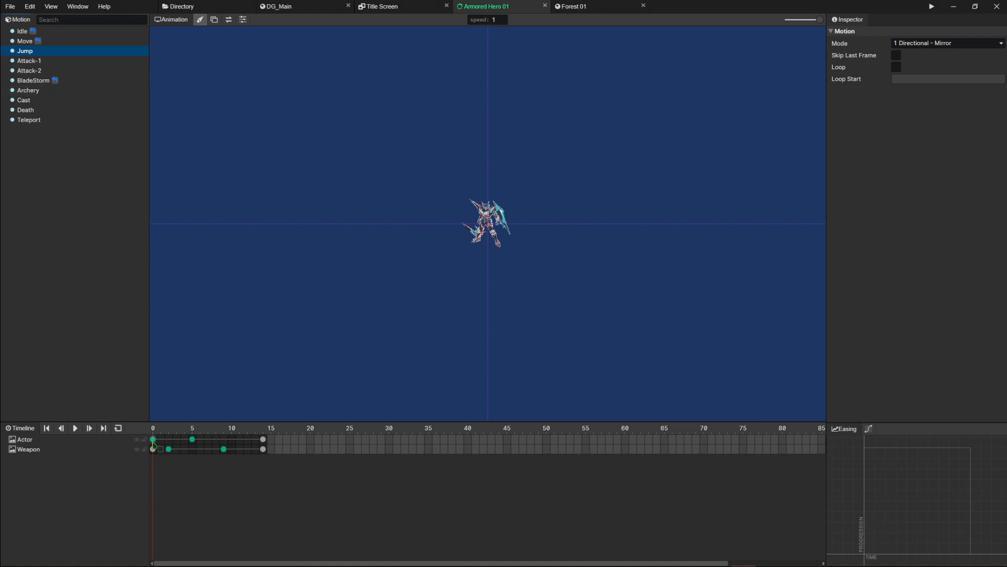
click(262, 439)
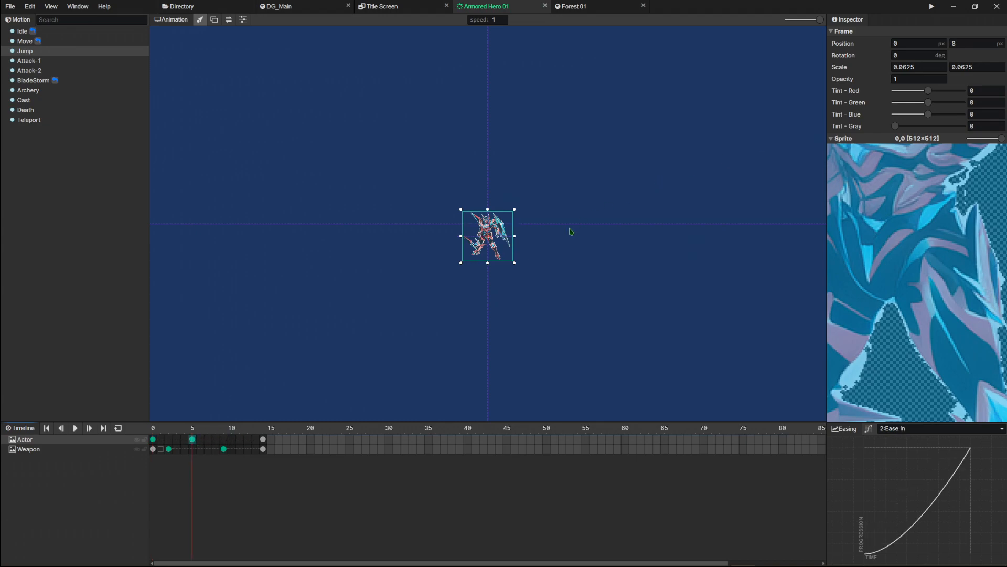
mouse_move(590, 175)
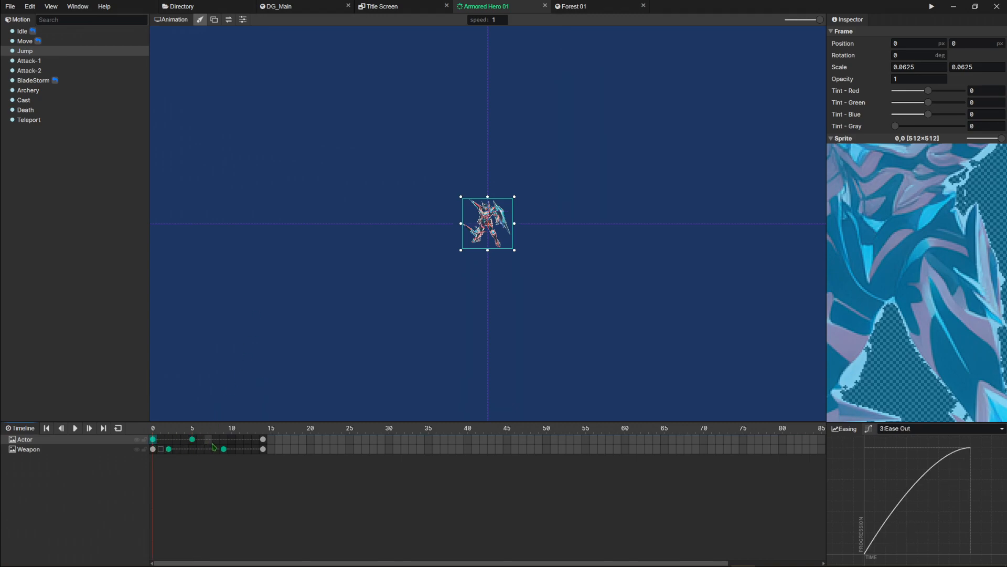
Check the timeline's frame options, play Jump, then switch to Attack-1.
right_click(214, 448)
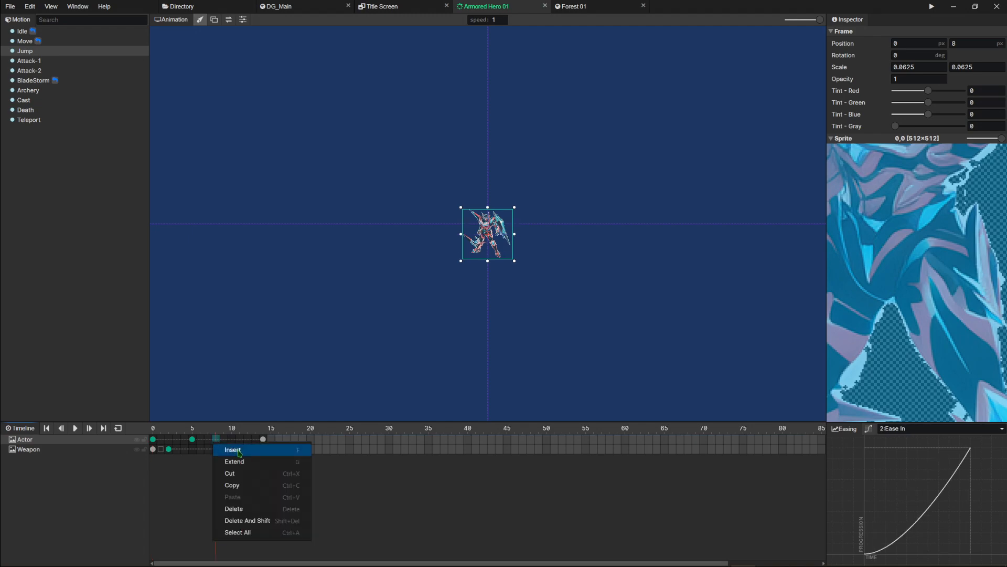
click(232, 449)
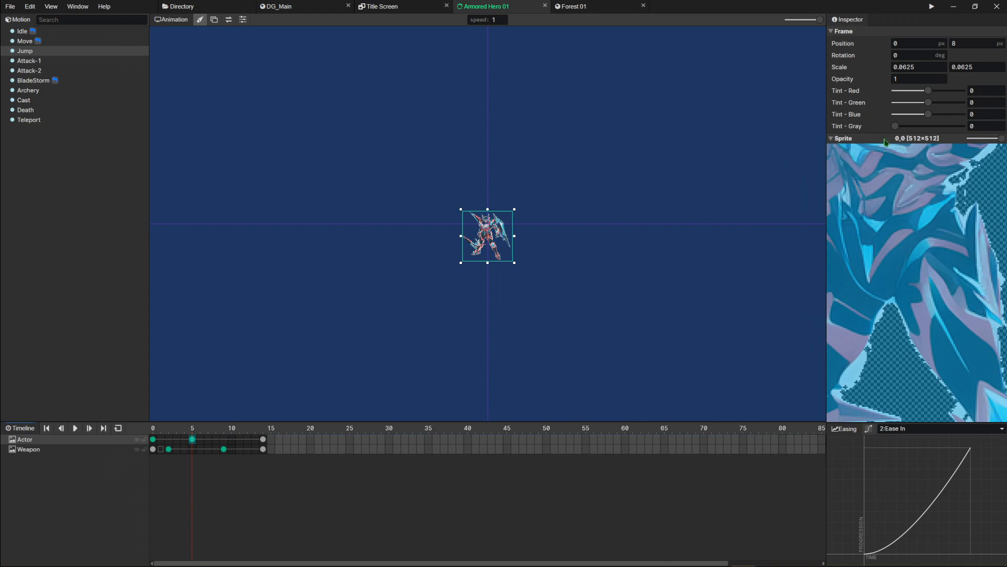
mouse_move(886, 50)
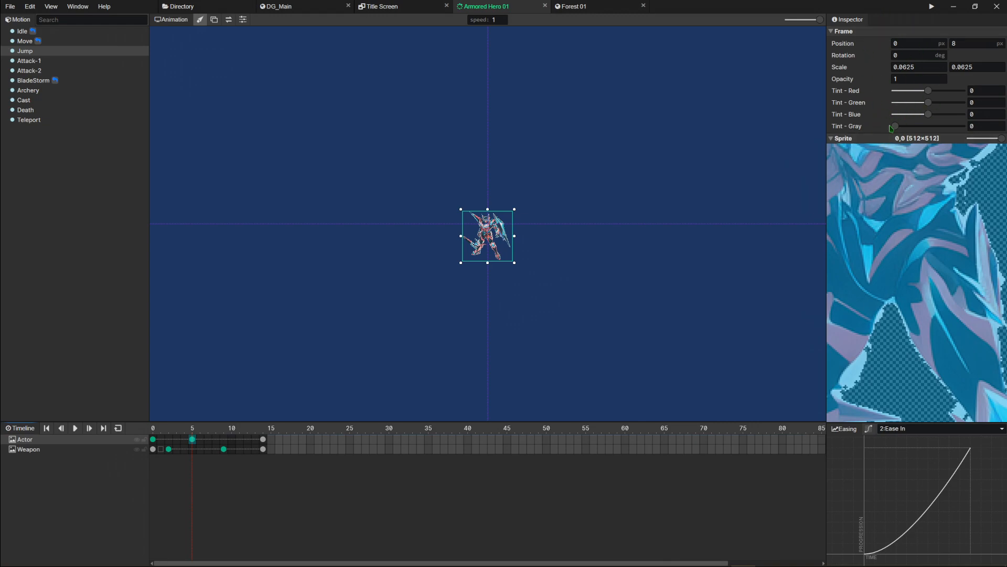
click(75, 428)
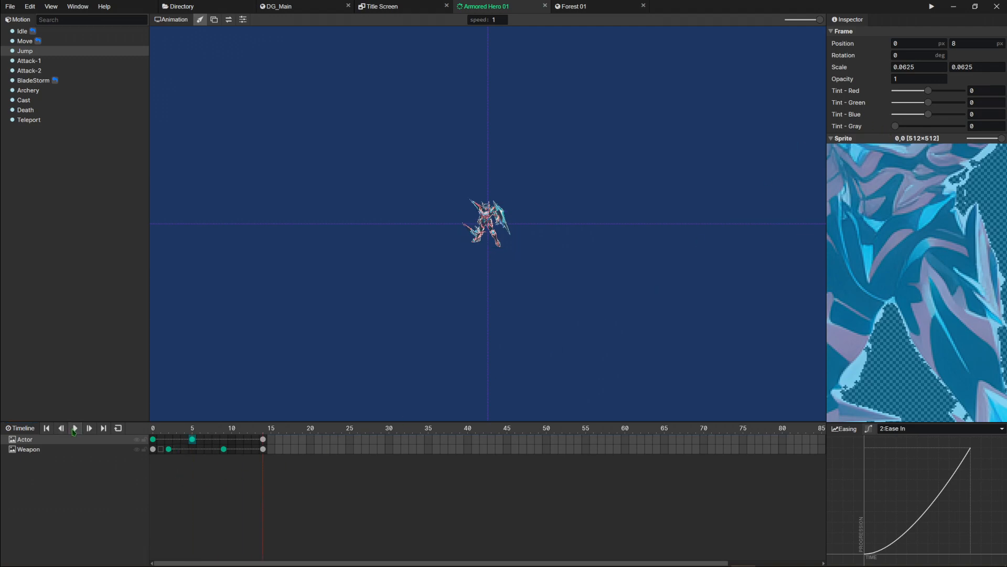
click(30, 60)
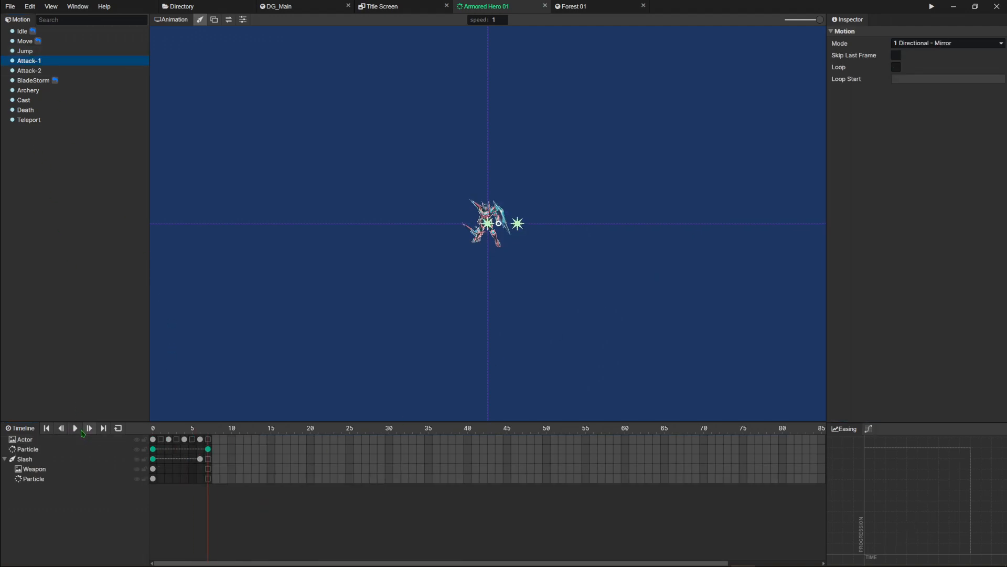
Play Attack-1, inspect its Slash, Weapon and Particle layers, then show Archery.
click(74, 428)
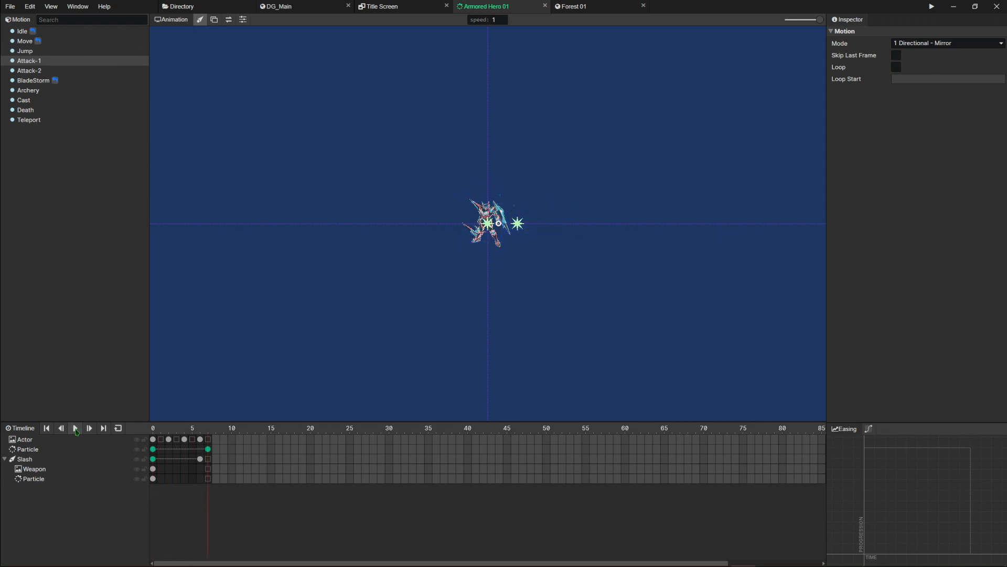
right_click(32, 479)
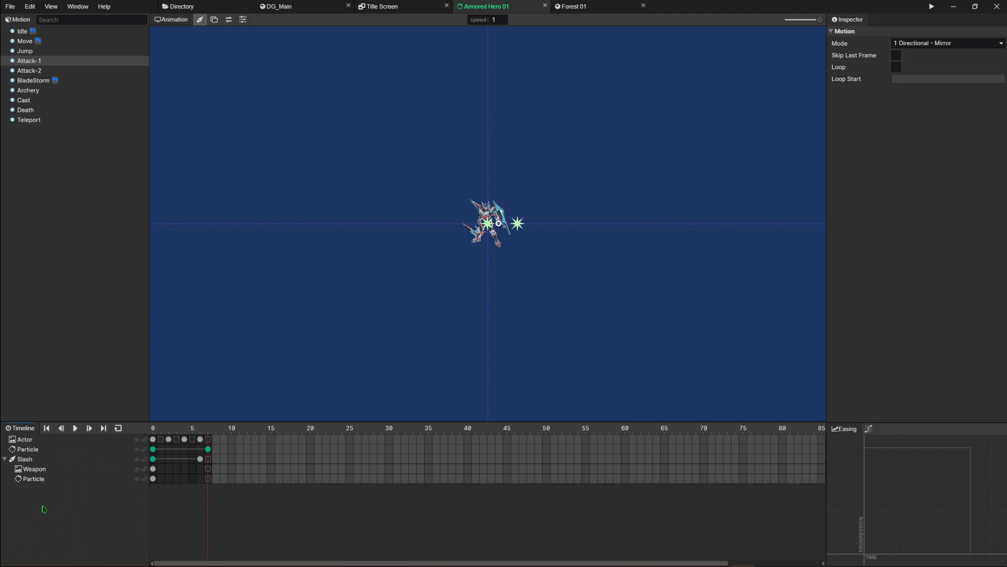
click(26, 458)
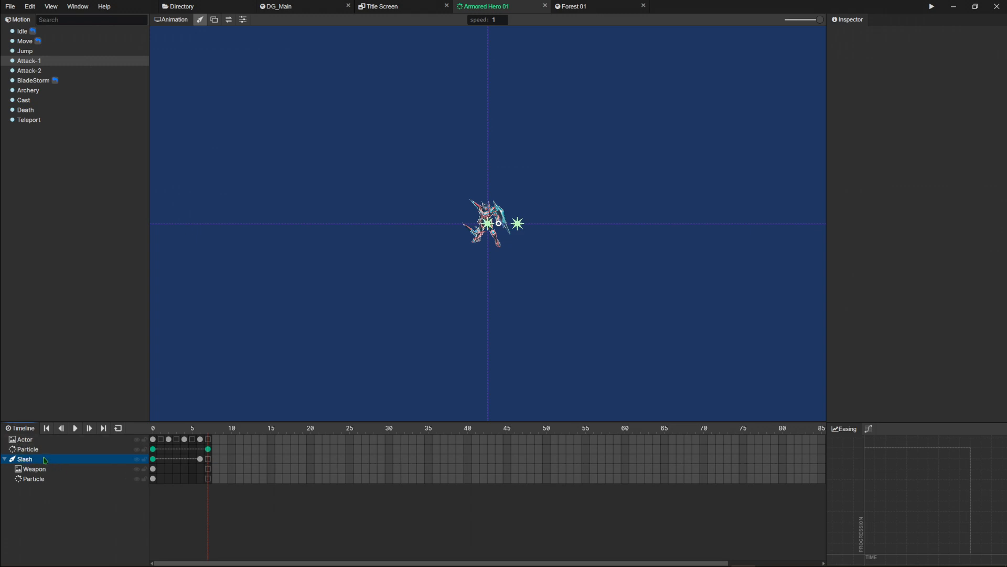
click(32, 469)
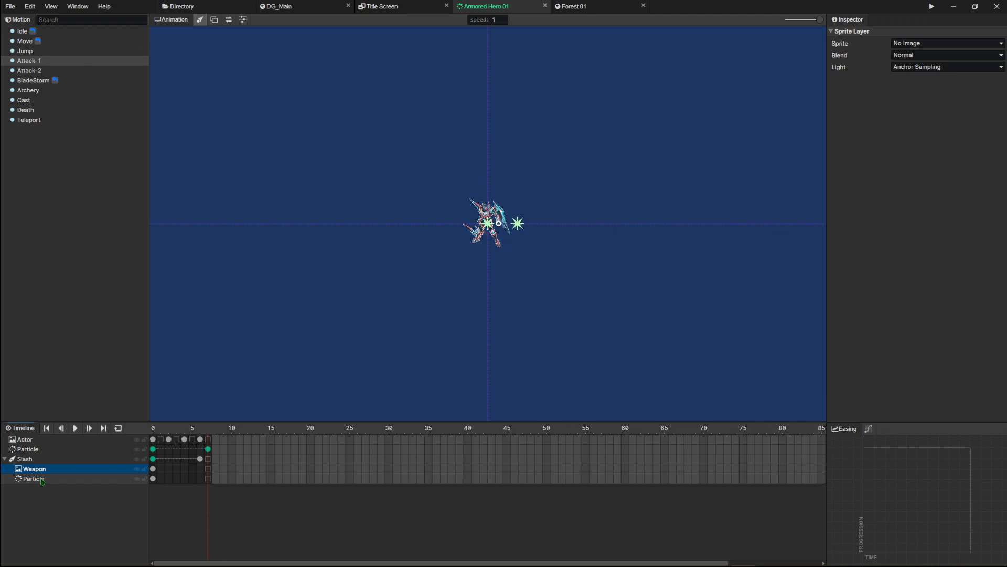
click(32, 478)
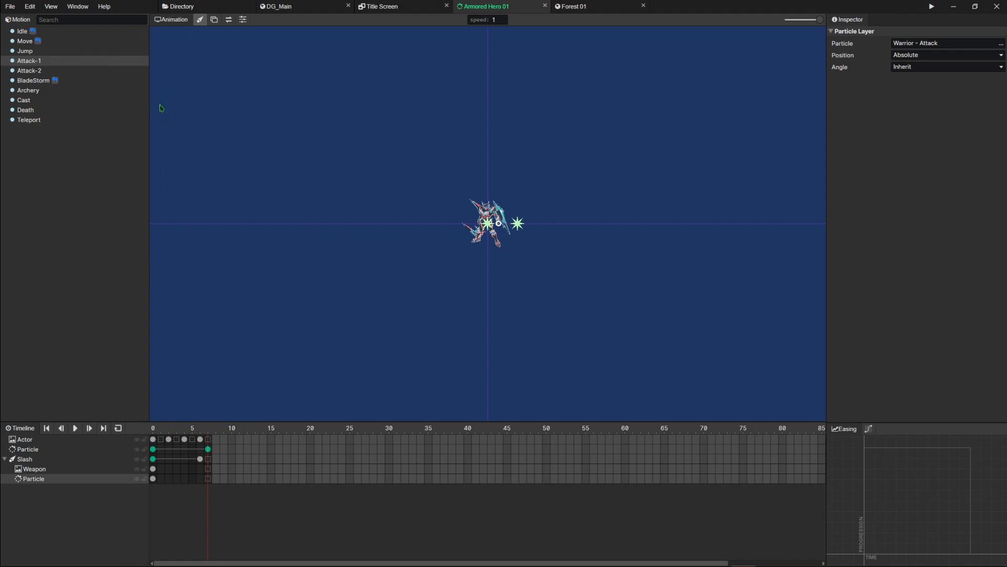
click(75, 428)
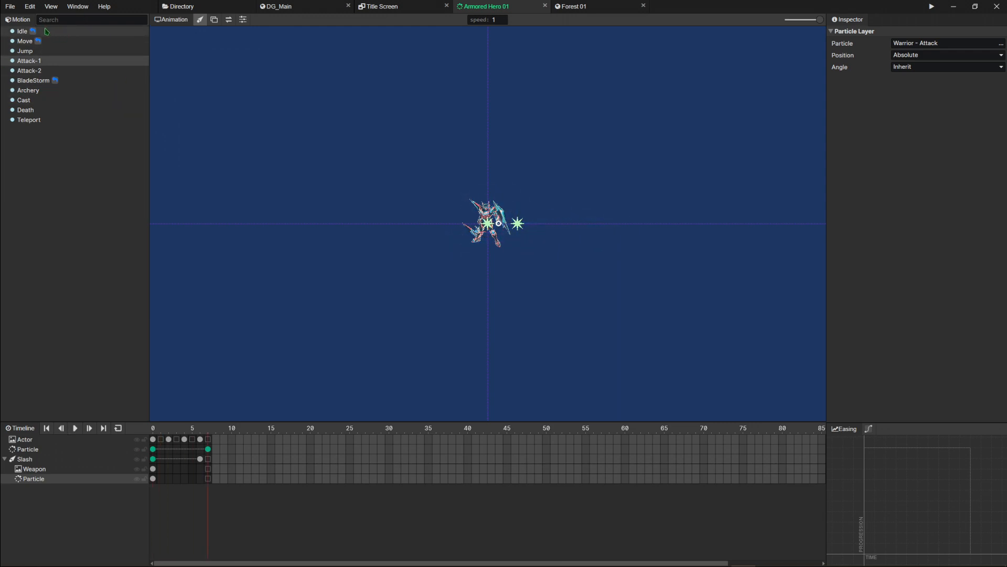
click(28, 89)
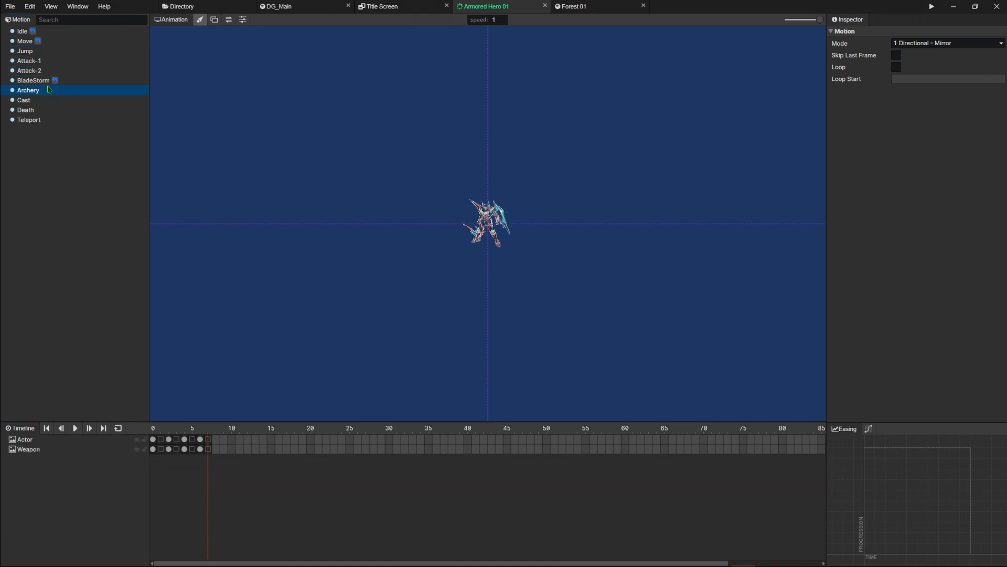
Select the Armored Hero 01 asset in Actor Anims and view its Create menu.
click(383, 6)
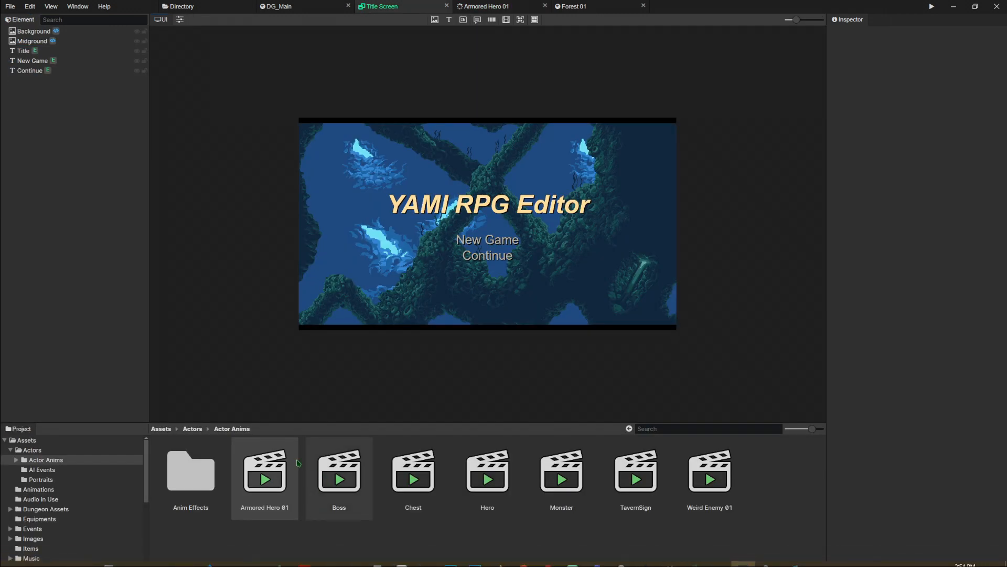
click(264, 478)
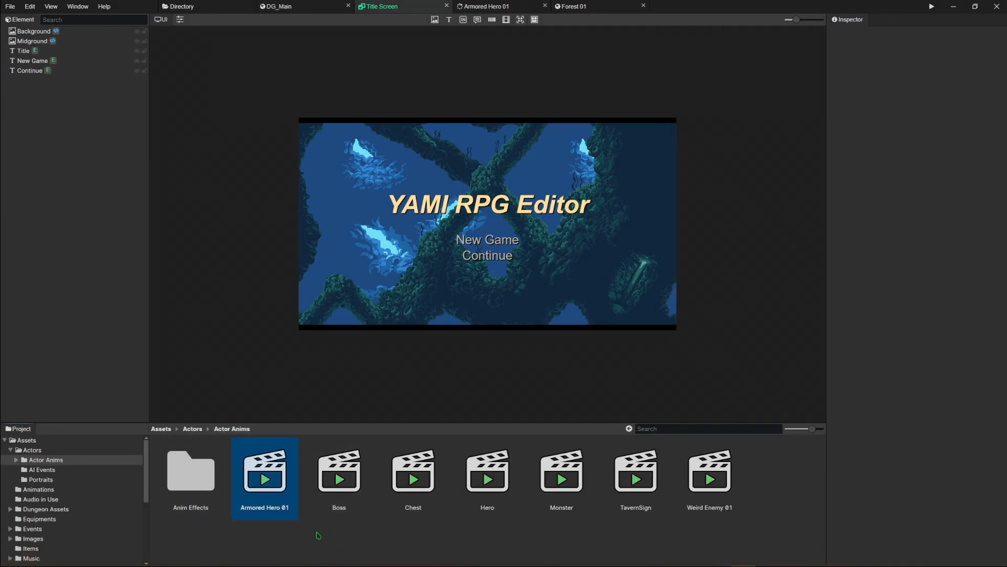
right_click(318, 536)
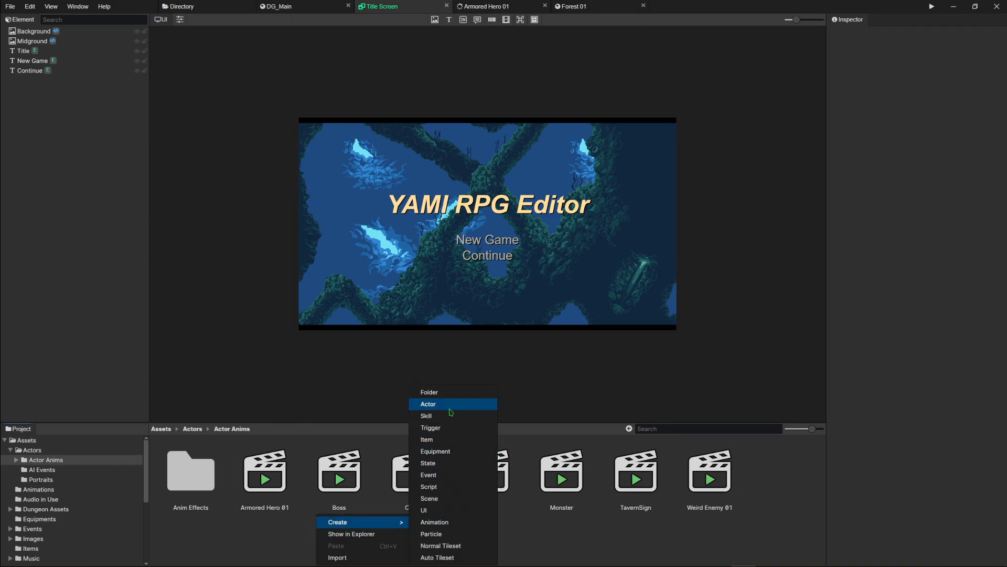
Inspect Armored Hero 01's single sprite sheet details and close them unchanged.
click(487, 6)
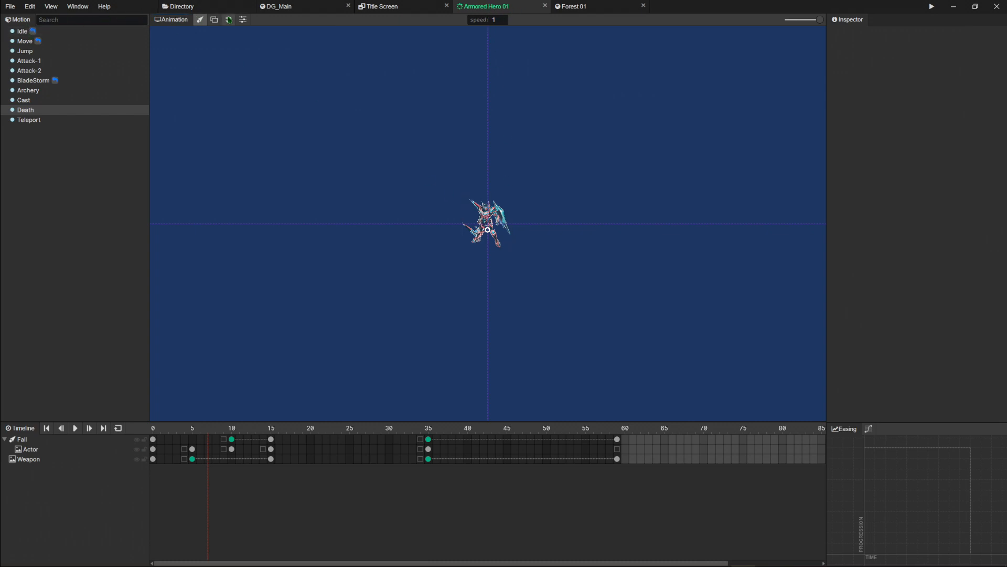
click(243, 20)
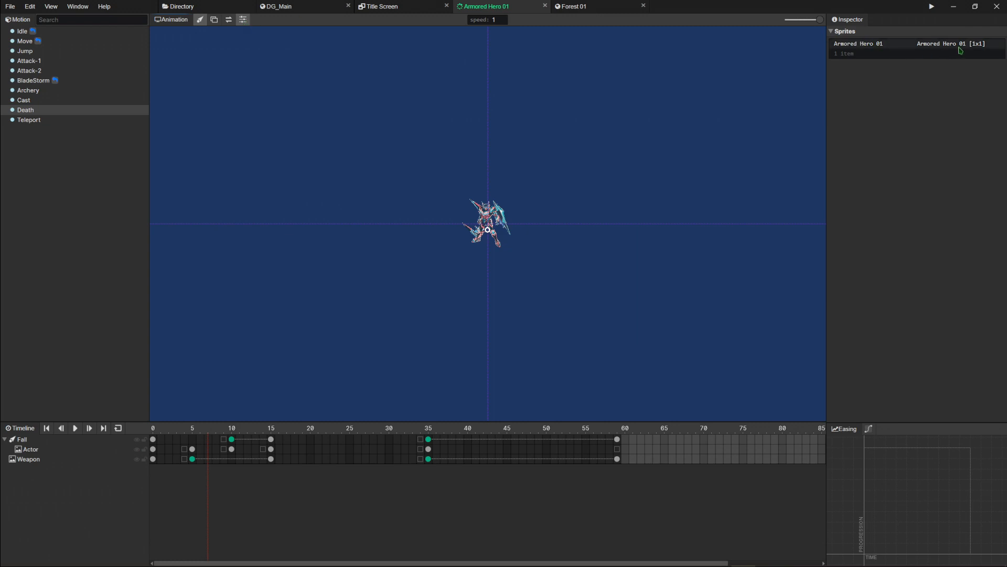
click(899, 43)
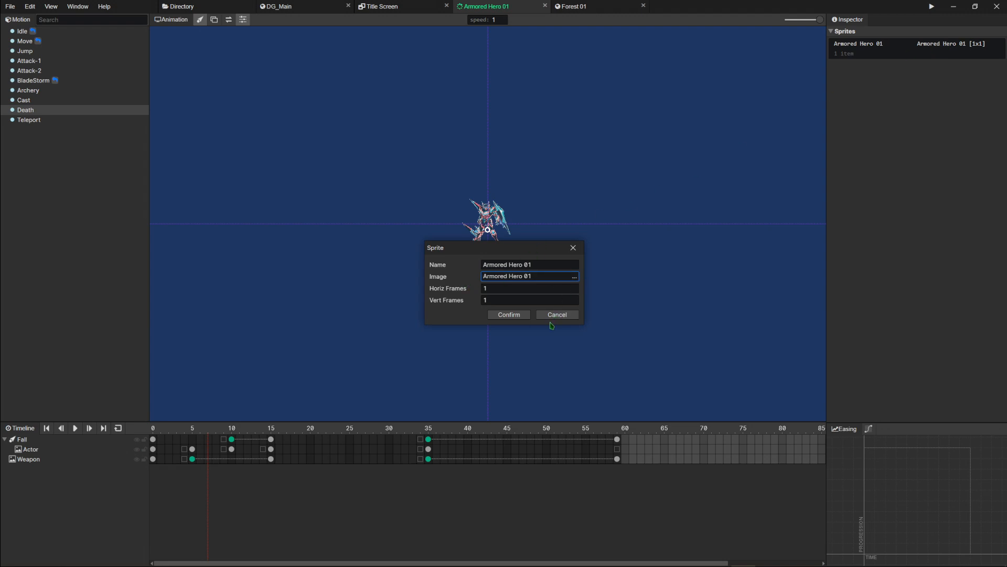
click(556, 315)
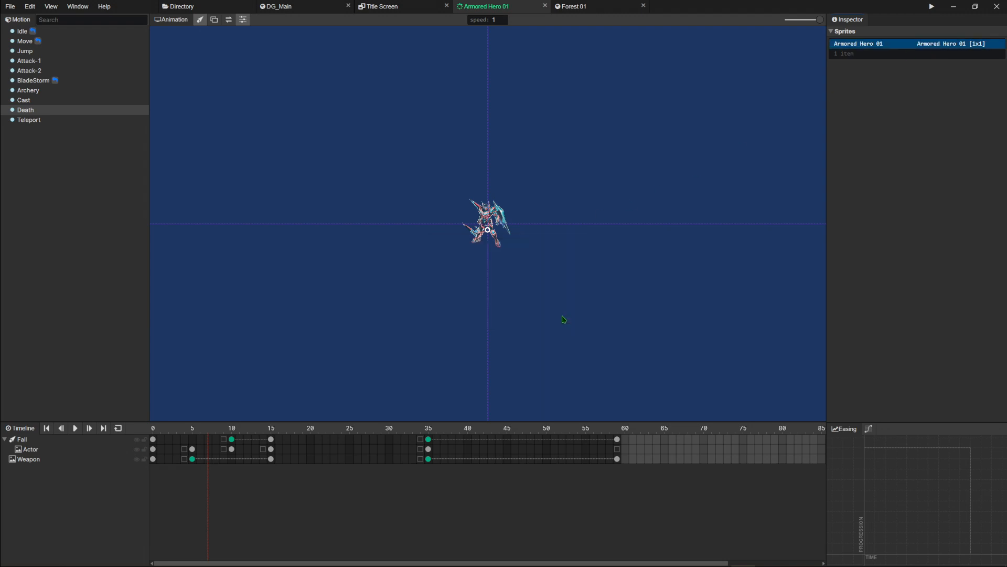
click(181, 6)
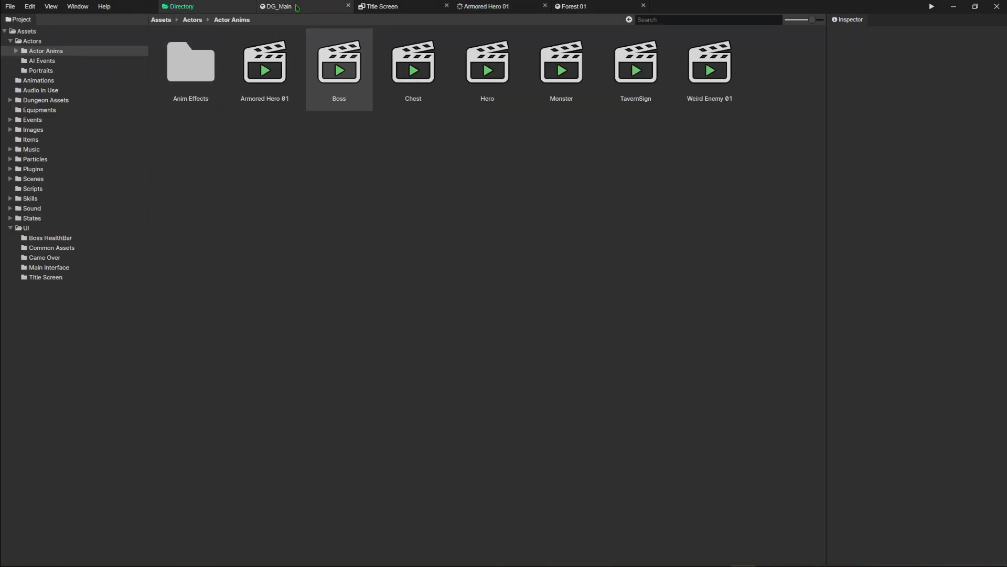
Visit DG_Main and the Armored Hero 01 Death animation, then return to the Title Screen layout.
click(279, 6)
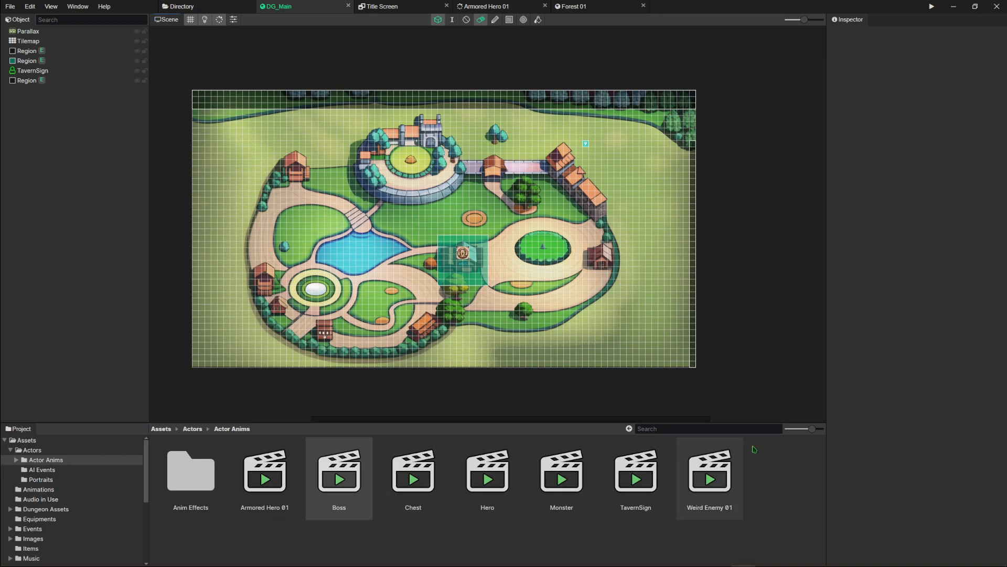
mouse_move(171, 502)
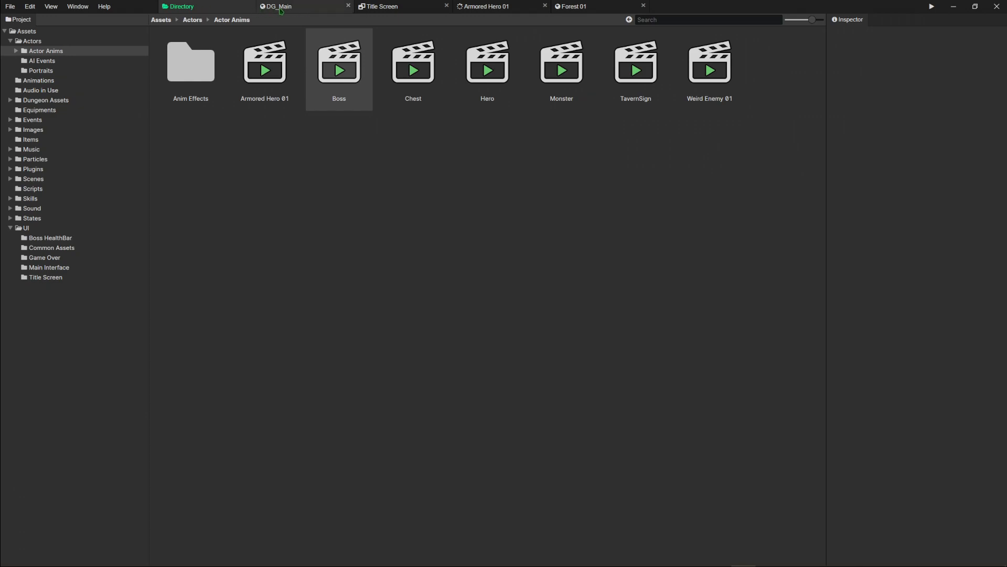
click(487, 6)
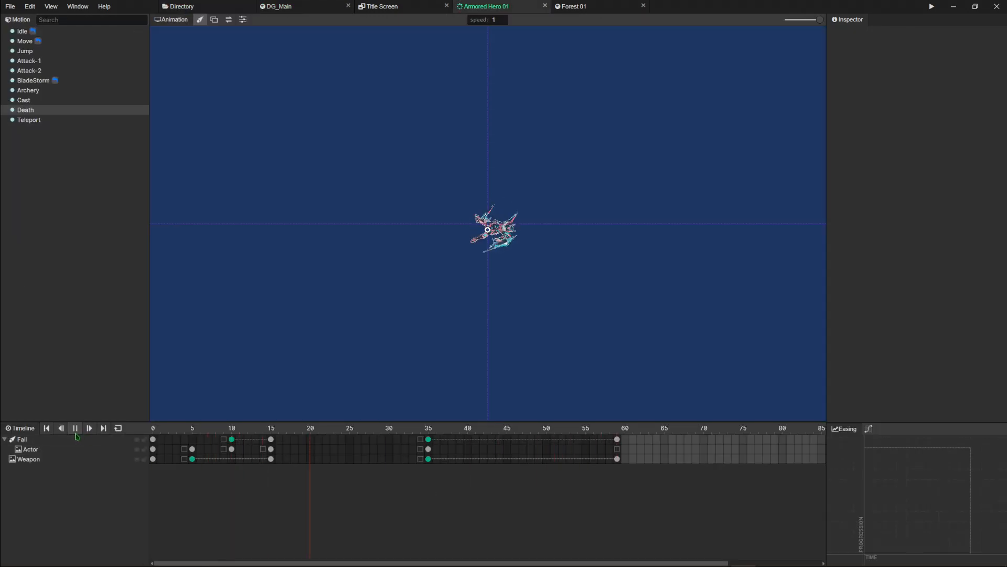
click(75, 429)
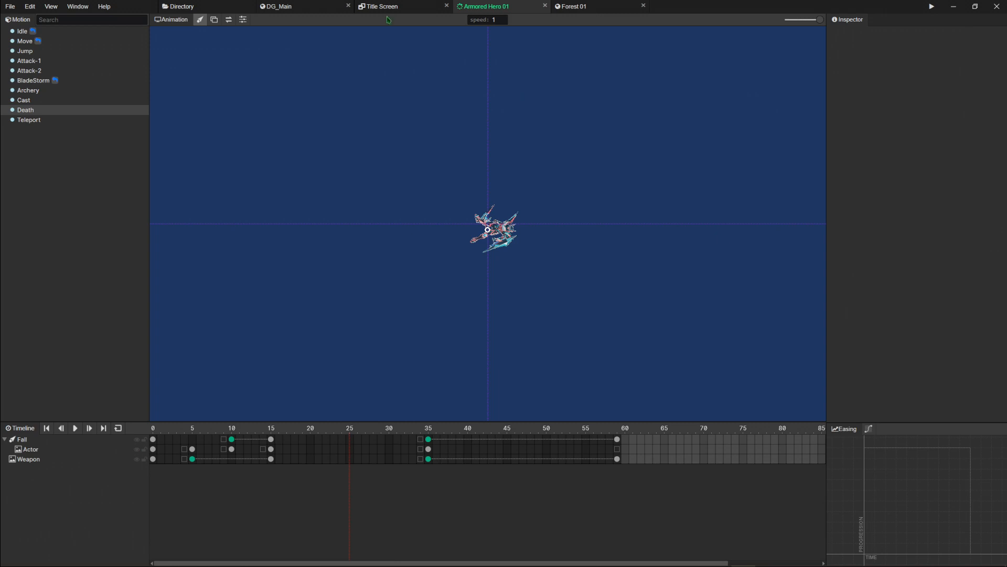
click(383, 6)
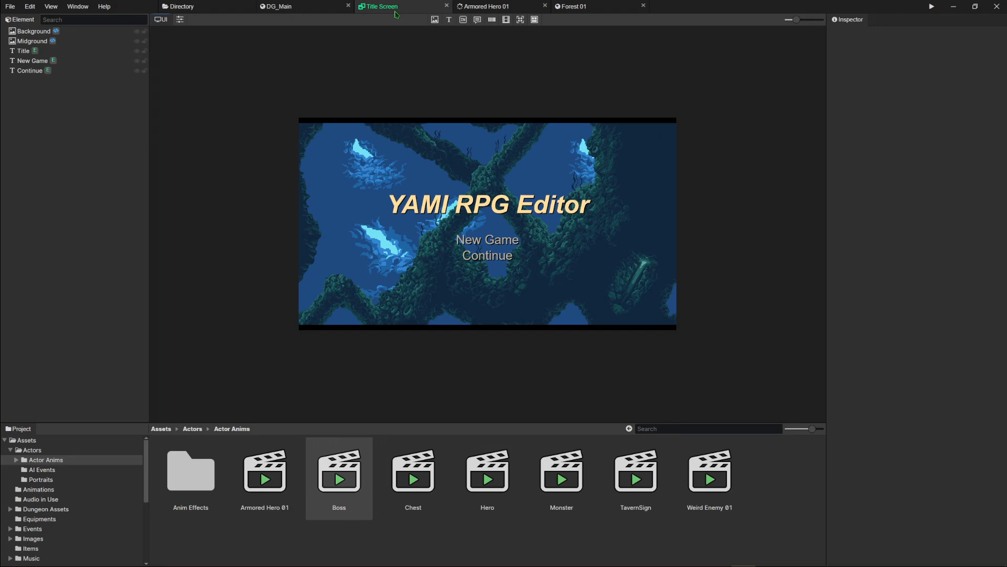
mouse_move(317, 19)
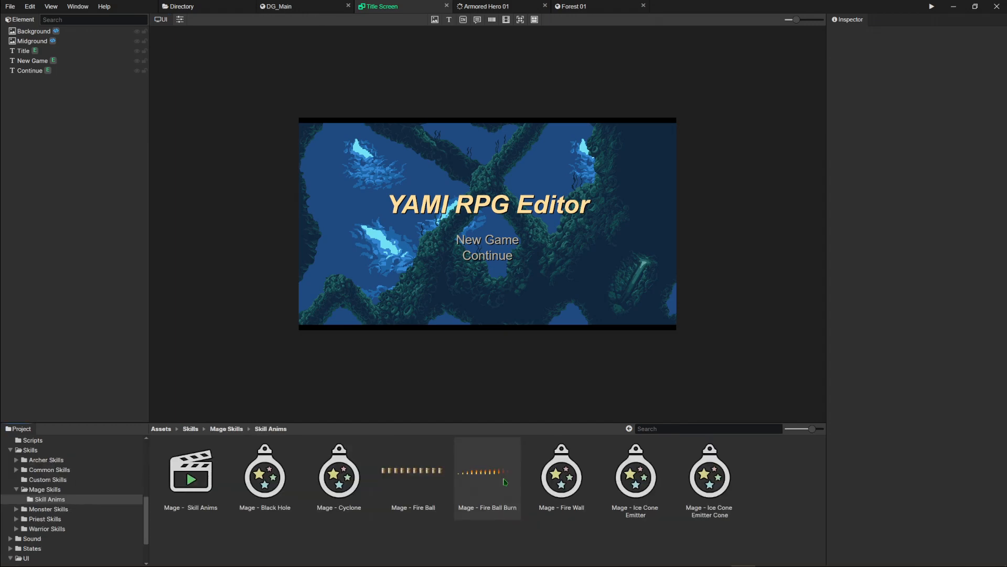
Open Mage - Fire Wall, try inserting a layer, and inspect Flame - 1's emitter settings.
click(561, 476)
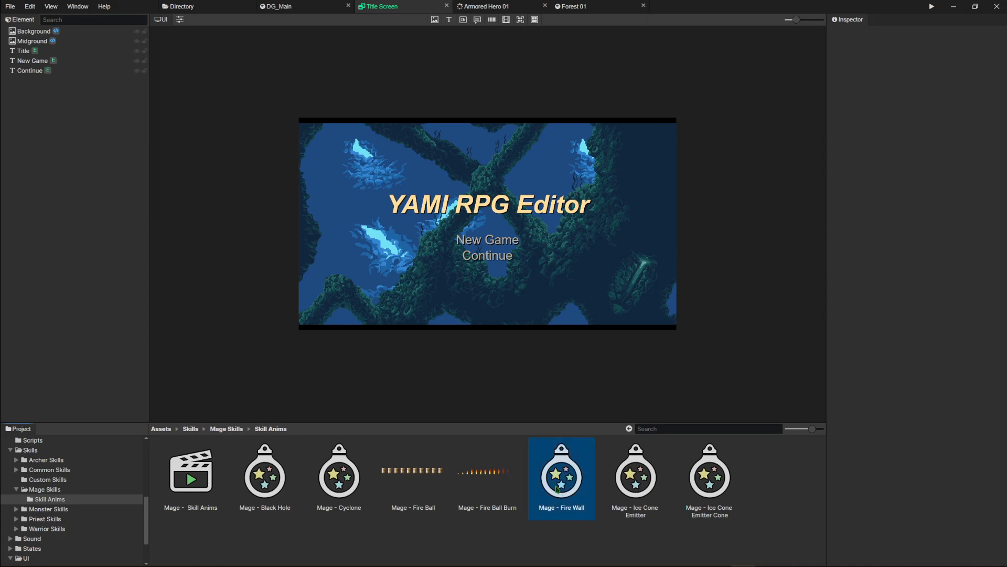
double_click(560, 475)
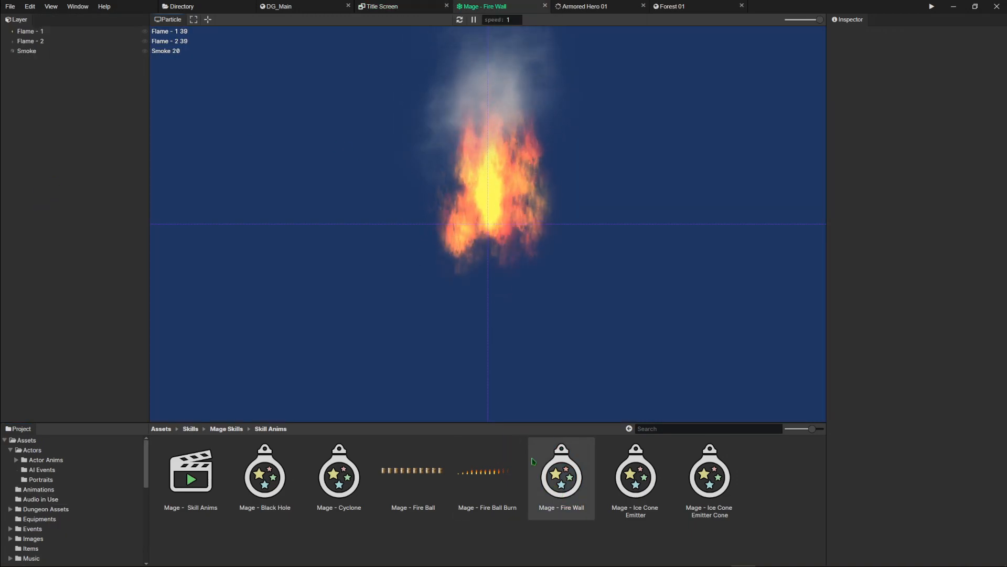
right_click(561, 475)
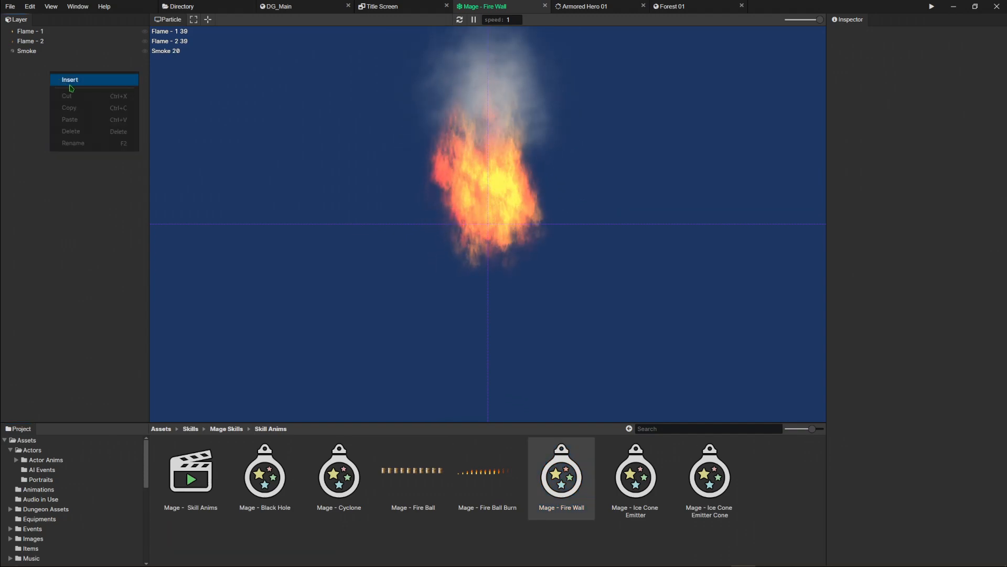
click(69, 80)
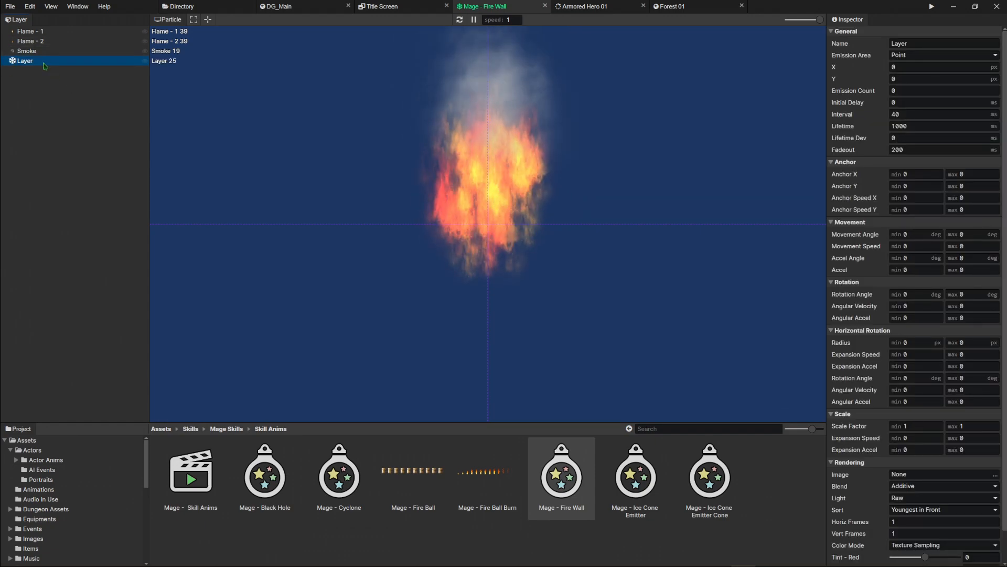
click(30, 31)
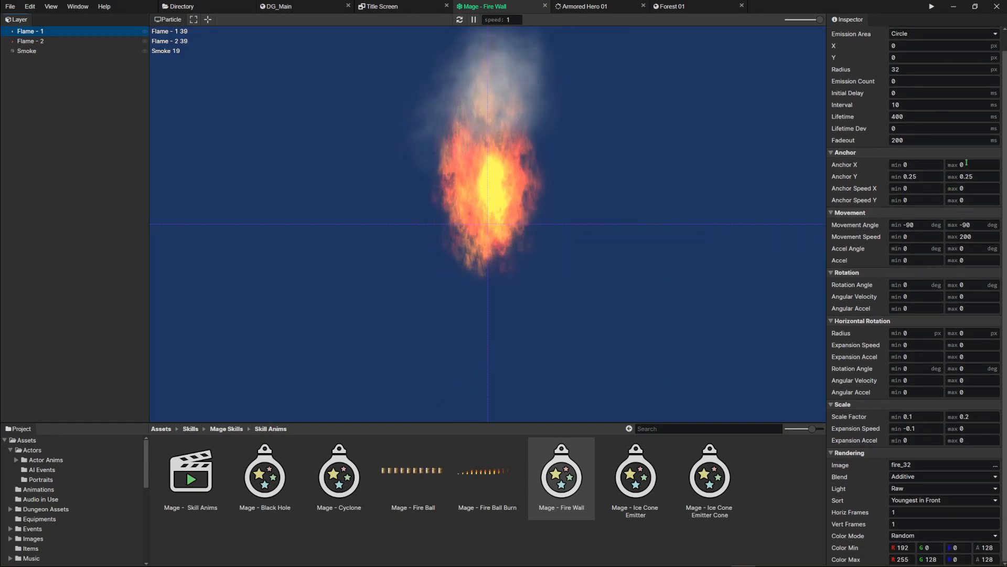
click(967, 165)
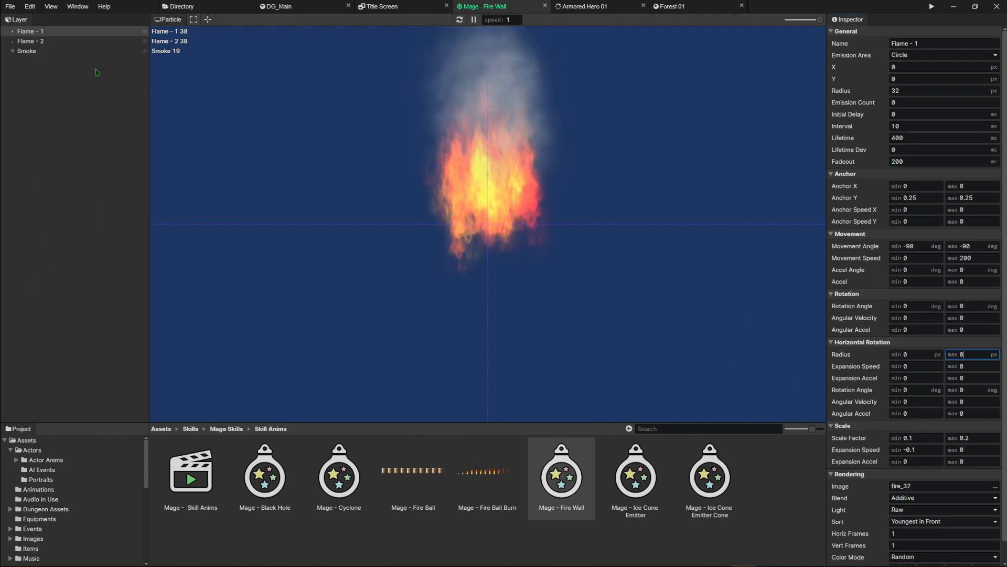
mouse_move(62, 92)
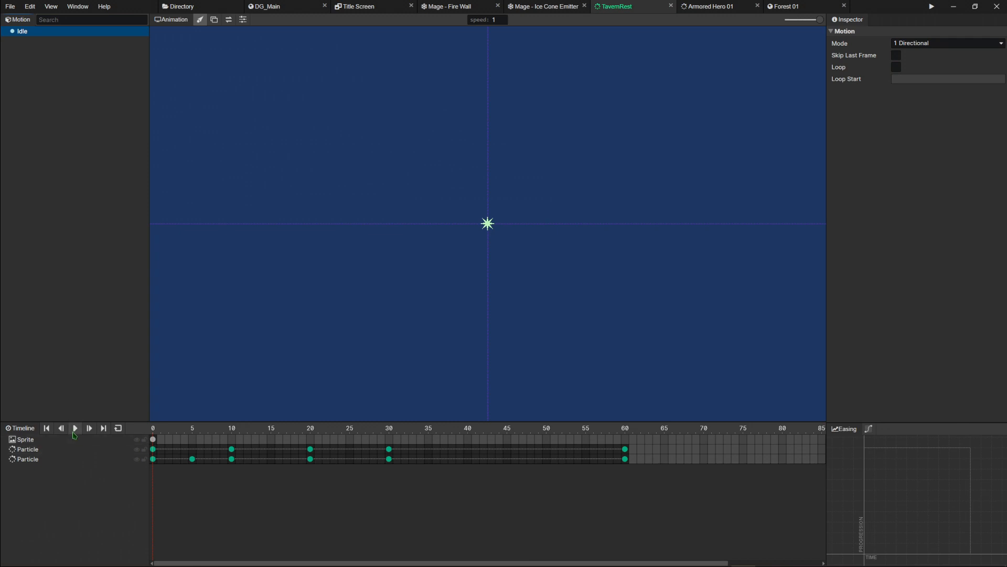
Play and stop the TavernRest Idle preview, then inspect the second Particle track.
click(75, 428)
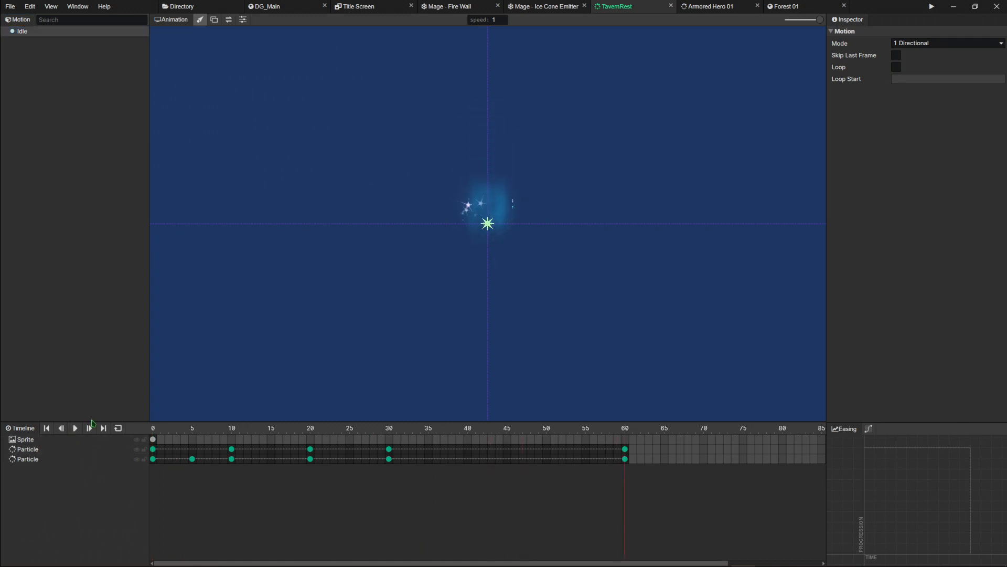
click(75, 428)
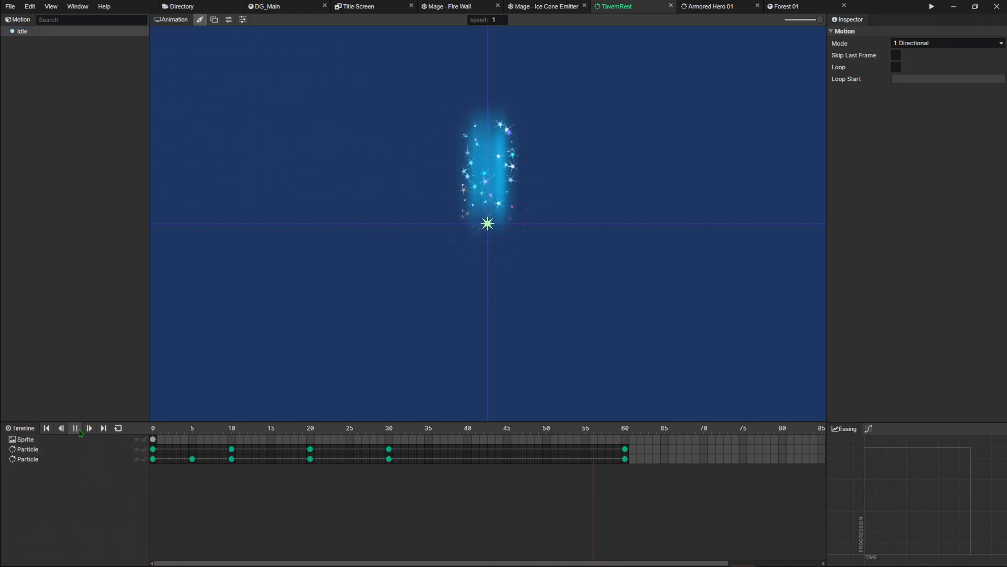
click(75, 428)
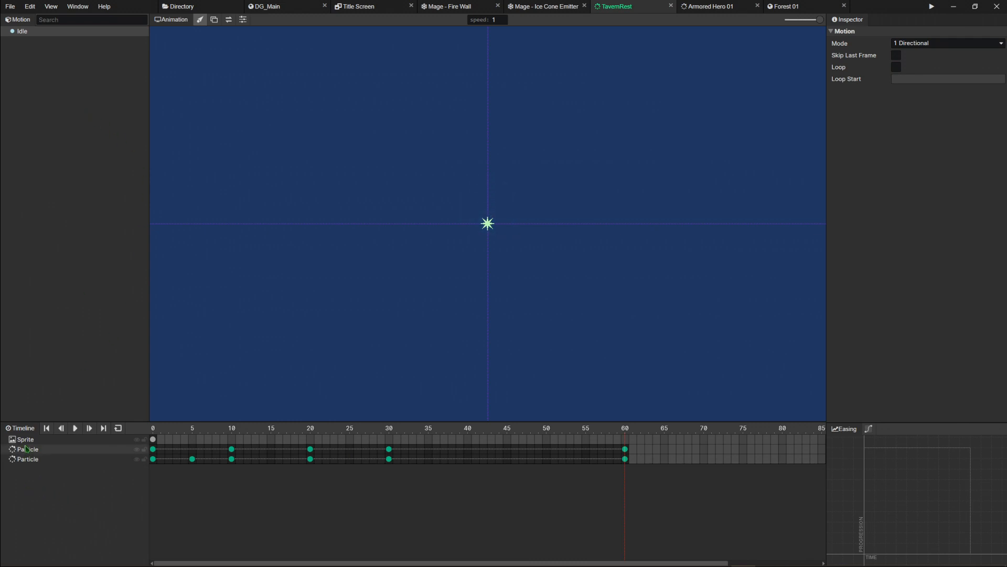
click(28, 458)
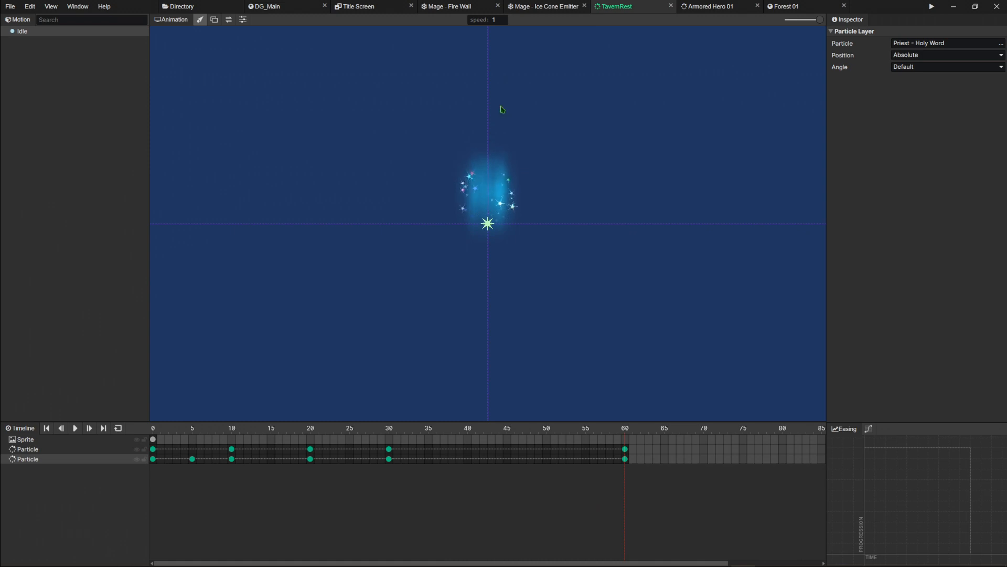
Return to the DG_Main town scene and show the Window menu options.
click(269, 6)
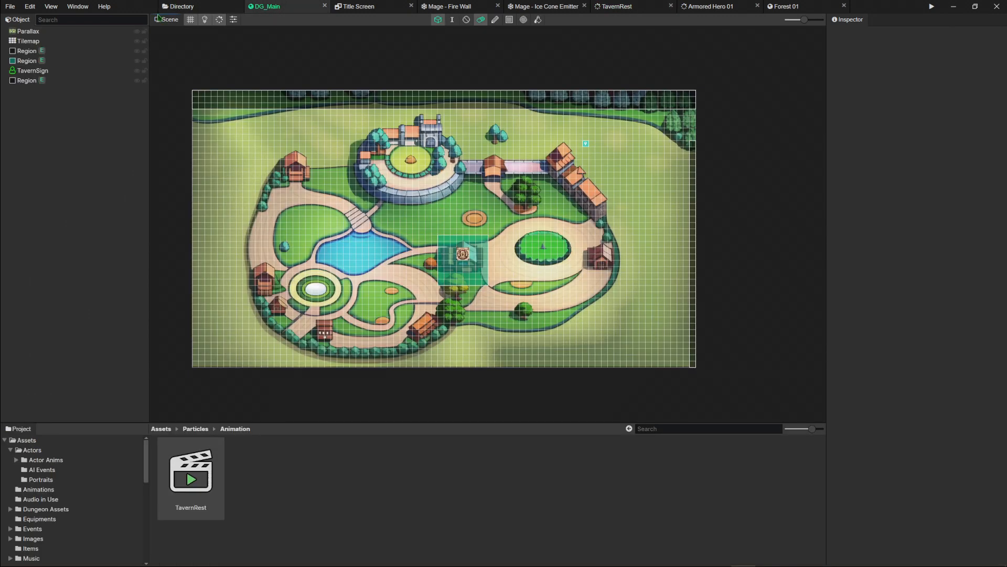
mouse_move(163, 86)
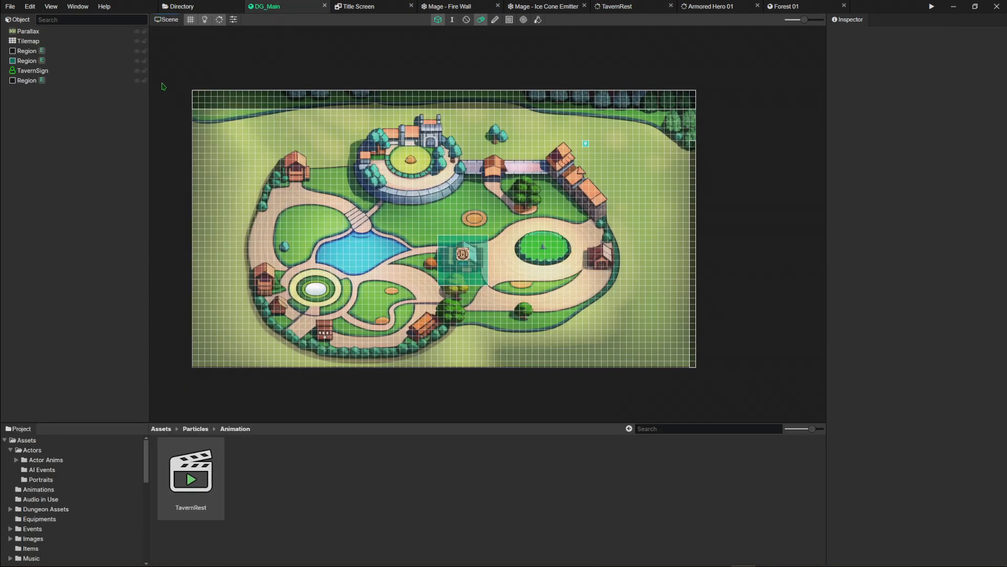
mouse_move(535, 98)
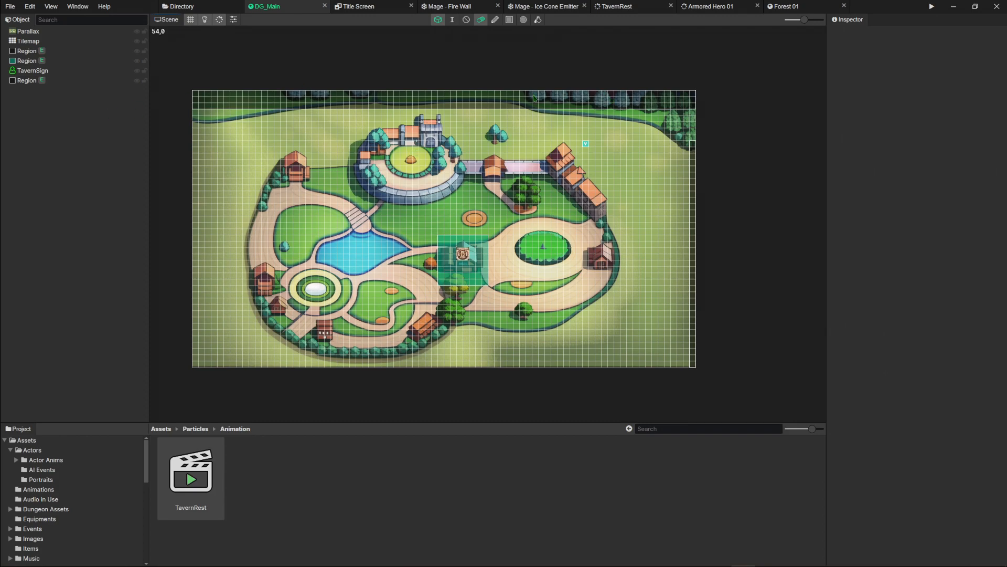
mouse_move(288, 43)
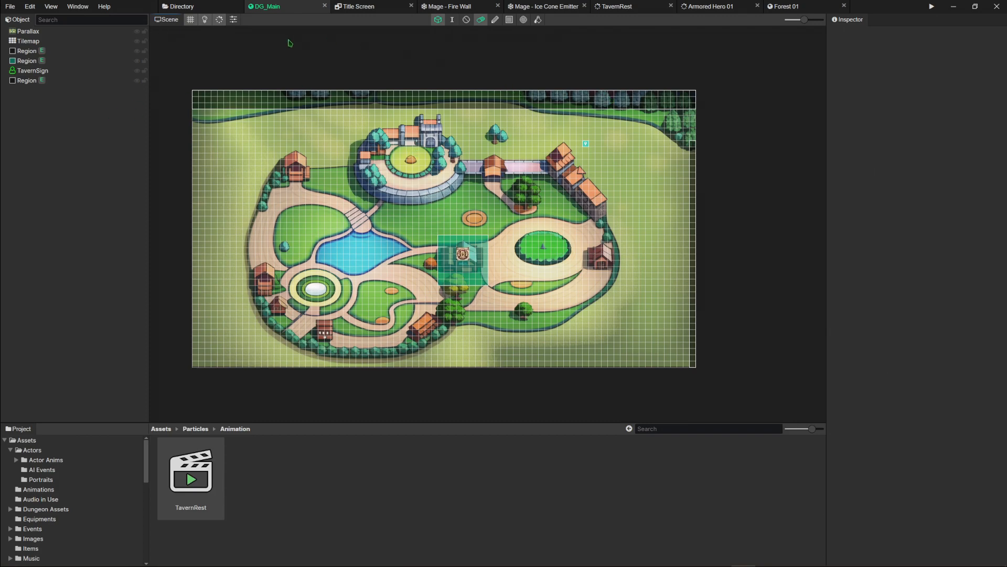
click(77, 7)
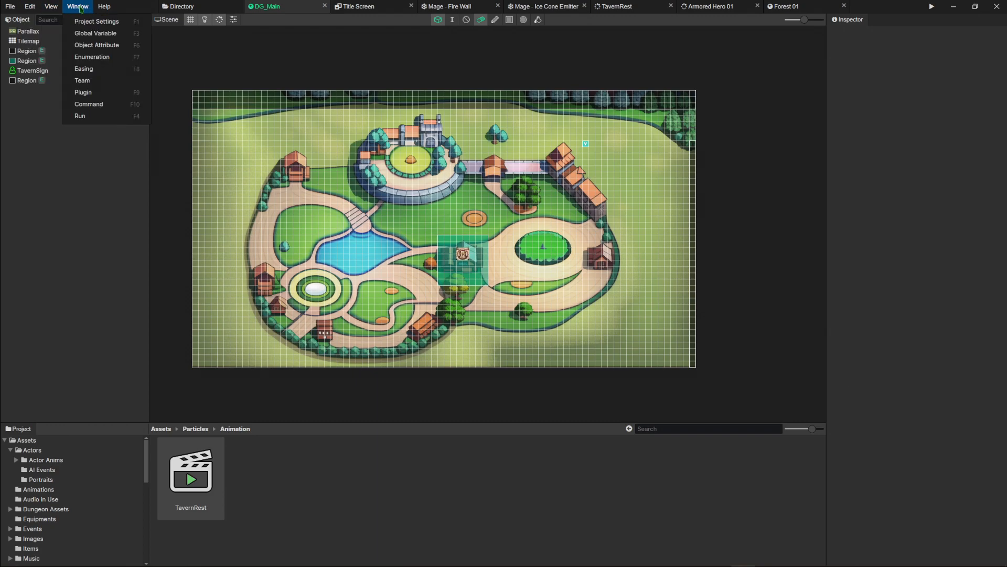
mouse_move(96, 21)
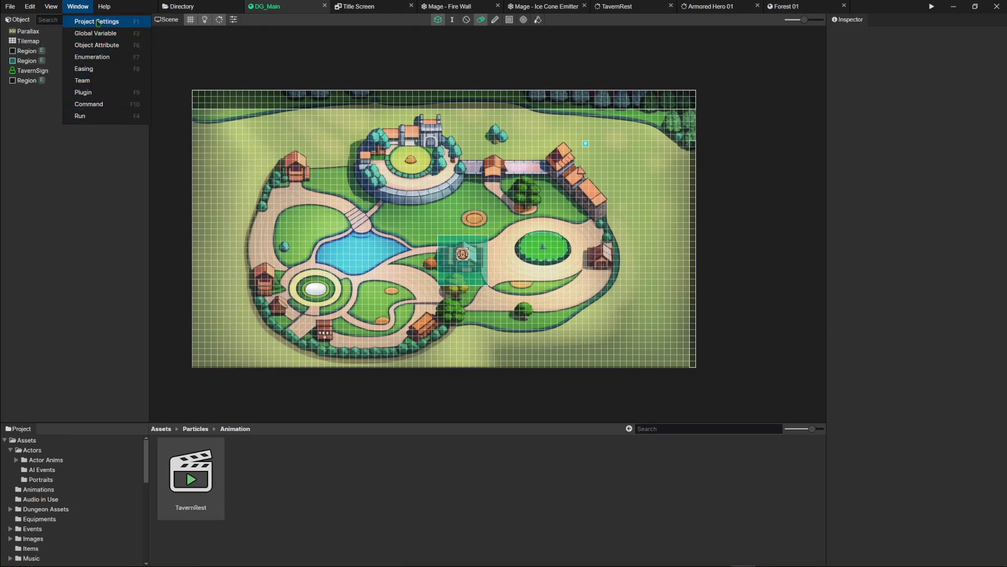
Browse the project settings, including 1920×1080 resolution and Ronin as player actor.
click(96, 21)
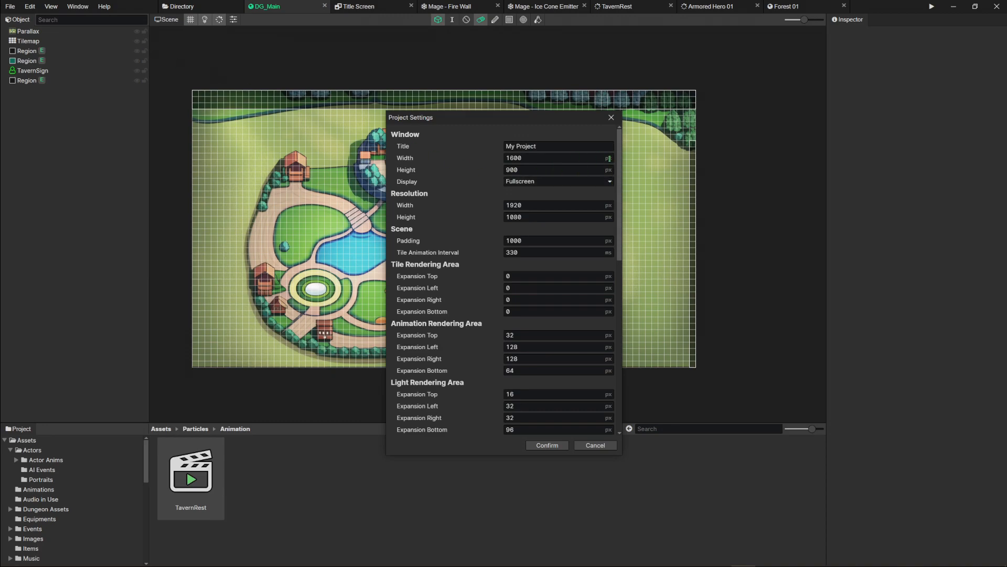
scroll(down, 3)
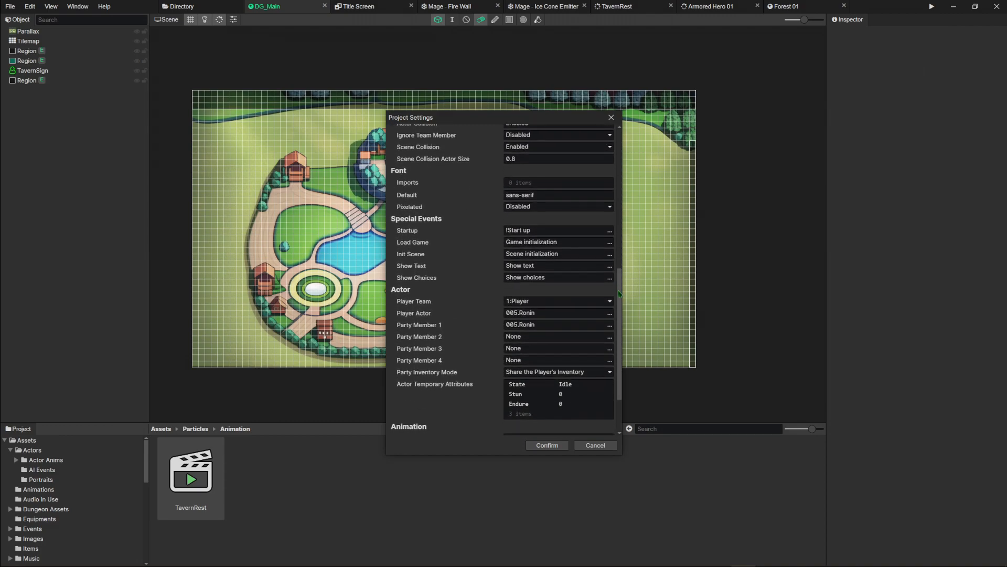
scroll(down, 3)
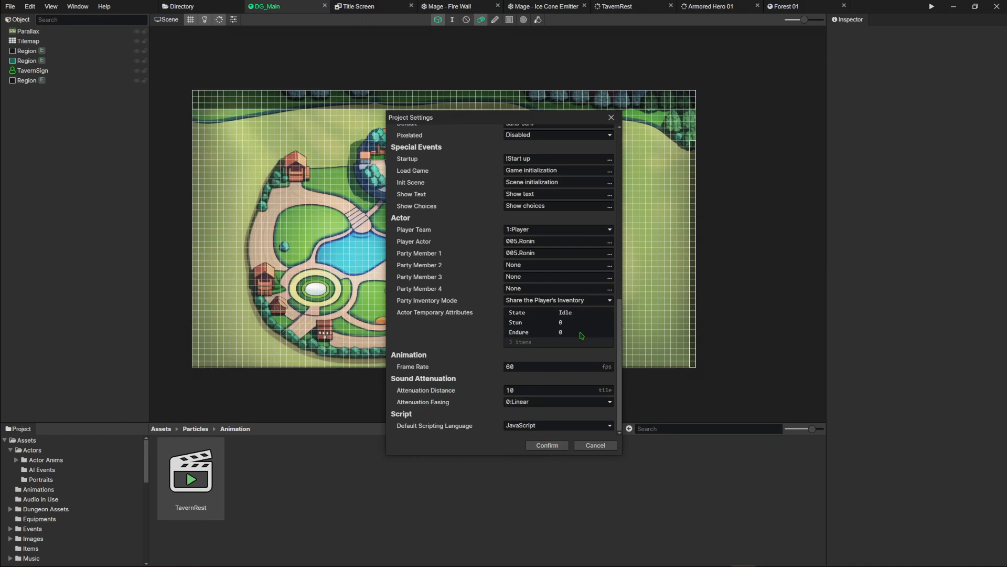
mouse_move(541, 431)
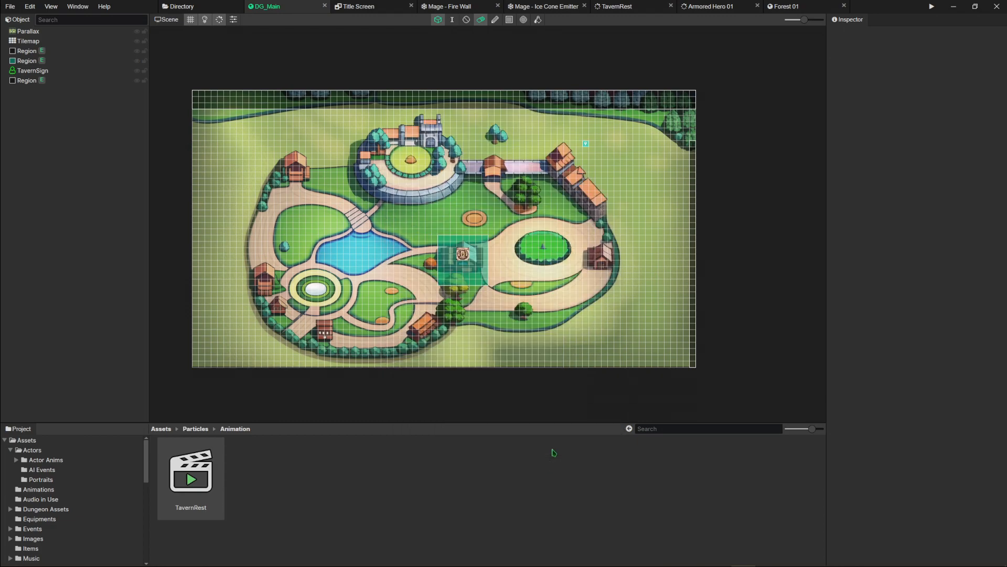
click(77, 6)
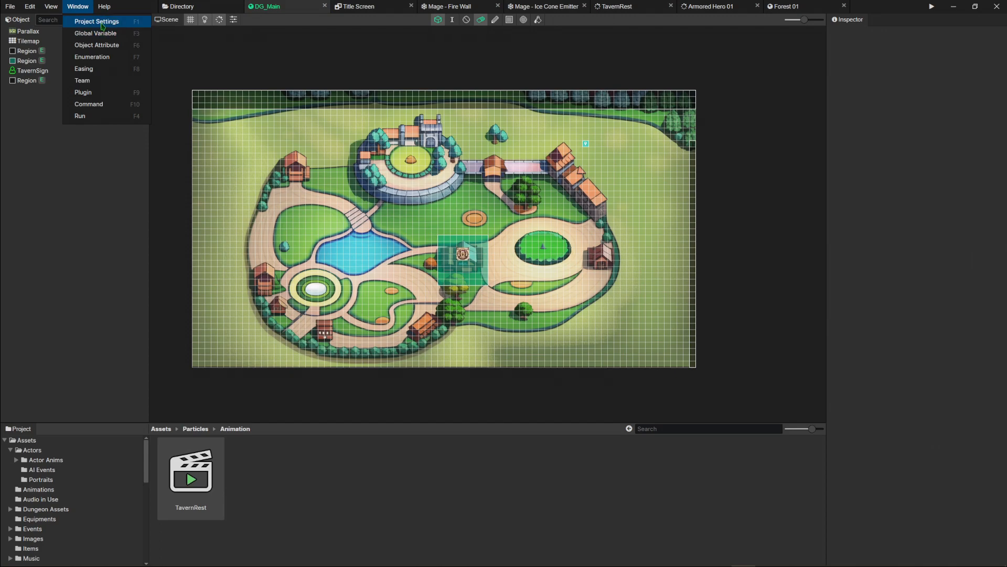
click(95, 32)
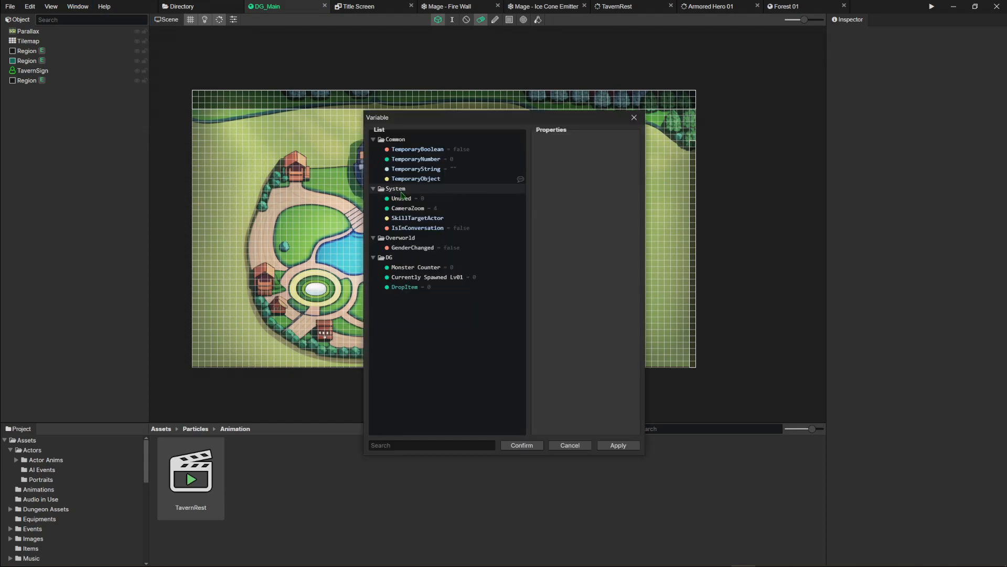
click(404, 287)
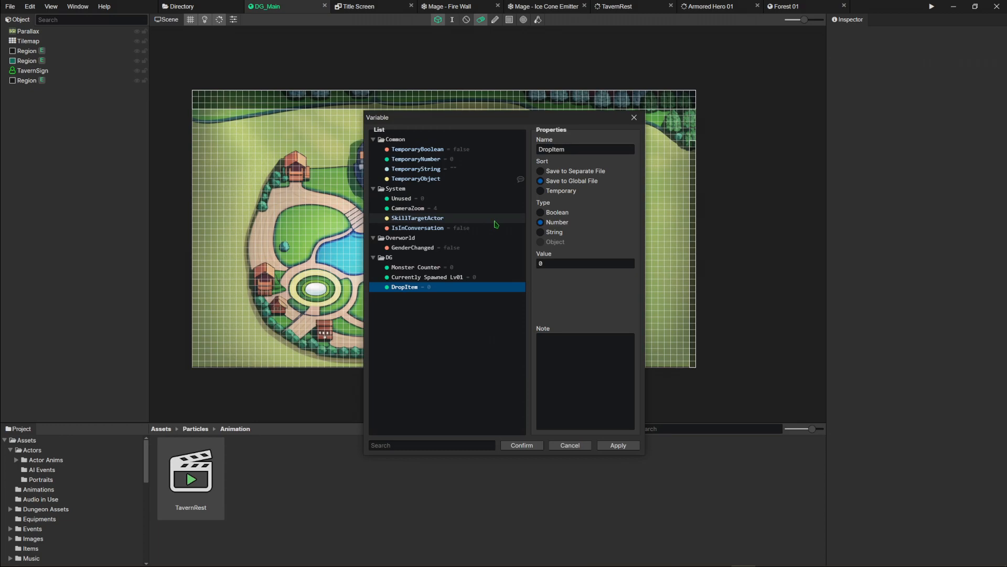
mouse_move(570, 221)
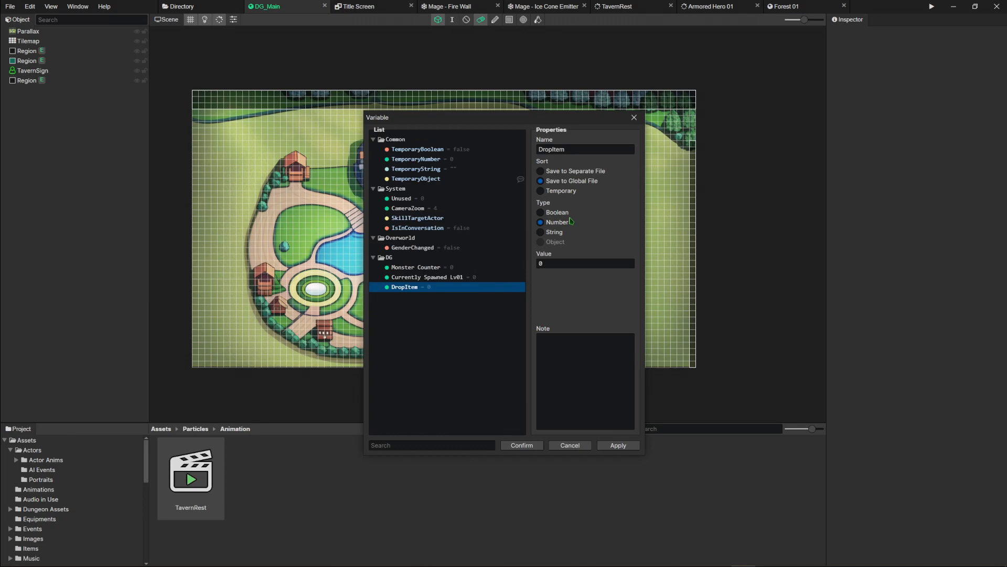
mouse_move(551, 322)
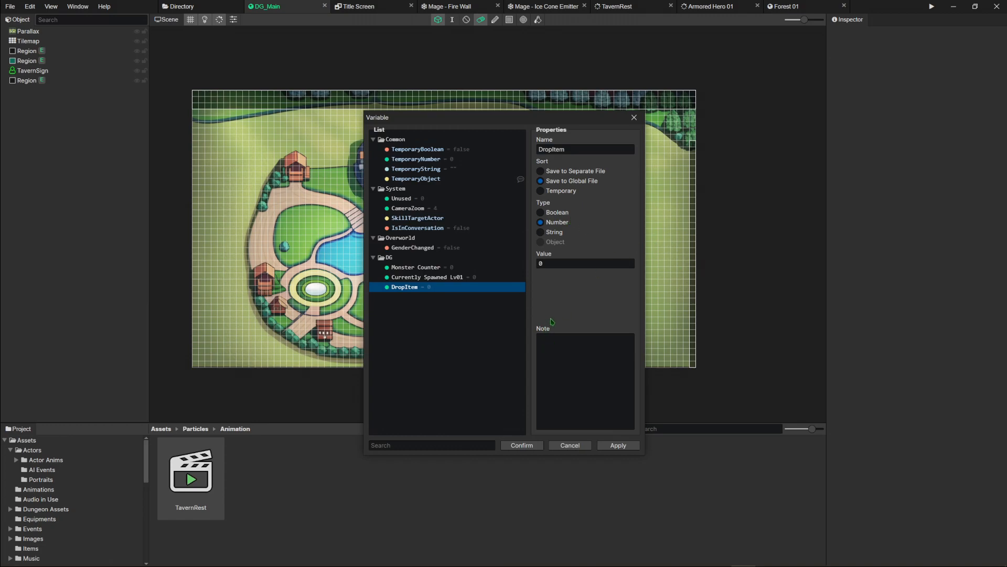
mouse_move(507, 131)
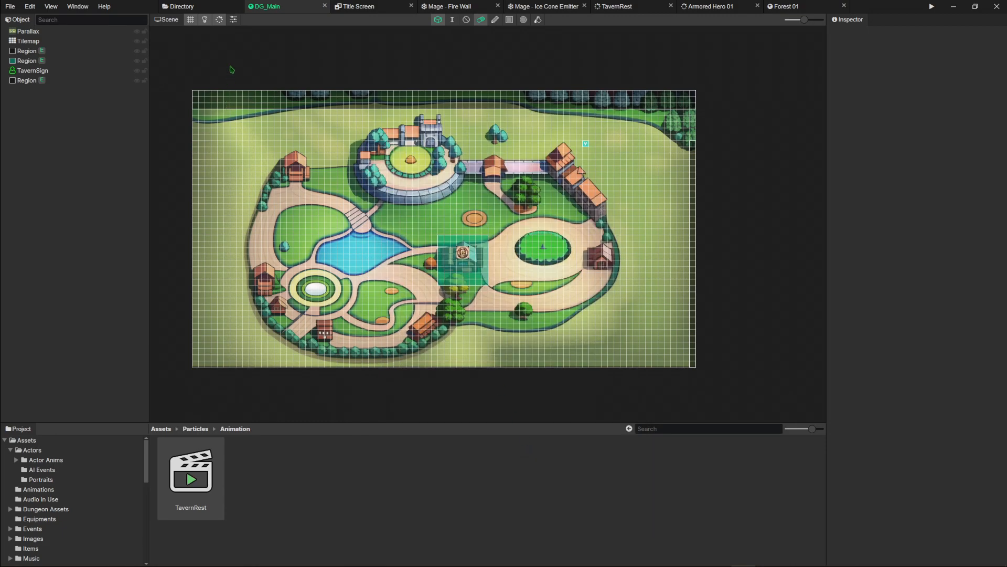
click(77, 6)
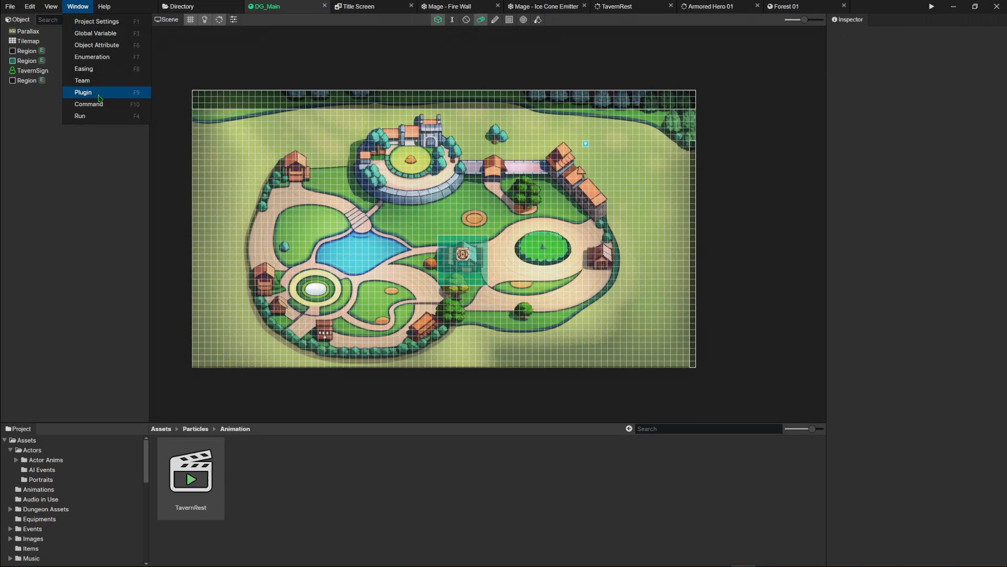
Browse the TriggerShapeRenderer, DamageNumber, DropItem and MapMarker plugin details in the plugin manager.
click(83, 92)
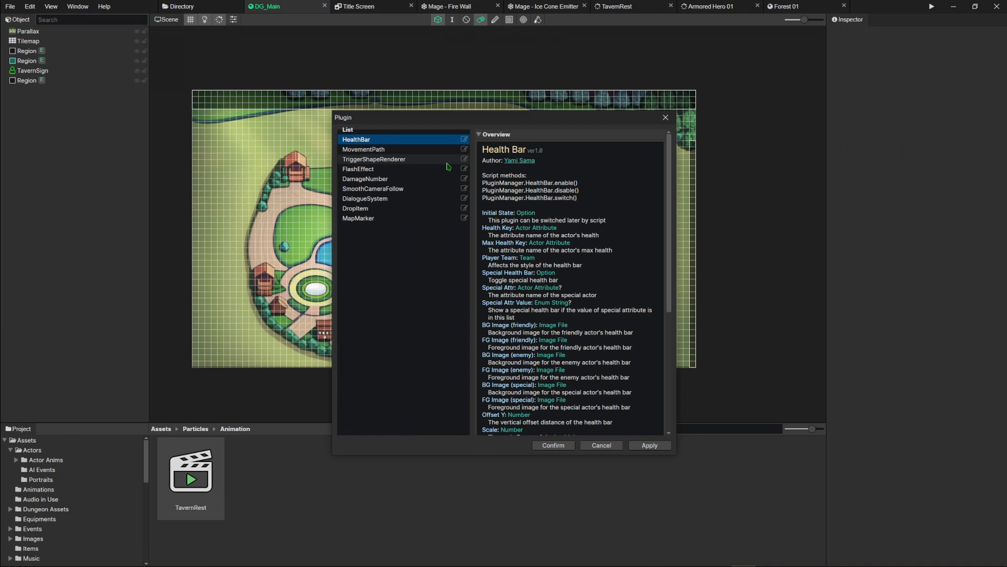
click(374, 159)
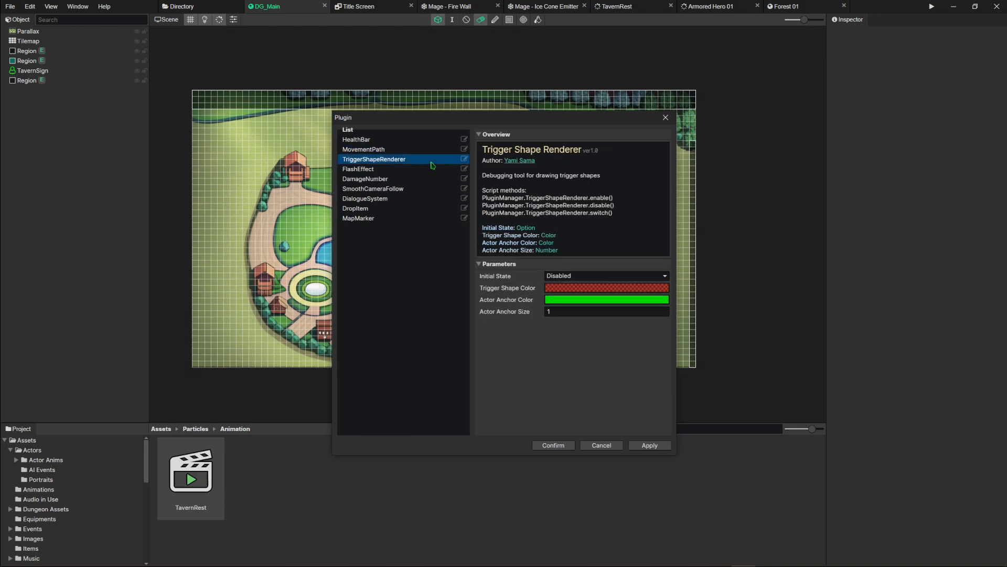
click(366, 178)
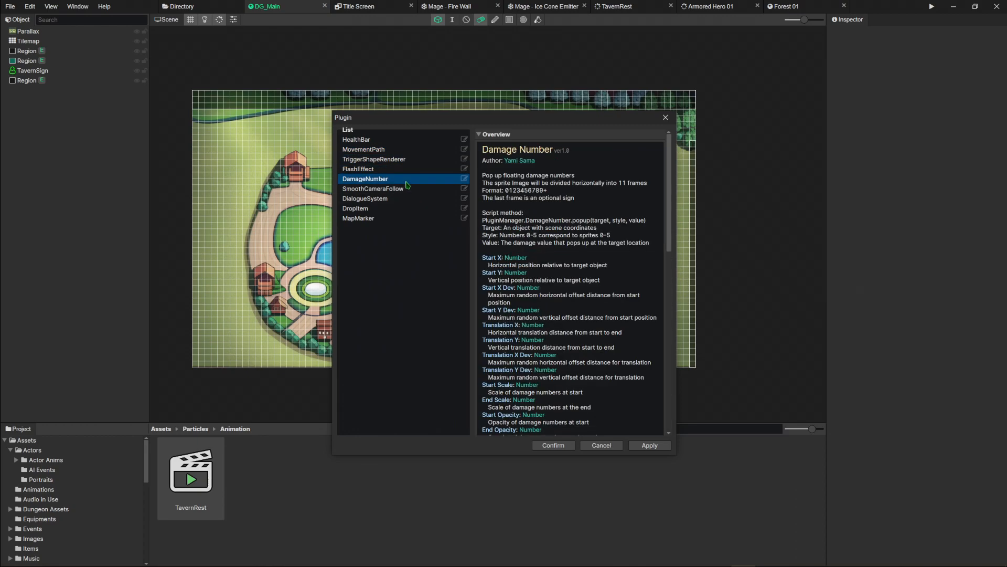
mouse_move(399, 201)
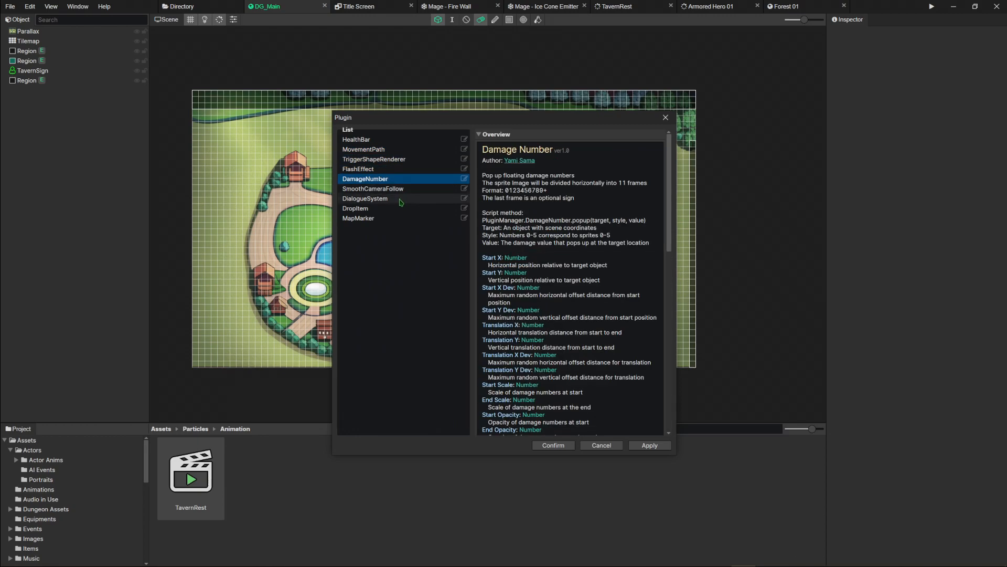
click(355, 209)
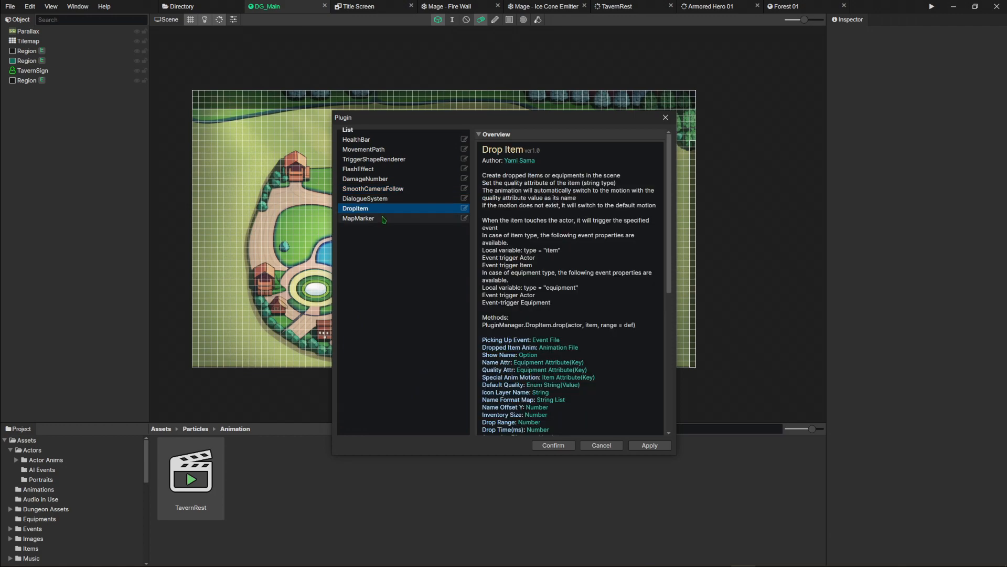
click(359, 217)
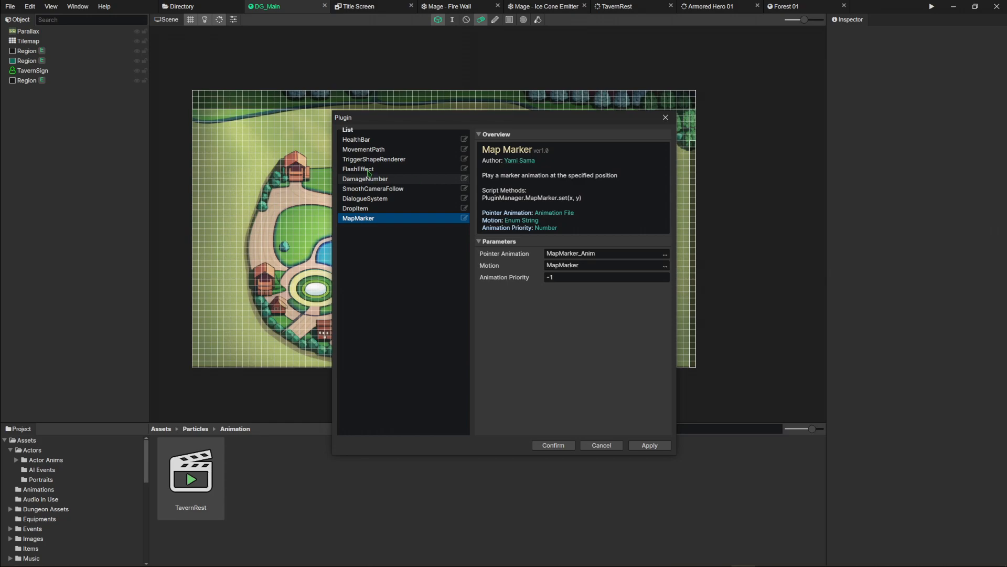
click(357, 139)
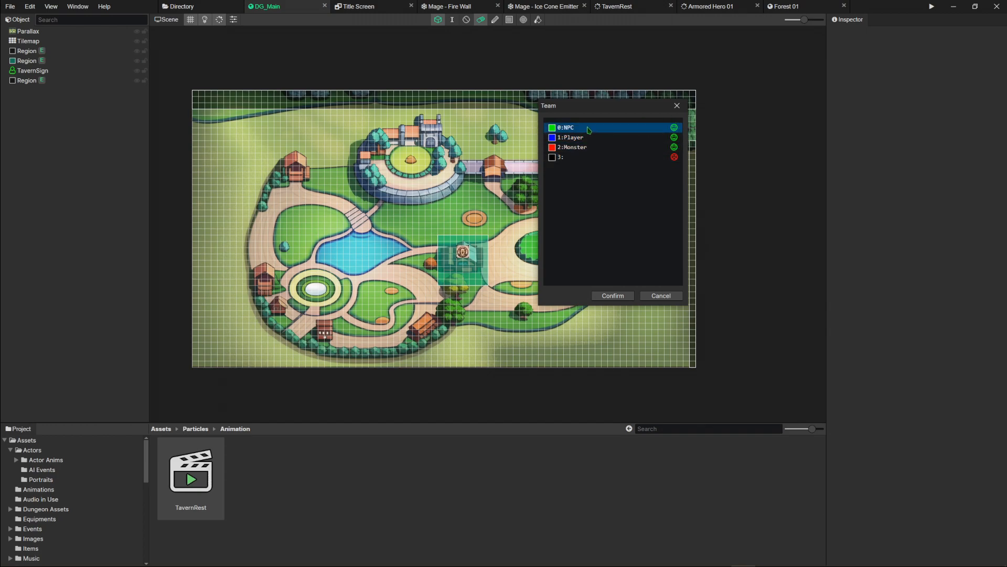
Review the relation icons of the NPC, Player and Monster teams.
click(571, 137)
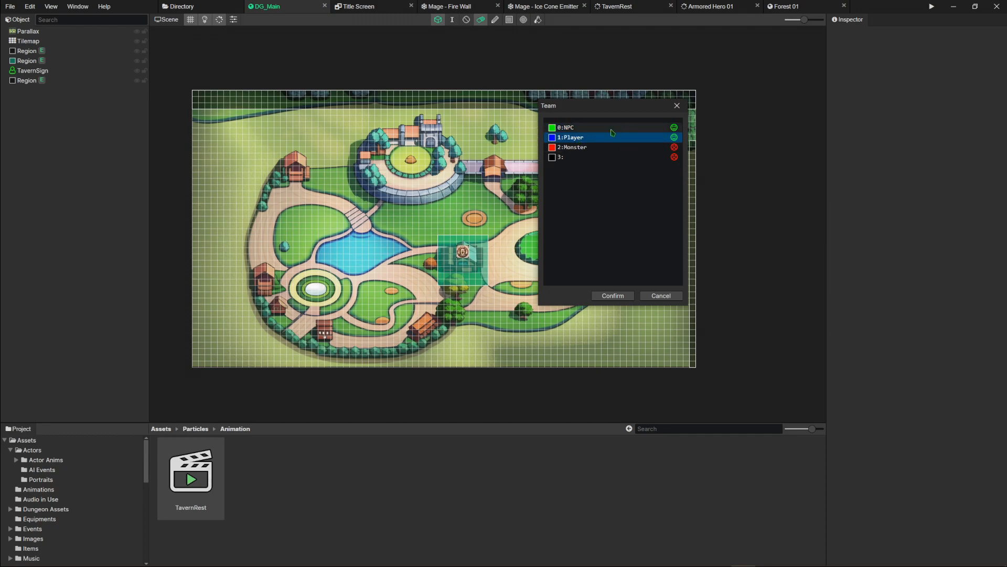
click(572, 147)
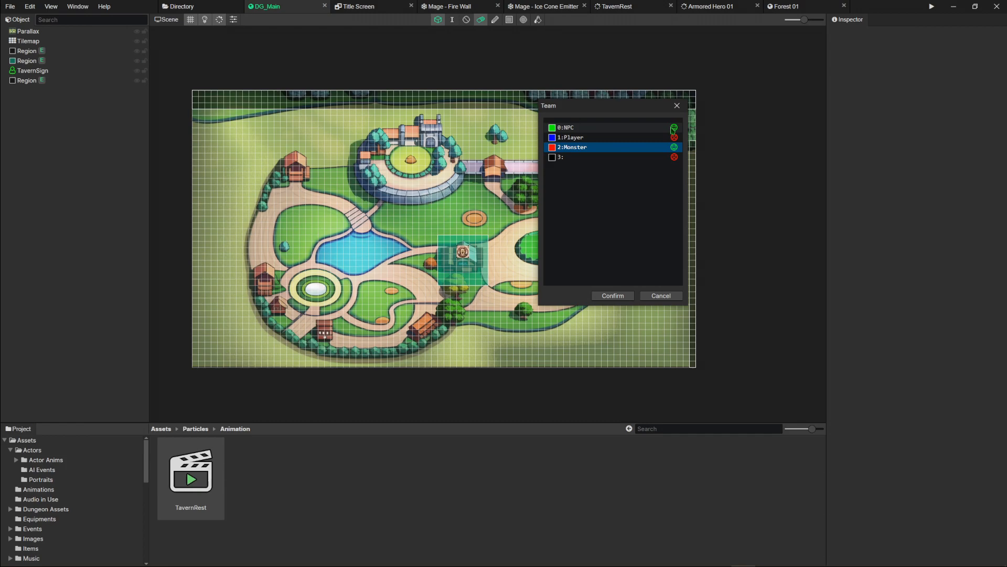
click(571, 137)
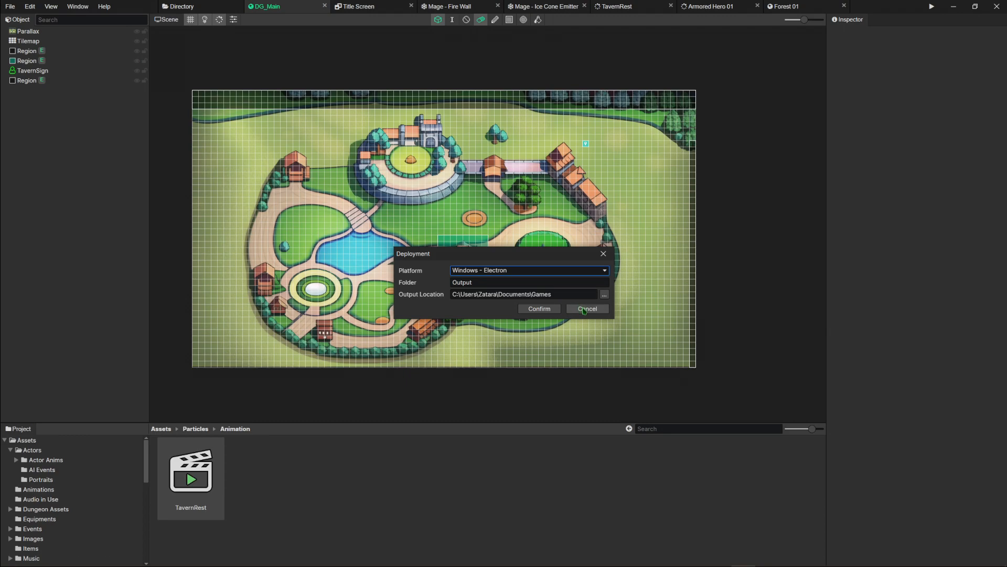
click(586, 309)
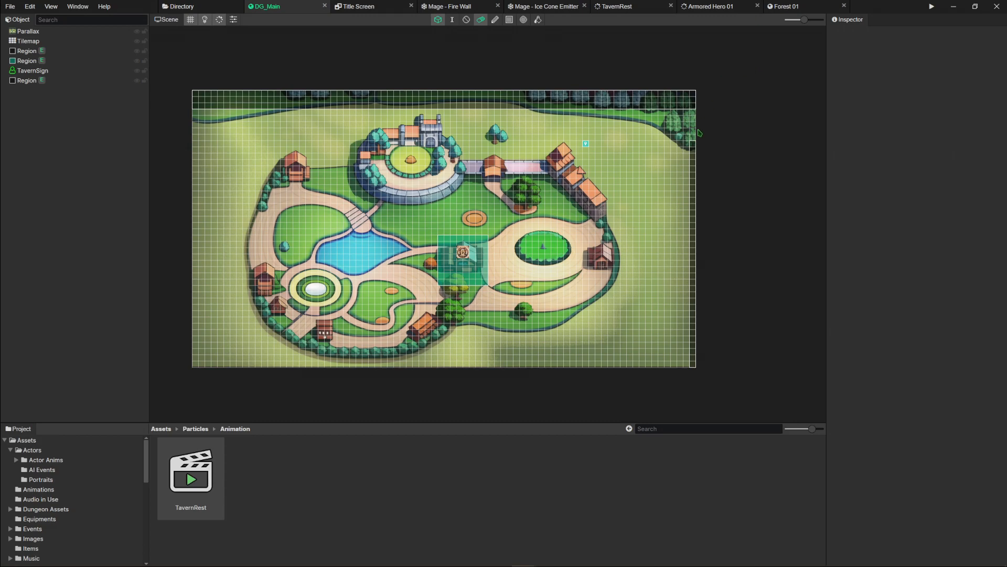
click(103, 6)
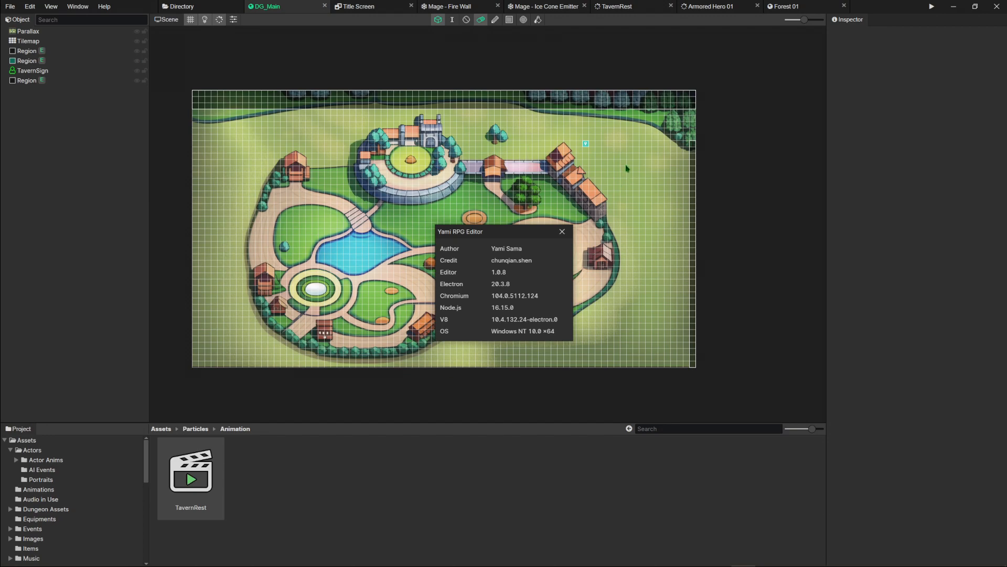
mouse_move(624, 154)
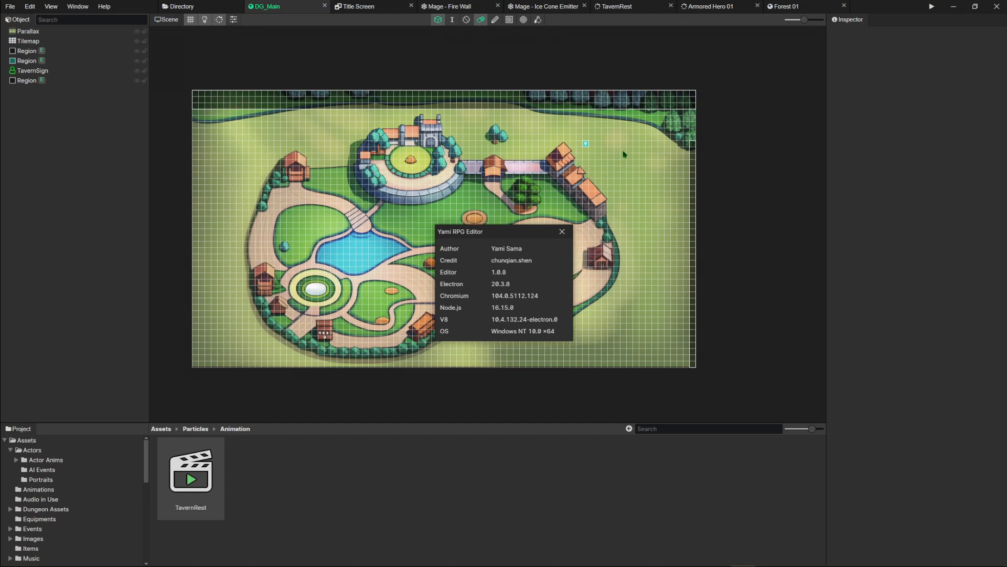
Dismiss the About box to return to the DG_Main town scene.
click(562, 231)
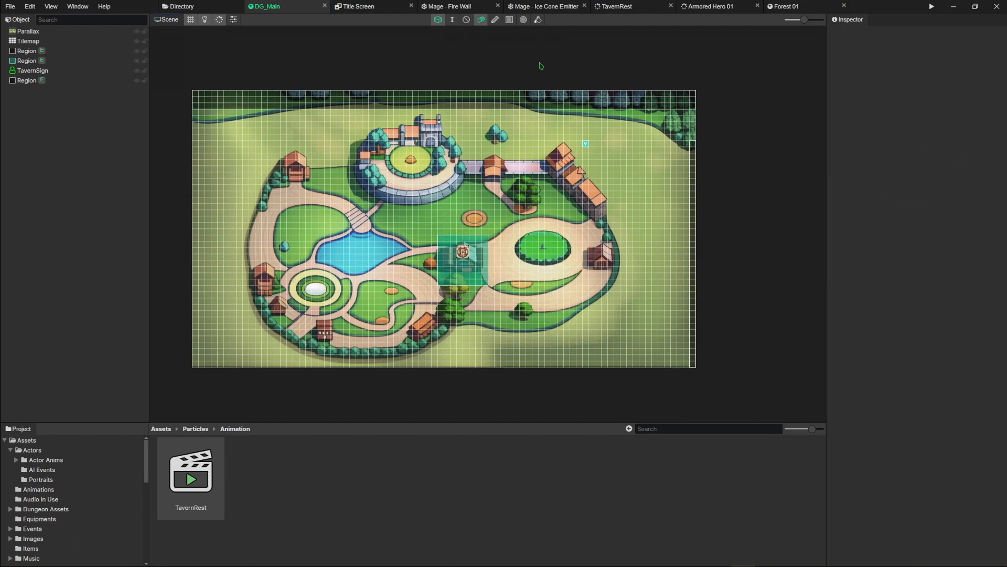
mouse_move(309, 72)
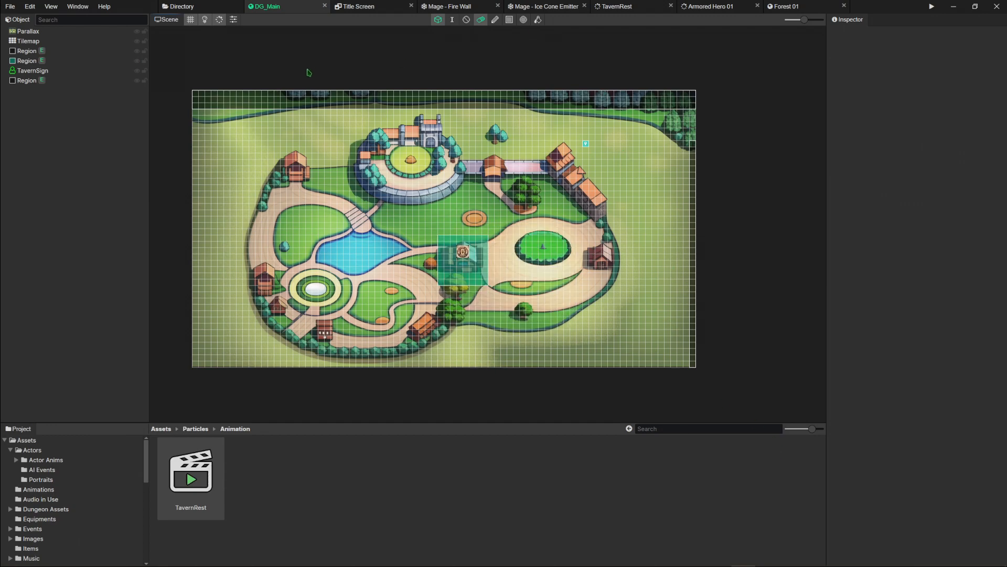
mouse_move(339, 71)
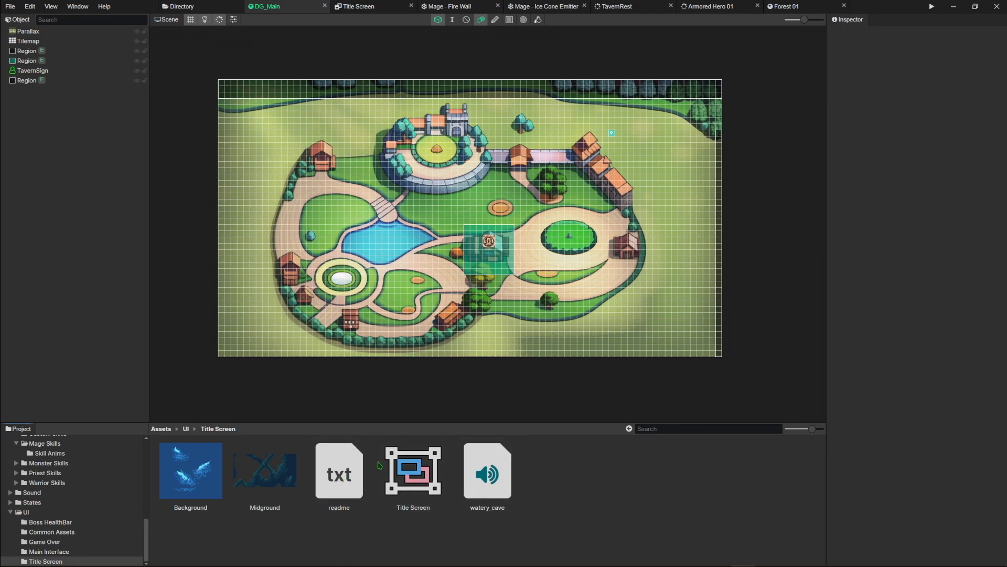
Open the Title Screen layout, show the Create submenu, and select the Background element.
click(358, 6)
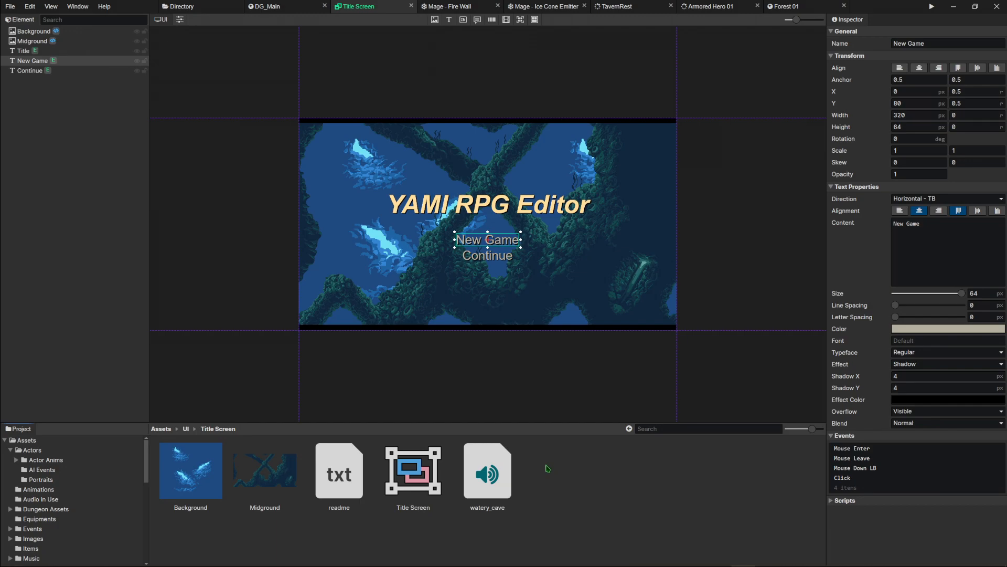
right_click(547, 467)
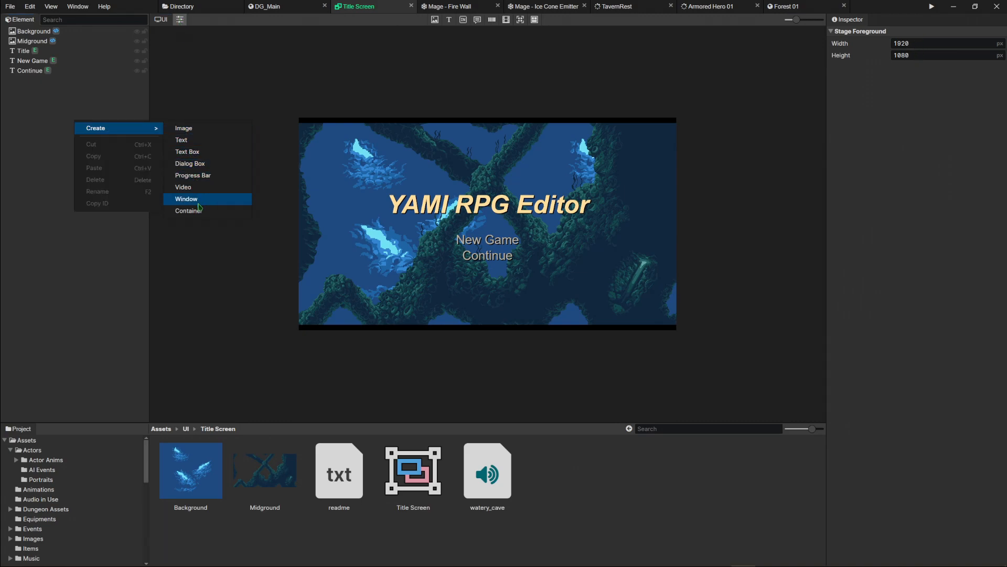
mouse_move(192, 175)
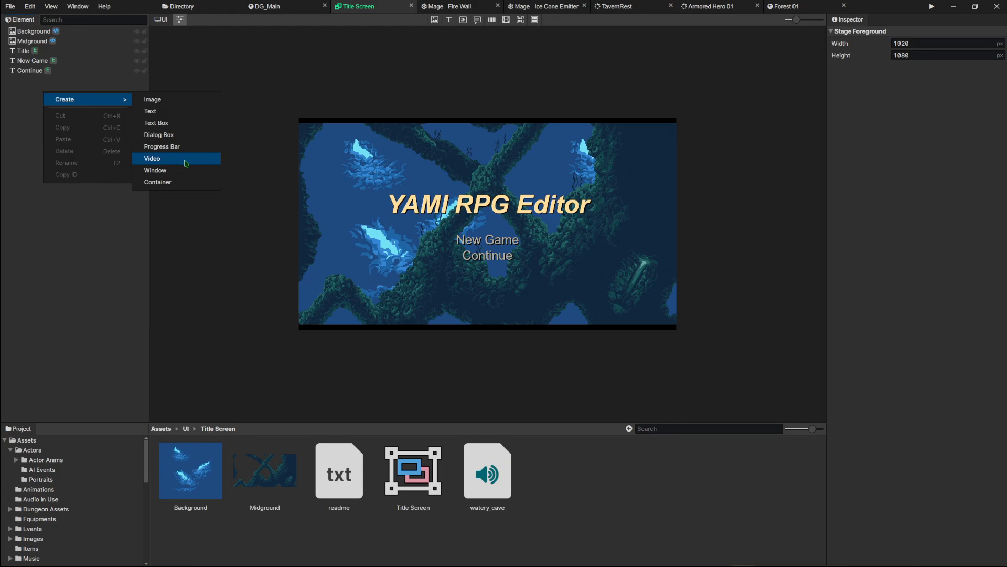
click(35, 31)
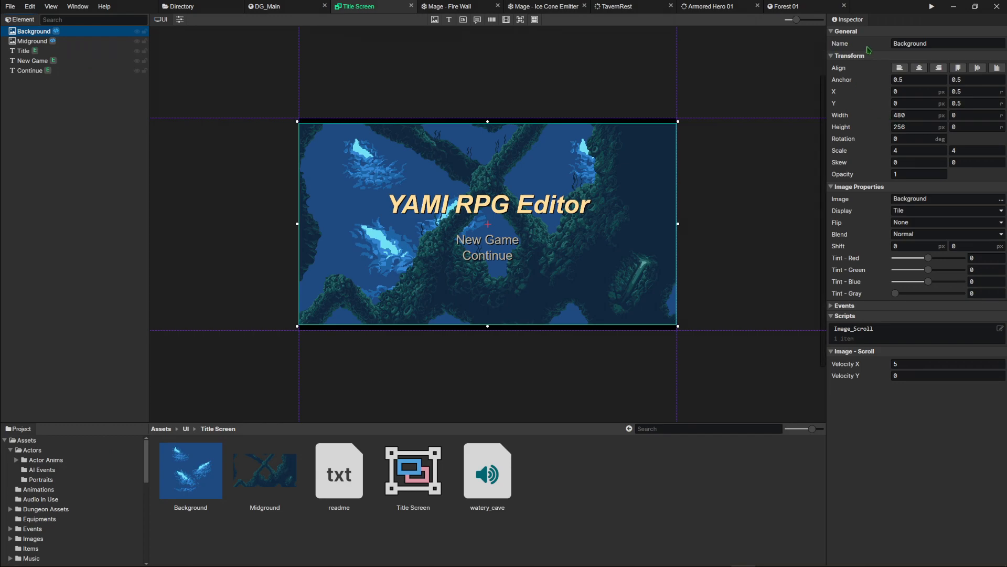
mouse_move(830, 425)
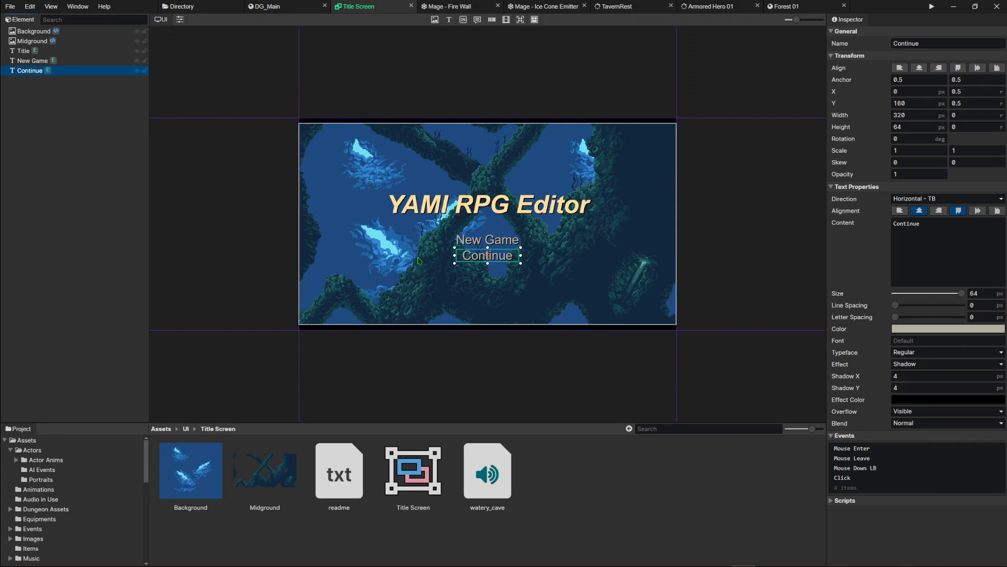
Return the asset browser to the root Assets folder.
click(26, 440)
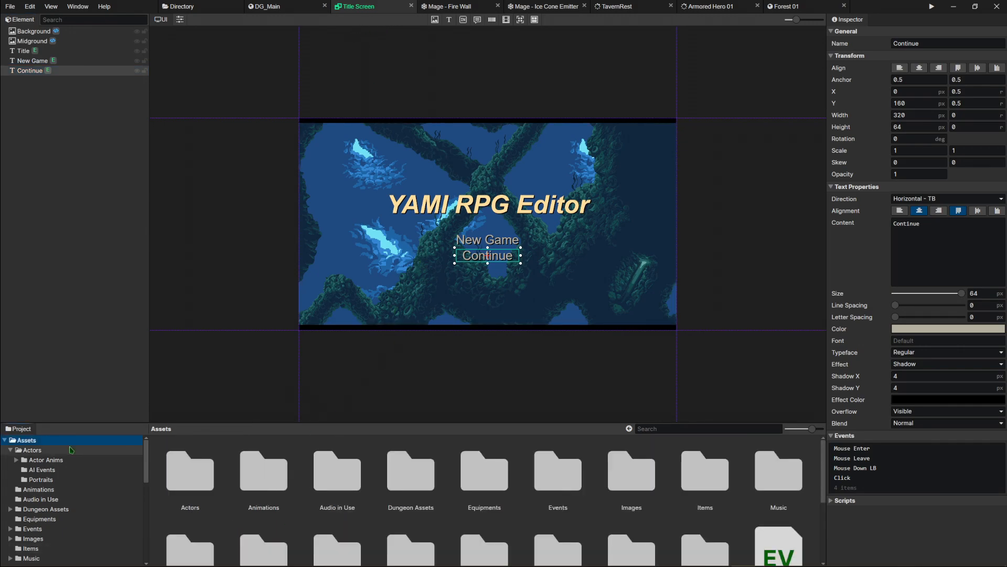
mouse_move(326, 192)
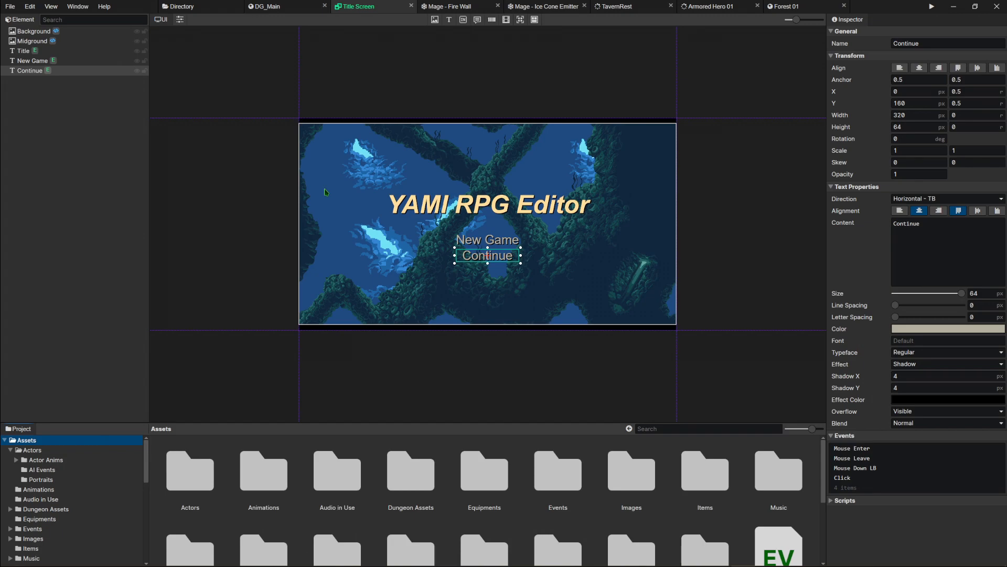
mouse_move(530, 223)
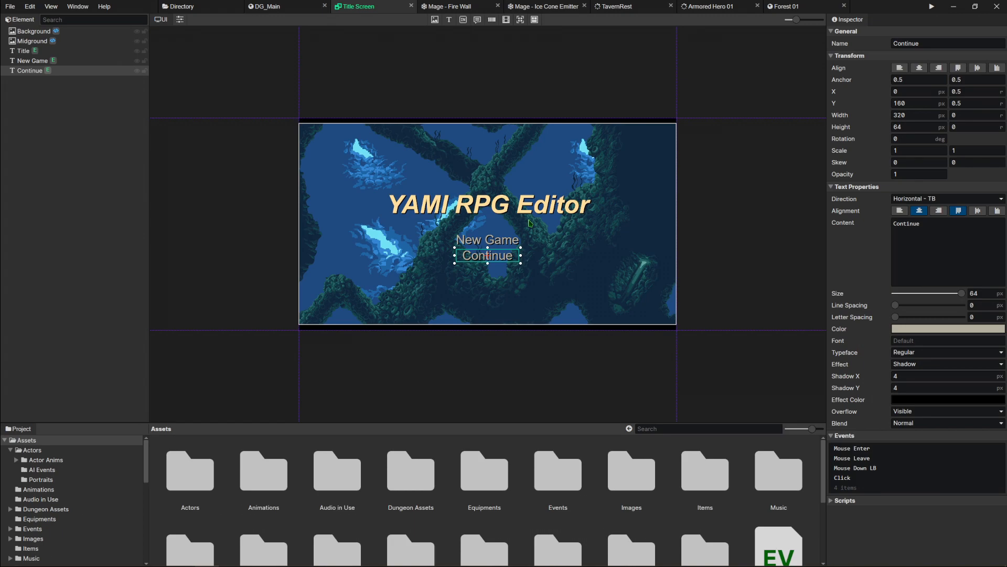